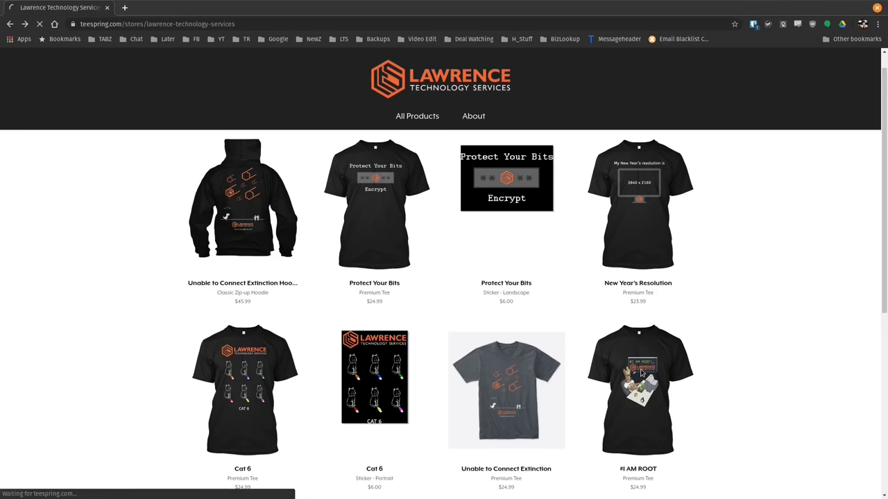
# - Go from the merch store to the forum, then bring up the iXsystems OpenZFS blog post
pyautogui.click(638, 389)
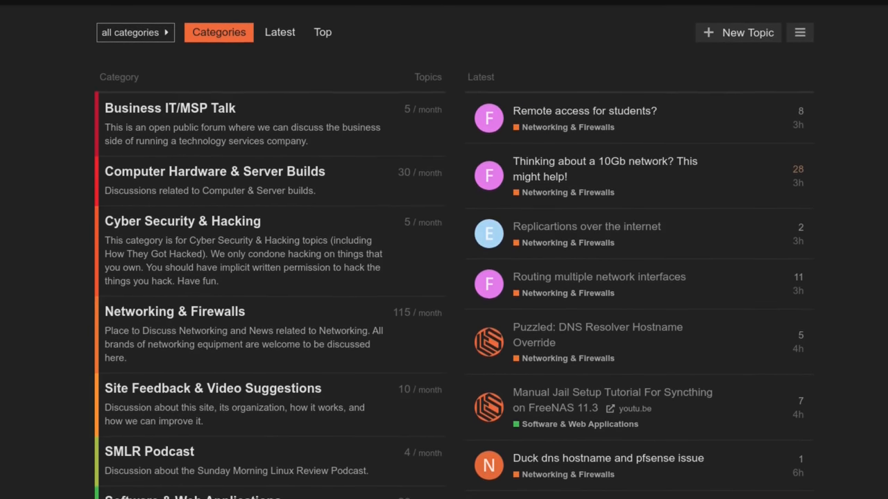
pyautogui.click(281, 8)
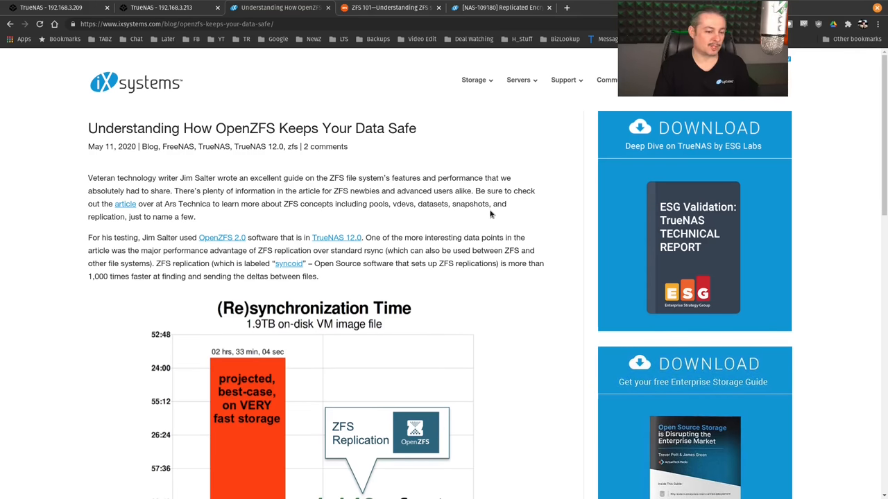
# - Scroll through the Ars Technica ZFS 101 article down to its write-operations section
pyautogui.scroll(-3)
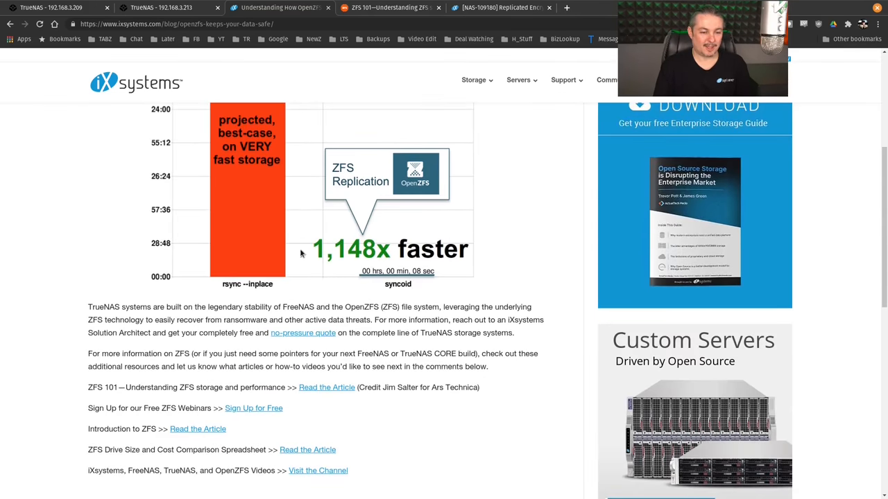
pyautogui.moveTo(497, 269)
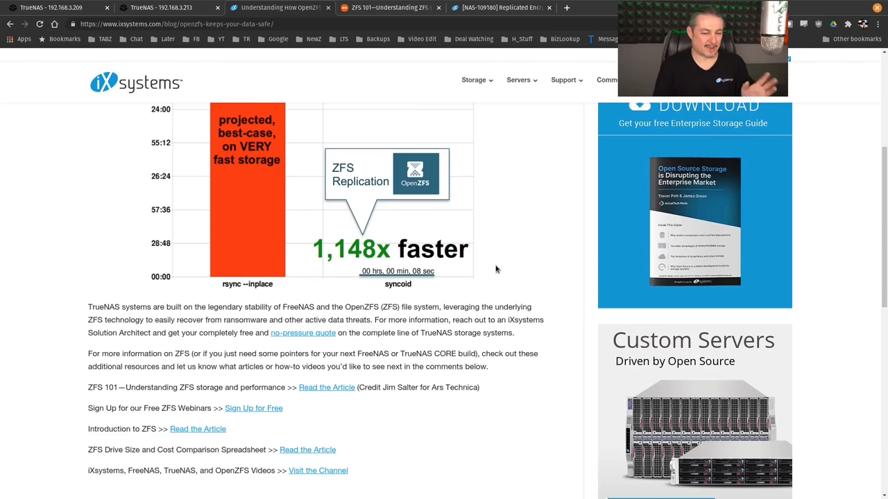
pyautogui.scroll(3)
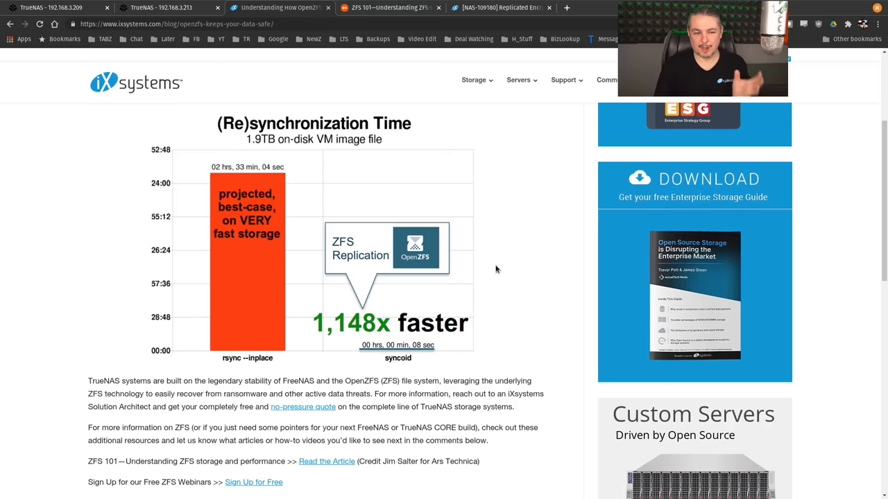
pyautogui.scroll(3)
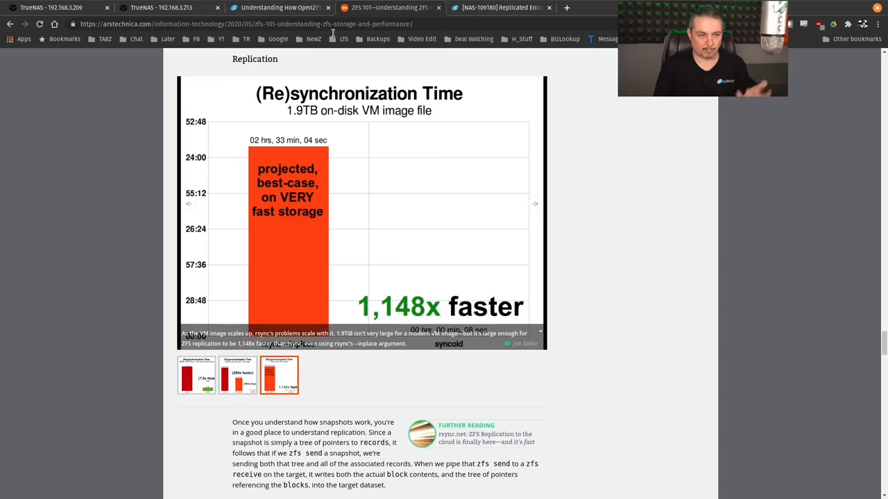
pyautogui.scroll(-3)
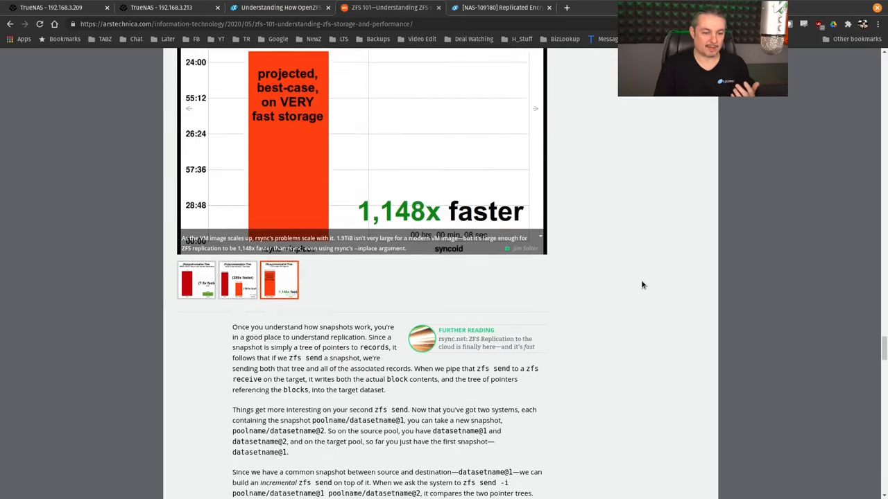
pyautogui.scroll(3)
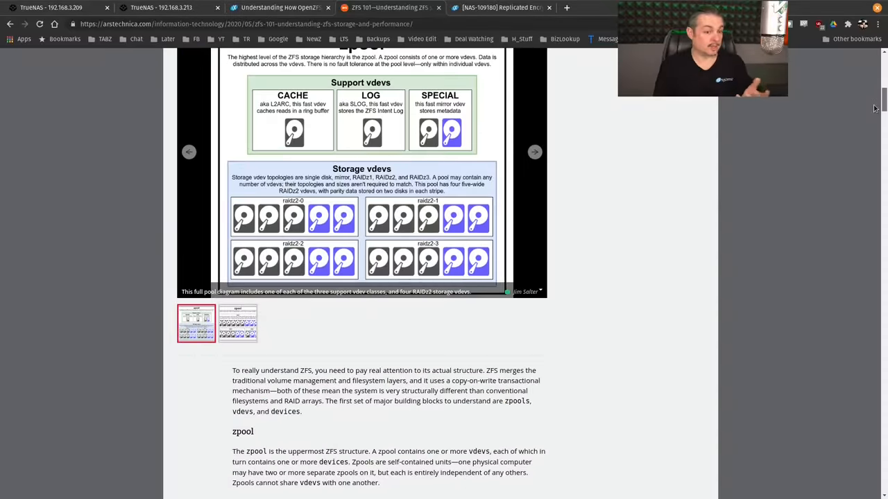
pyautogui.scroll(-3)
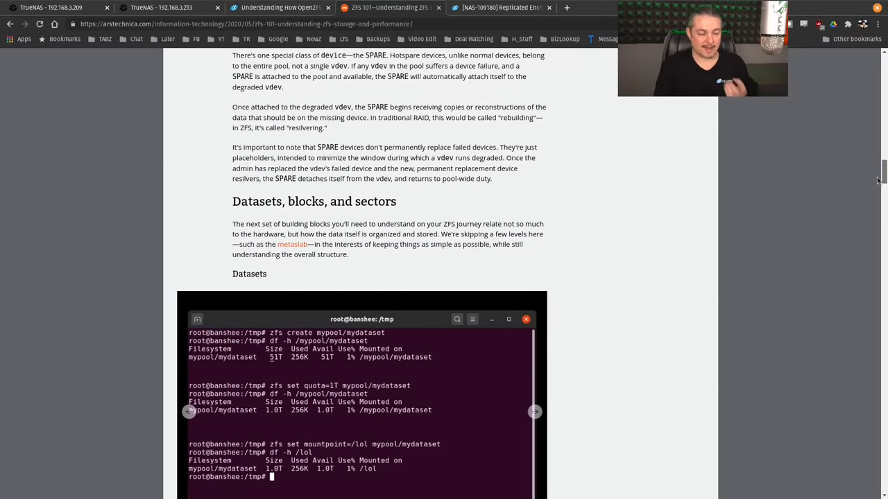
pyautogui.scroll(-3)
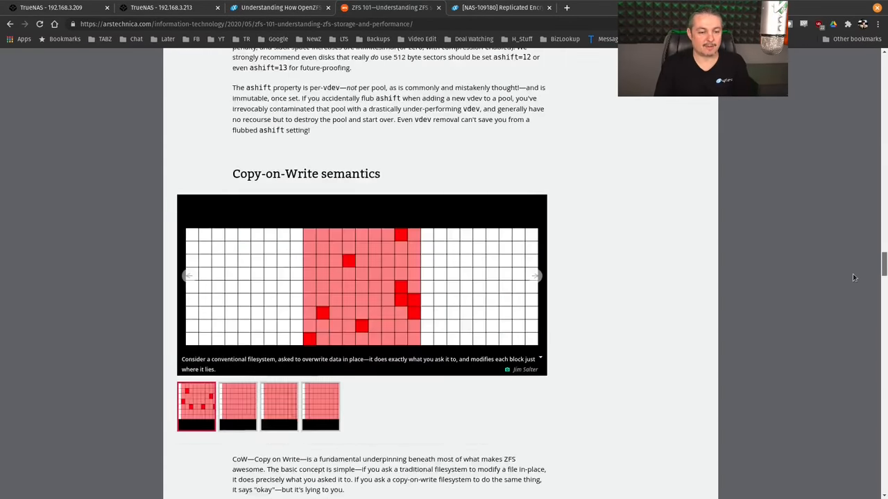
pyautogui.scroll(-3)
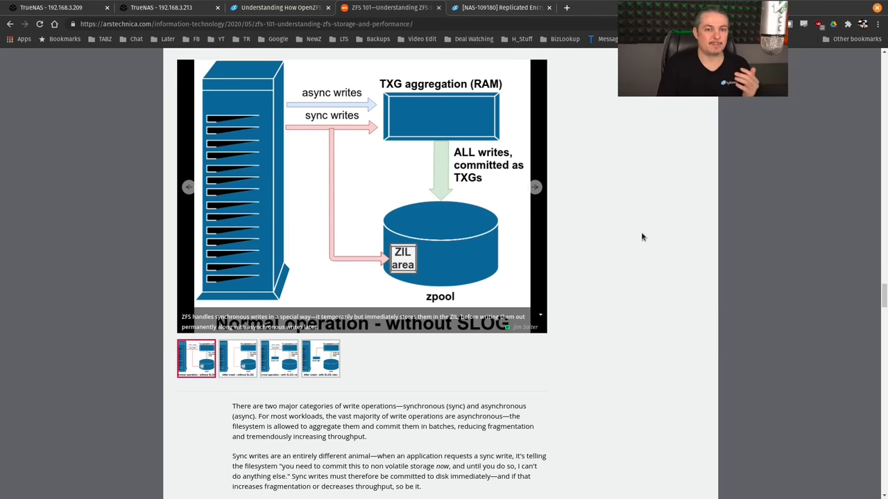
# - Point out Some_Test_Data on 192.168.3.209 and compare with the 192.168.3.213 dashboard
pyautogui.click(53, 8)
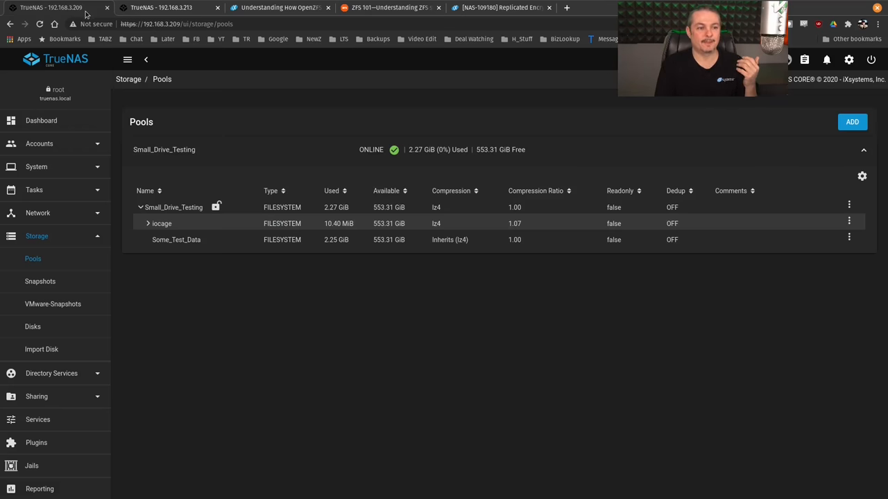
pyautogui.click(174, 238)
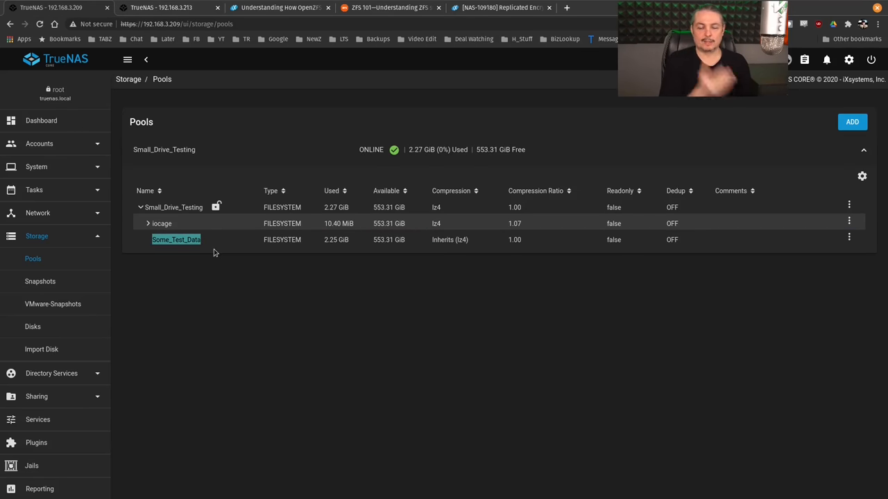
pyautogui.click(161, 8)
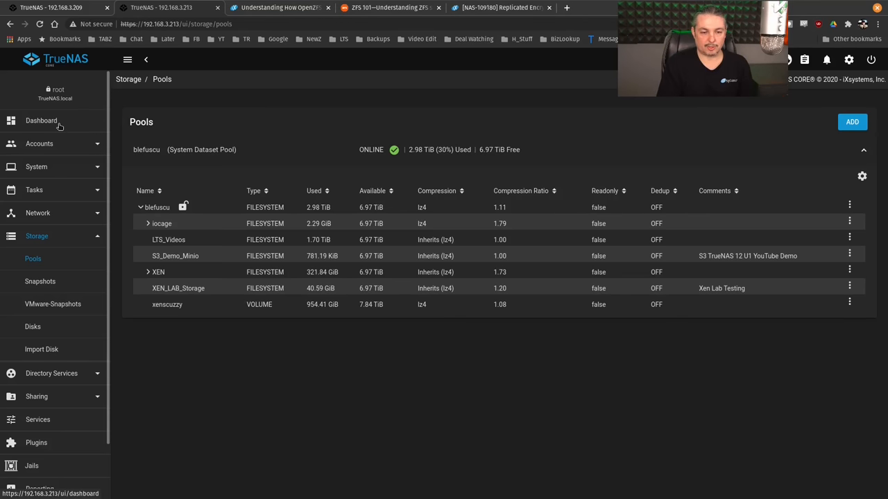
pyautogui.click(42, 120)
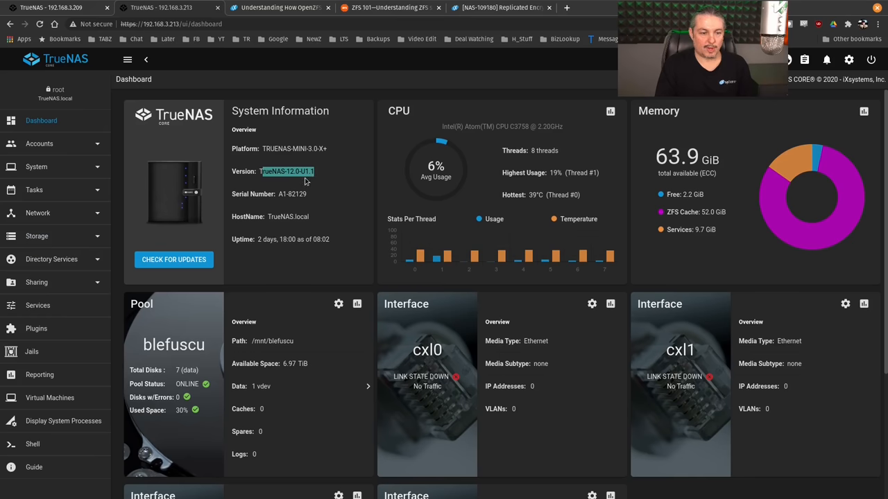
pyautogui.click(36, 236)
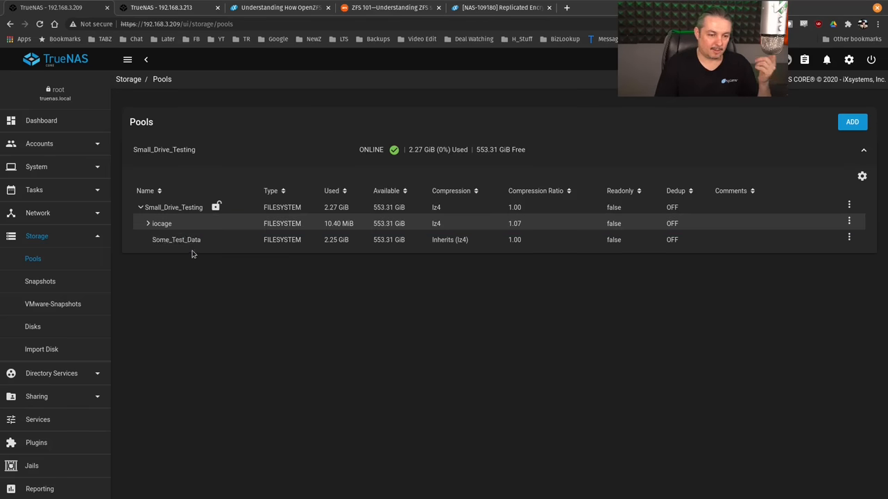
# - Check the snapshots list and 3.213 dashboard, then return to the 3.209 pools page
pyautogui.click(39, 280)
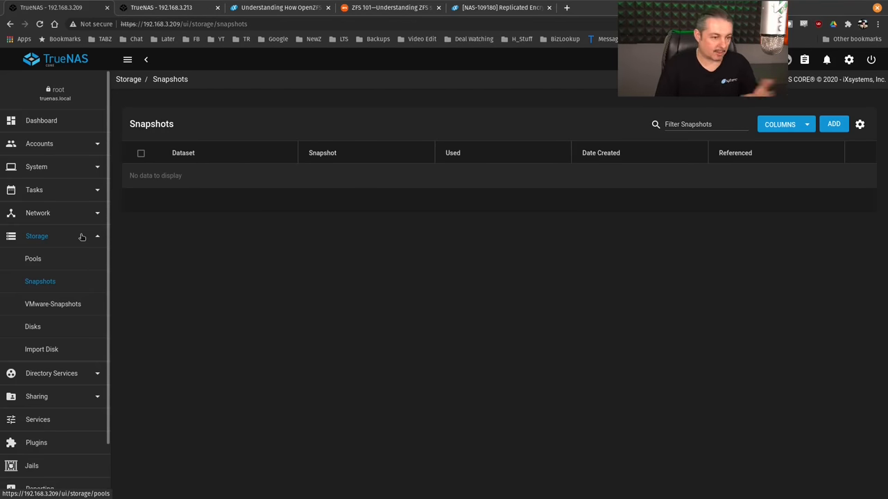
pyautogui.click(33, 260)
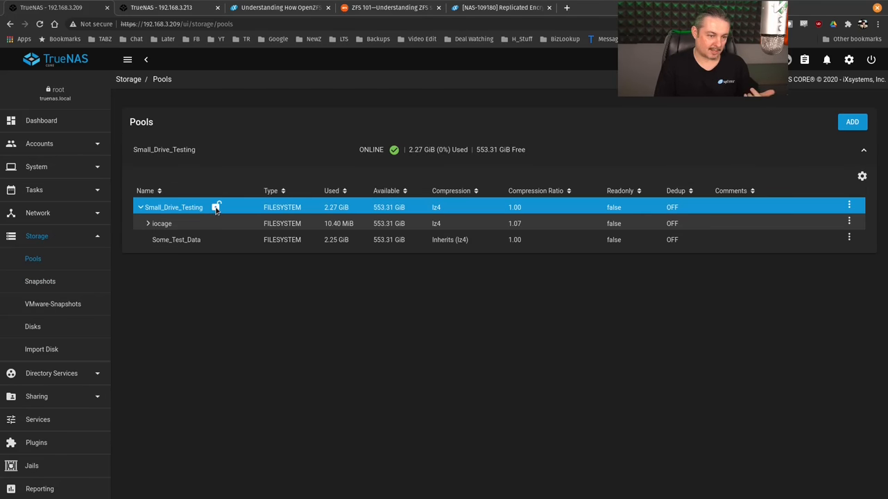
pyautogui.click(41, 119)
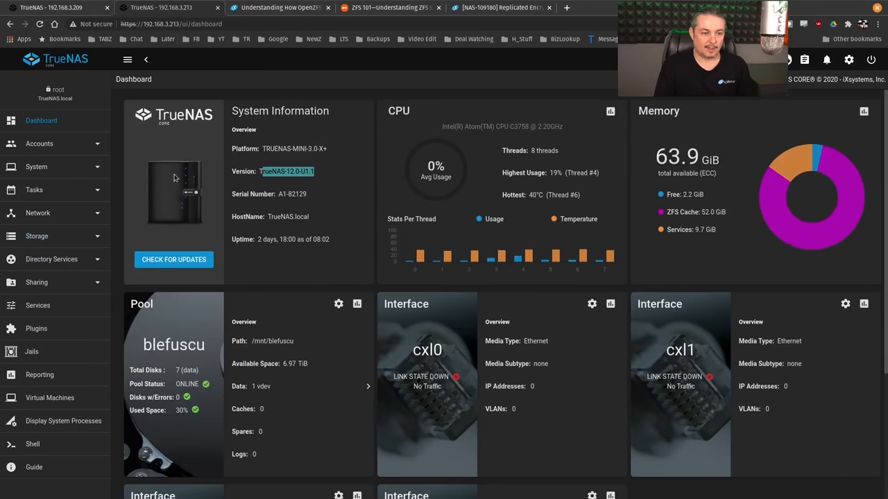
pyautogui.click(36, 236)
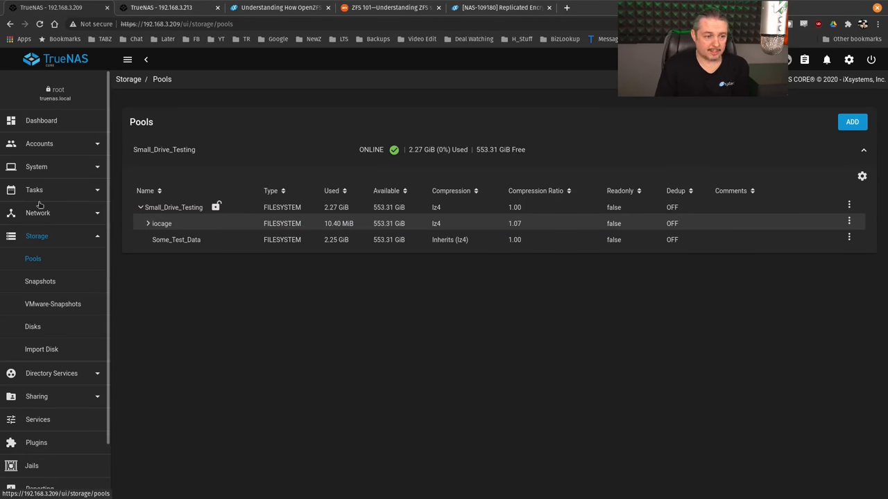
# - Review Periodic Snapshot and empty Replication Tasks lists, then start a new replication task
pyautogui.click(34, 188)
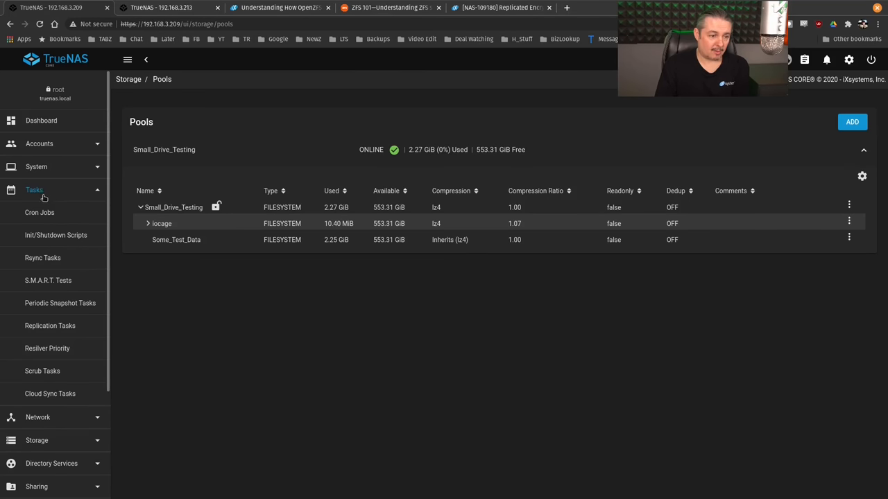
pyautogui.click(50, 325)
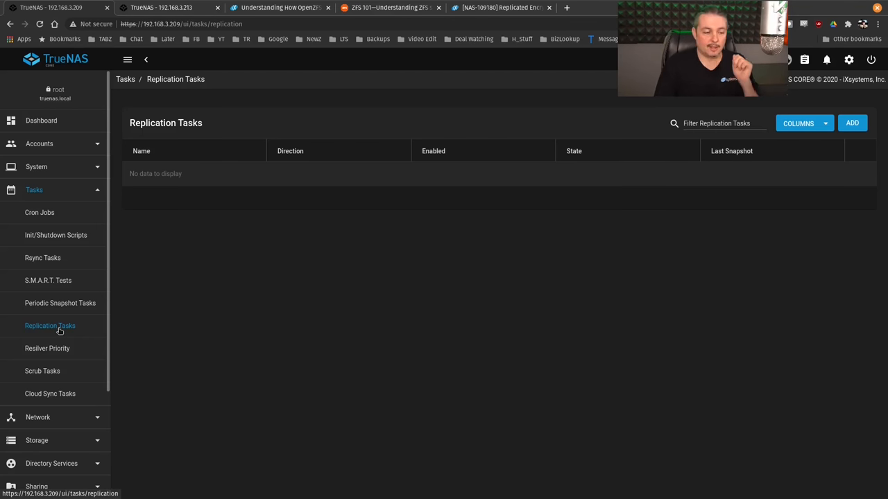
pyautogui.moveTo(173, 302)
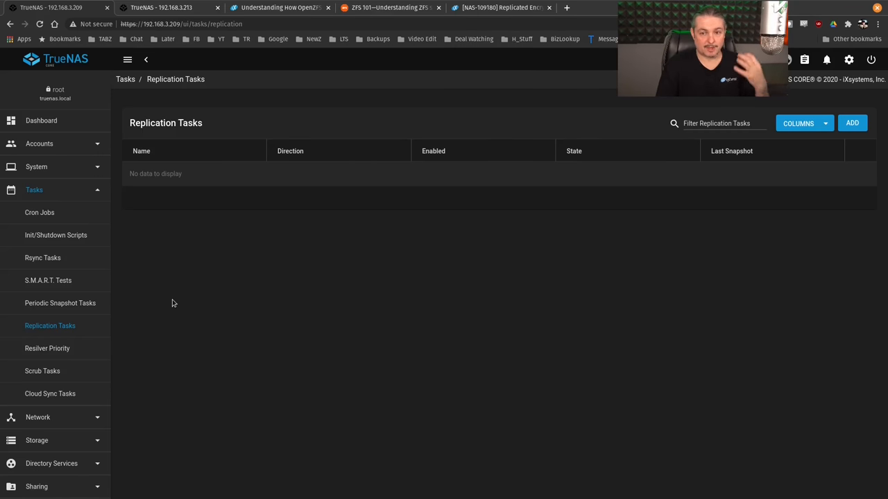
pyautogui.click(60, 303)
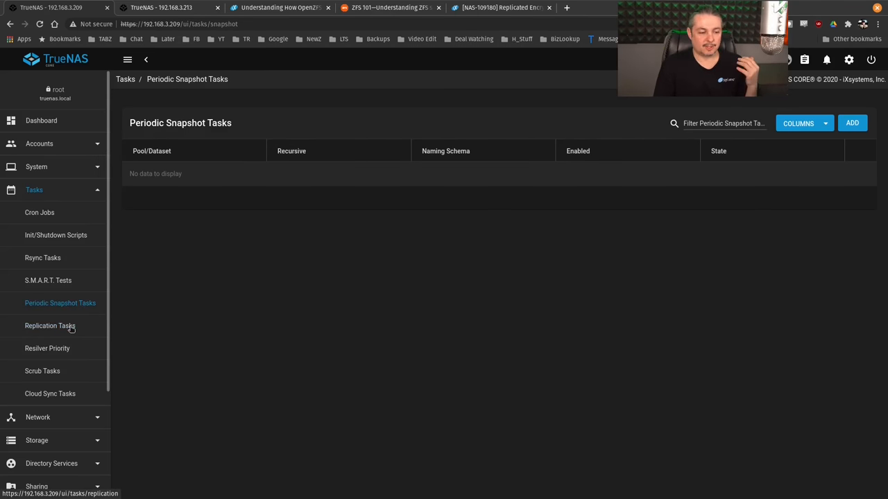
pyautogui.click(50, 324)
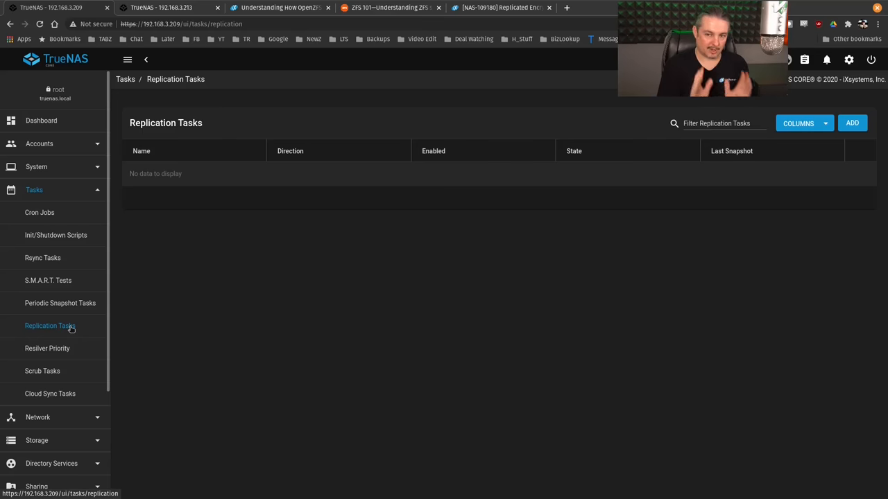
pyautogui.moveTo(518, 250)
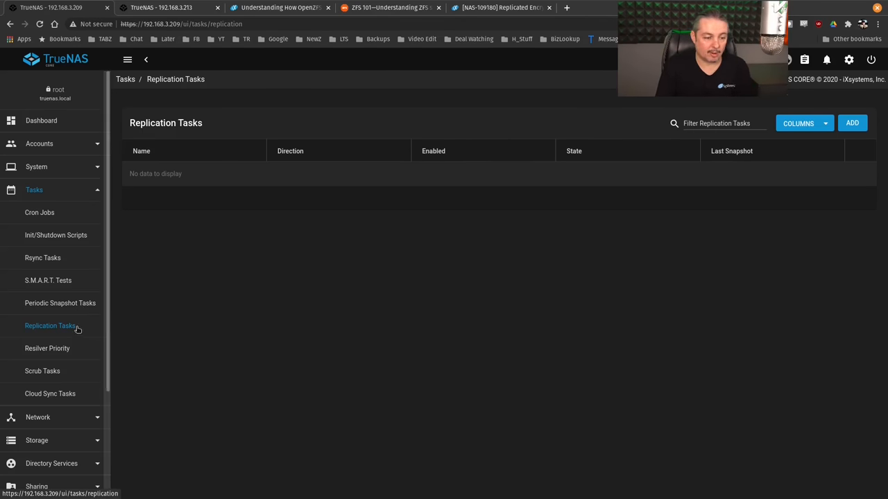
pyautogui.click(851, 122)
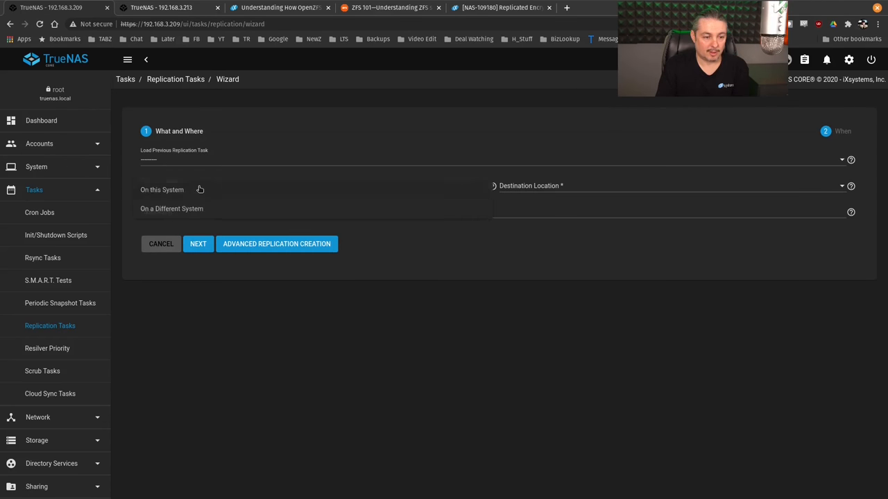
# - Set the source to Small_Drive_Testing/Some_Test_Data on this system and show the share's files
pyautogui.click(161, 189)
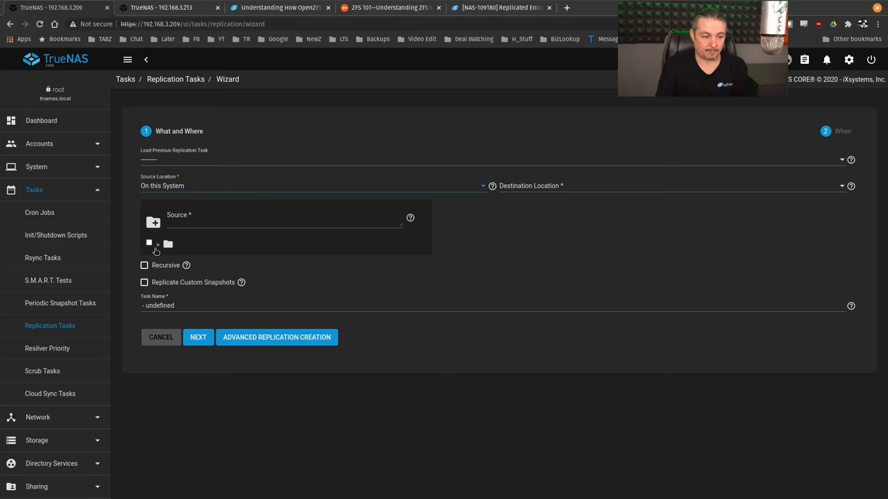
pyautogui.click(150, 243)
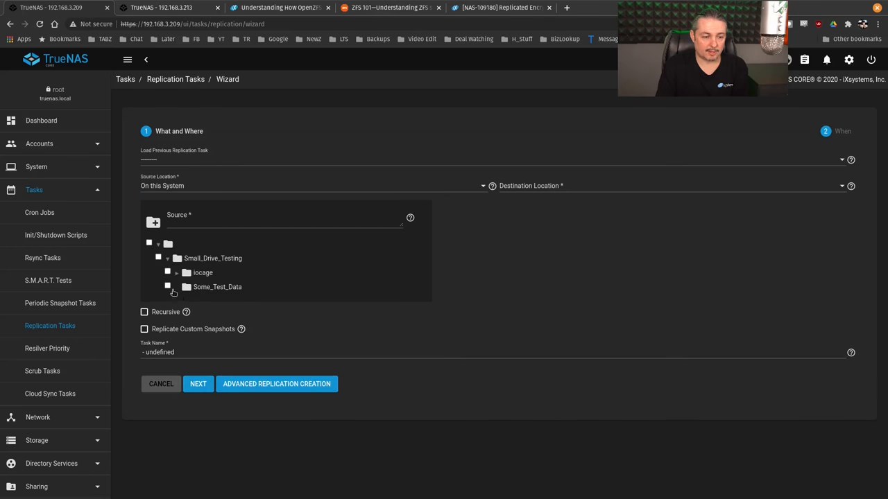
pyautogui.click(166, 285)
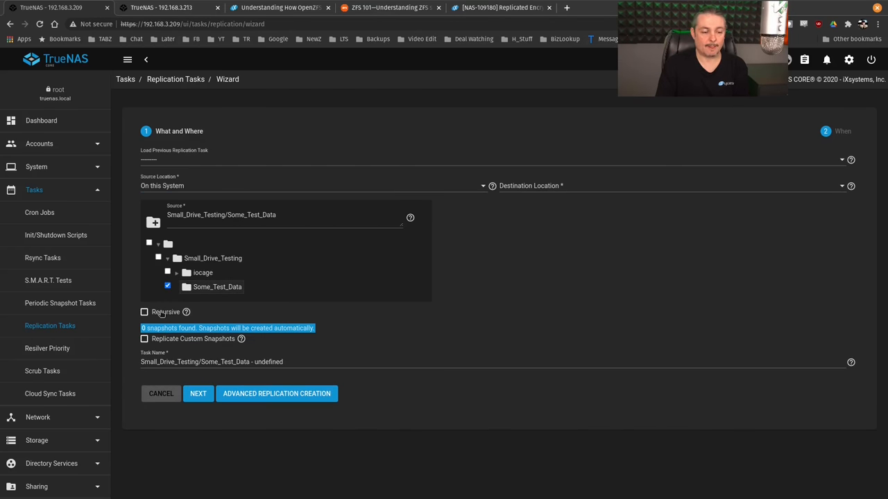
pyautogui.moveTo(186, 312)
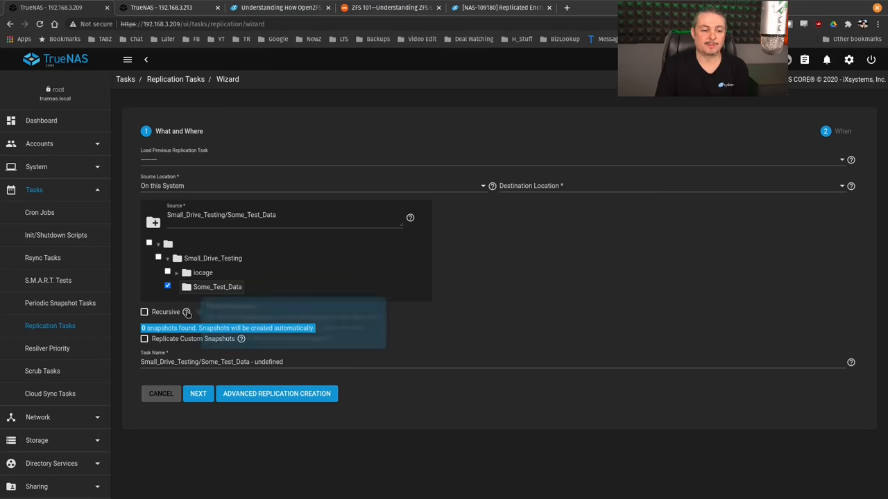
pyautogui.click(186, 312)
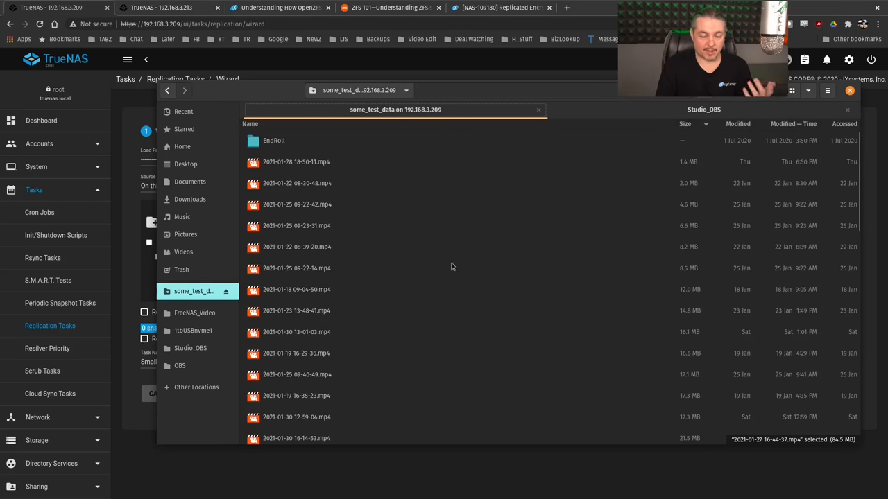
pyautogui.moveTo(355, 236)
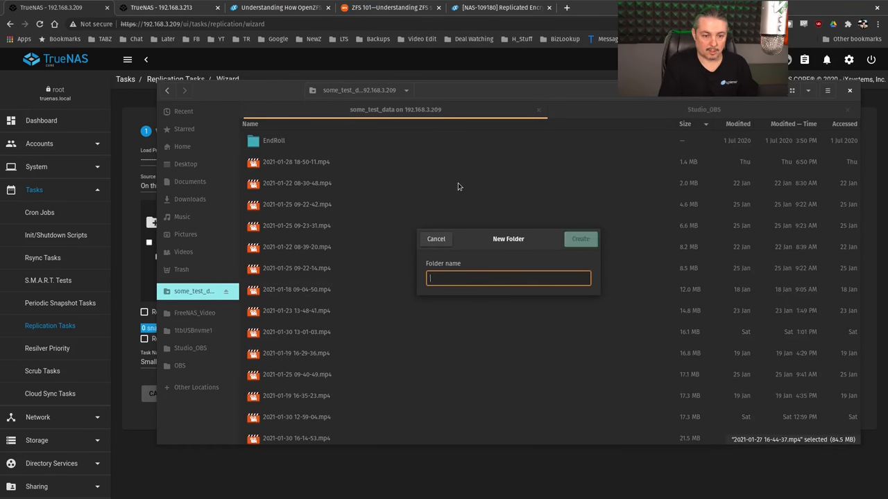
# - Create a folder named Some_OTher_folder inside the some_test_data share
pyautogui.write('Some_OTher')
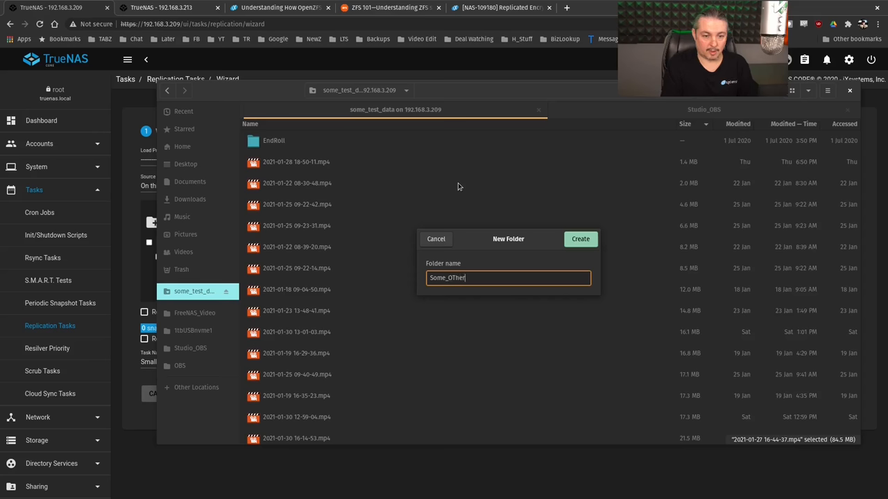
pyautogui.click(580, 238)
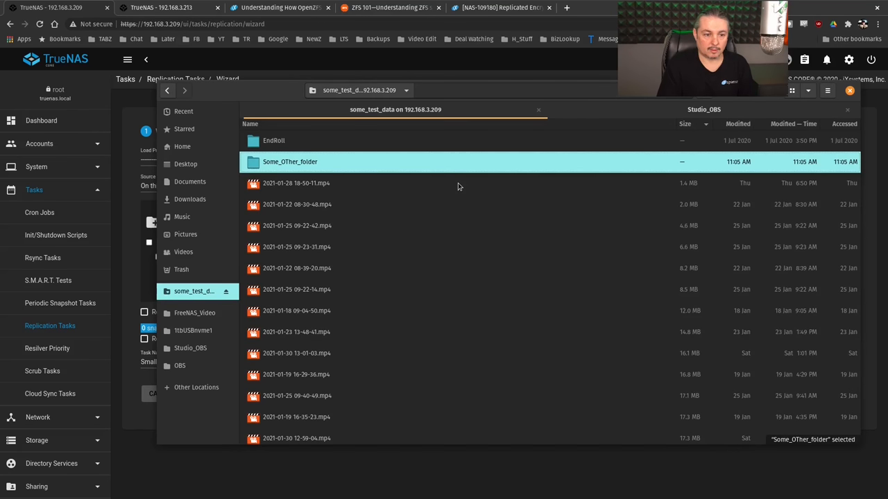
pyautogui.click(297, 183)
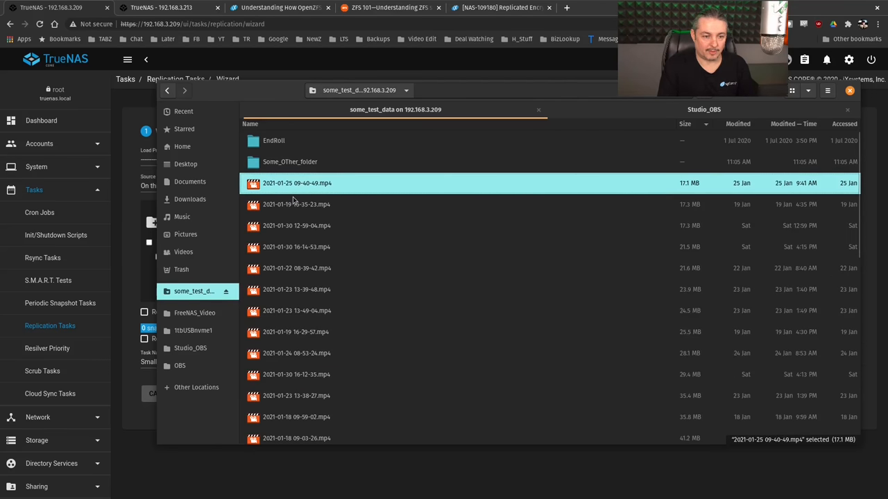
pyautogui.click(297, 354)
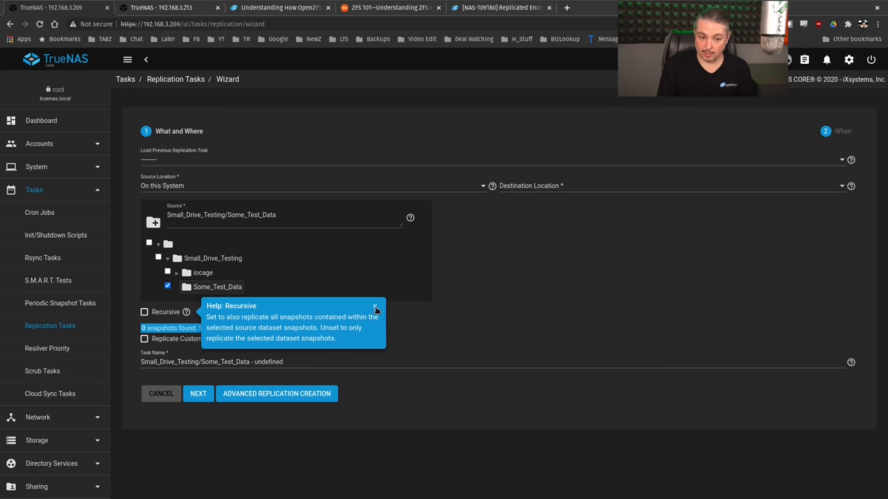
pyautogui.click(375, 308)
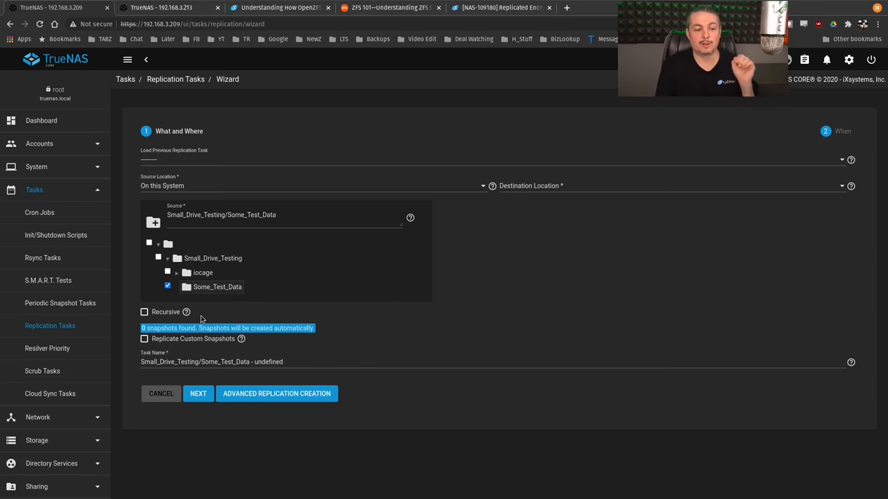
pyautogui.moveTo(304, 319)
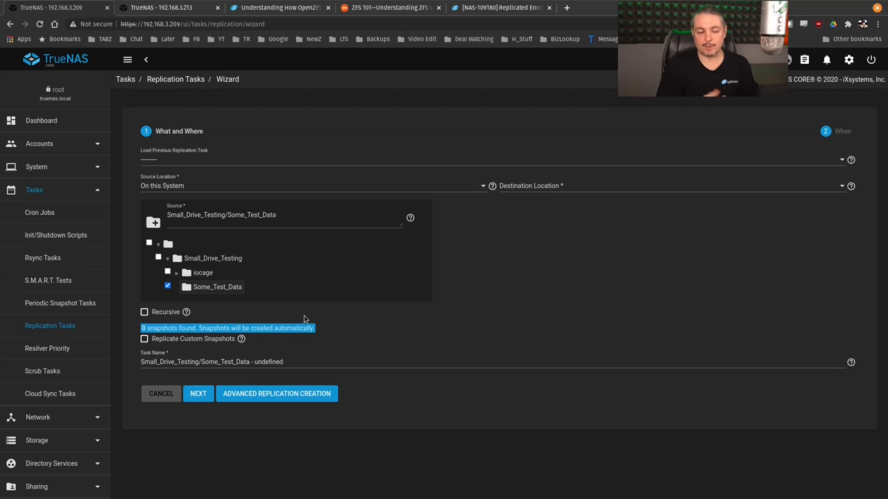
pyautogui.moveTo(188, 291)
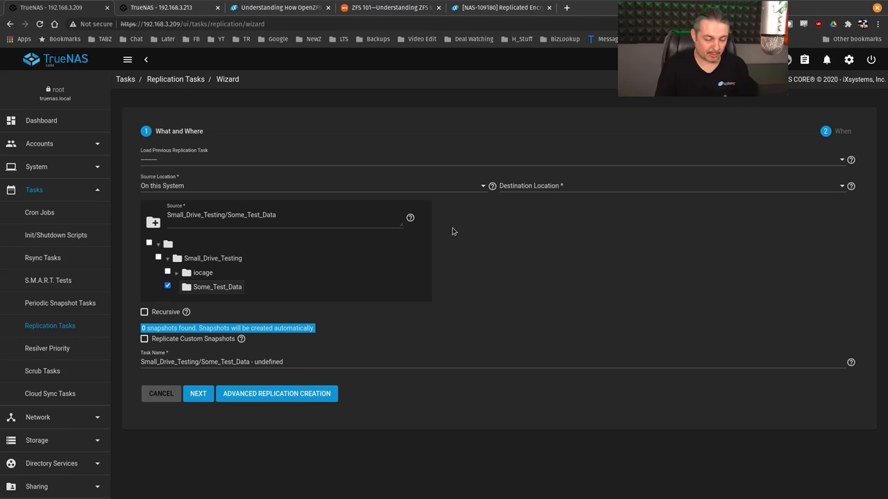
pyautogui.moveTo(216, 285)
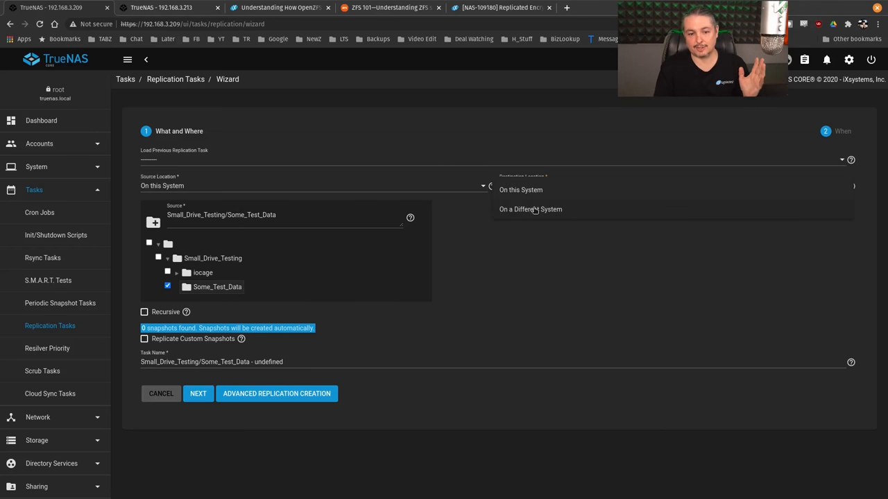
# - Set the destination location to On a Different System
pyautogui.click(521, 189)
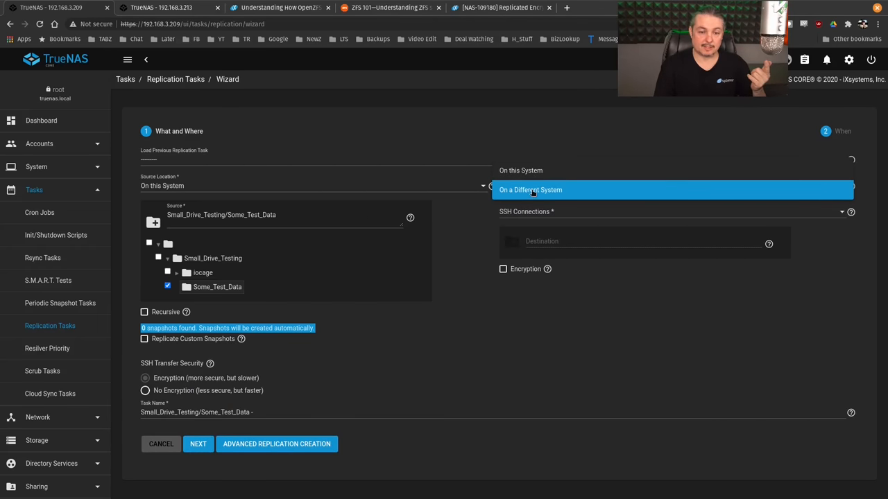
pyautogui.click(530, 189)
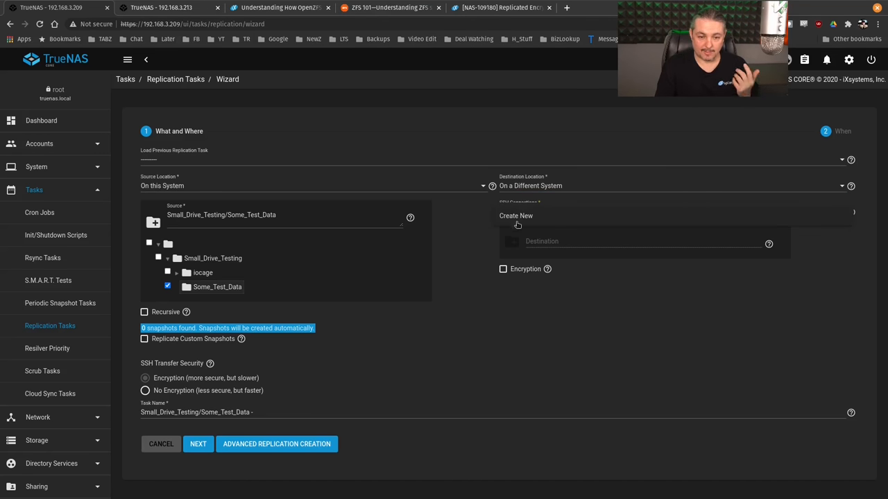
pyautogui.click(515, 216)
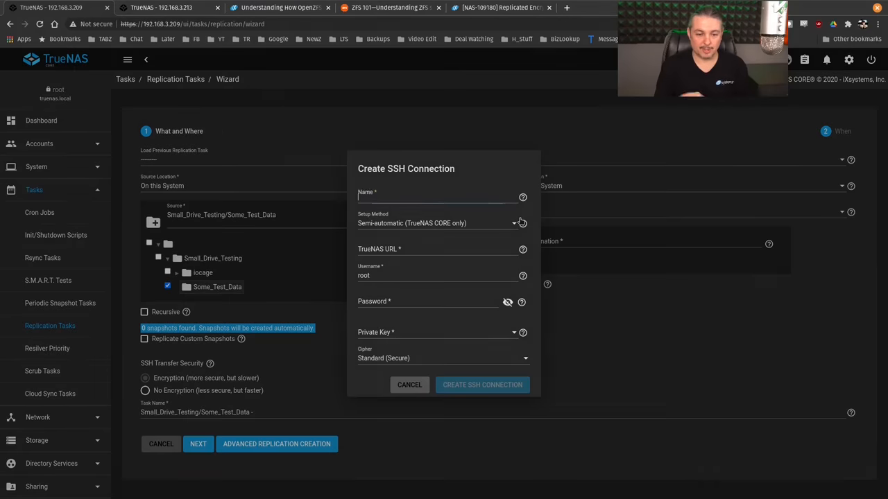
pyautogui.write('T')
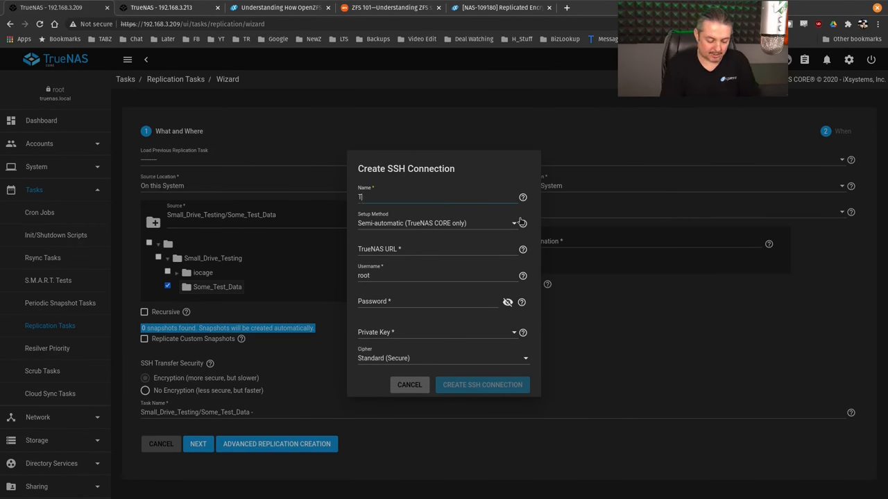
pyautogui.write('ru')
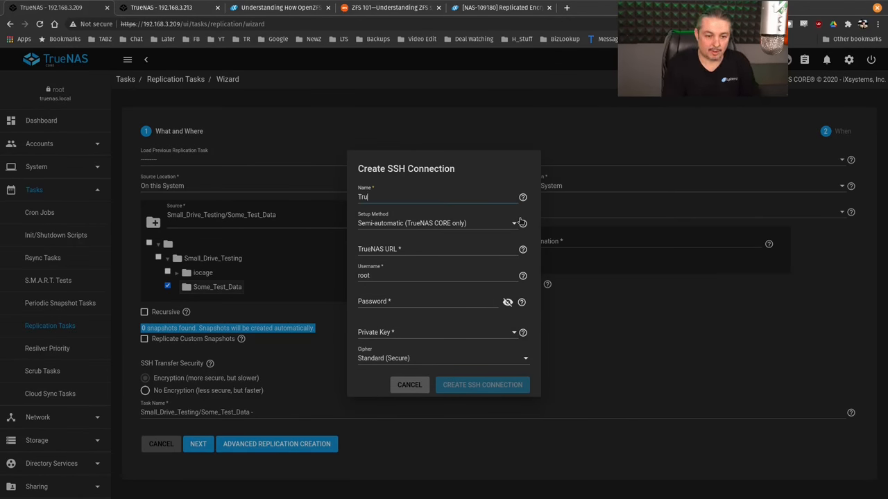
pyautogui.write('eNAS_Mini')
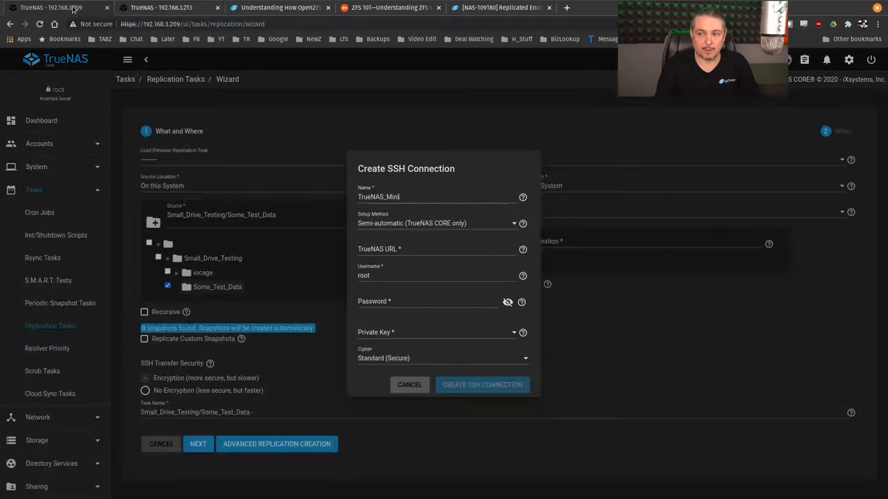
pyautogui.write('https://192.168.3.213/')
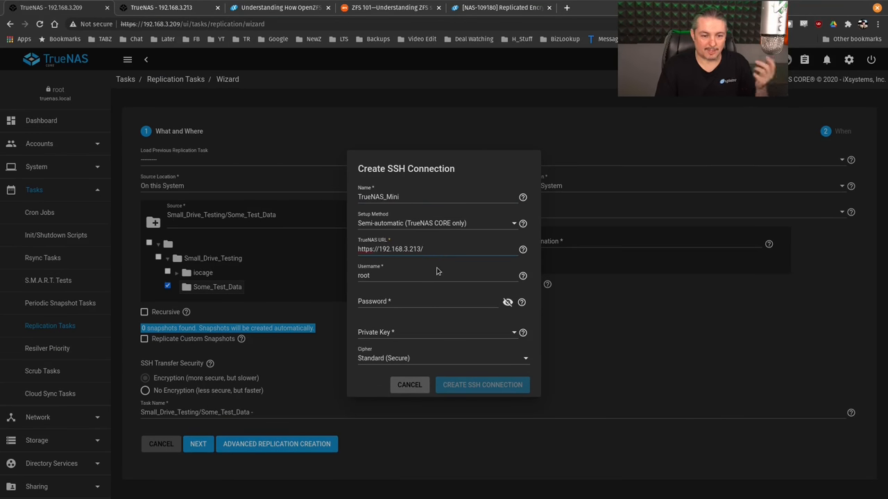
pyautogui.click(430, 302)
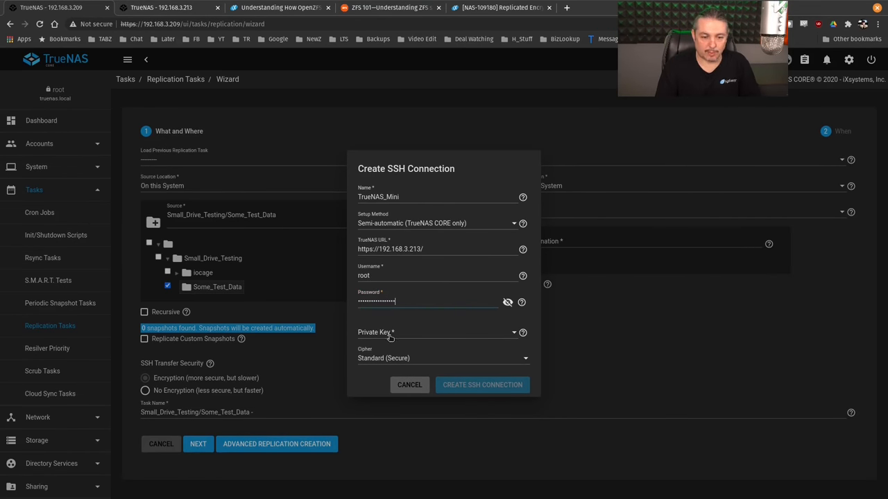
pyautogui.click(441, 331)
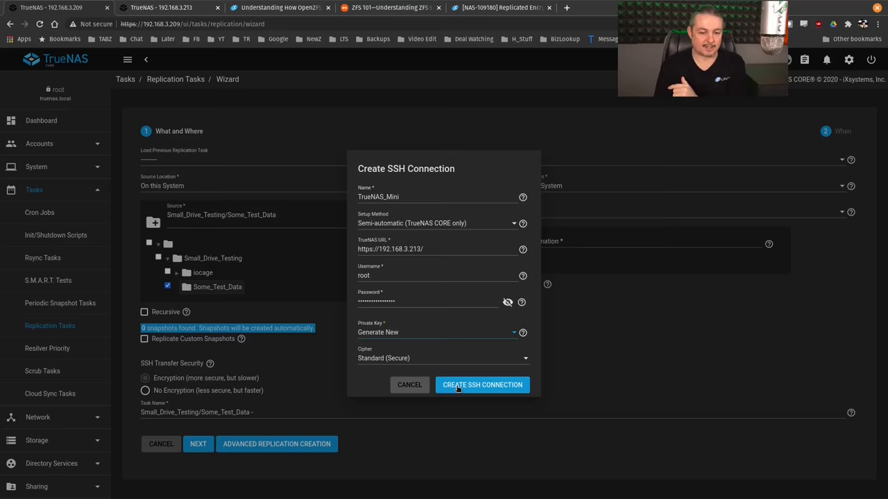
pyautogui.click(482, 386)
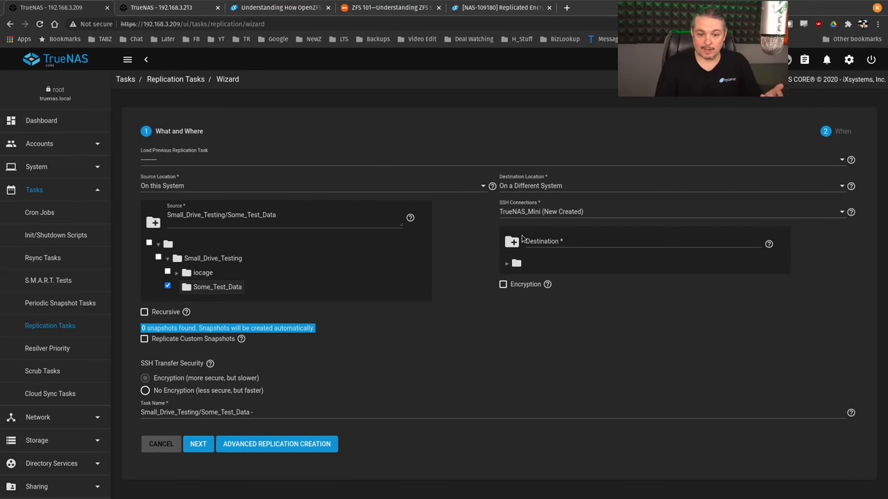
# - Set the destination to blefuscu/Some_Test_Data_Backup on the remote system
pyautogui.click(507, 264)
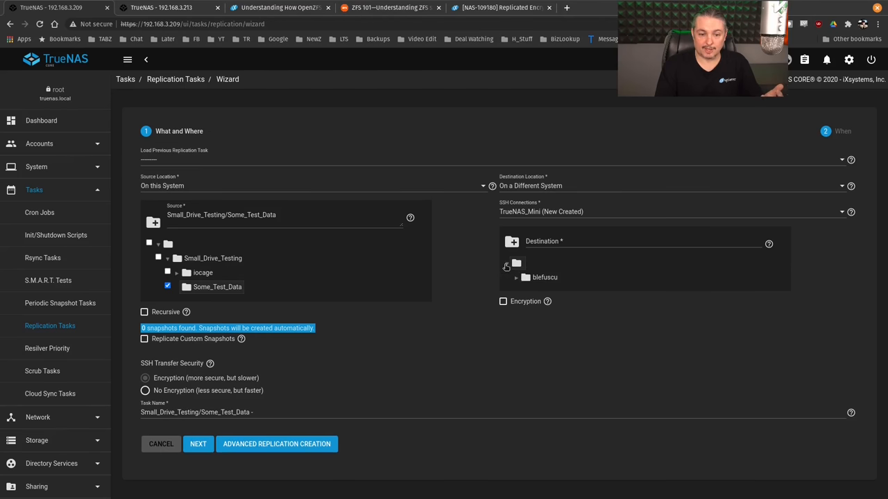
pyautogui.click(544, 278)
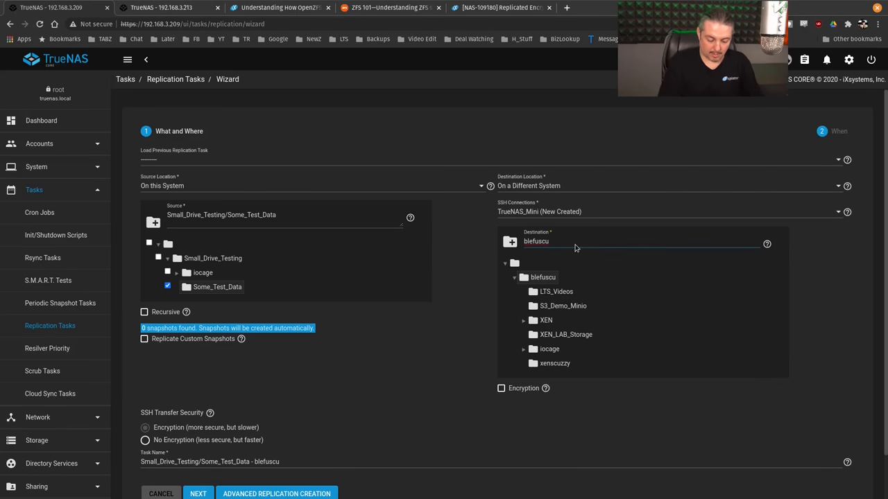
pyautogui.write('/')
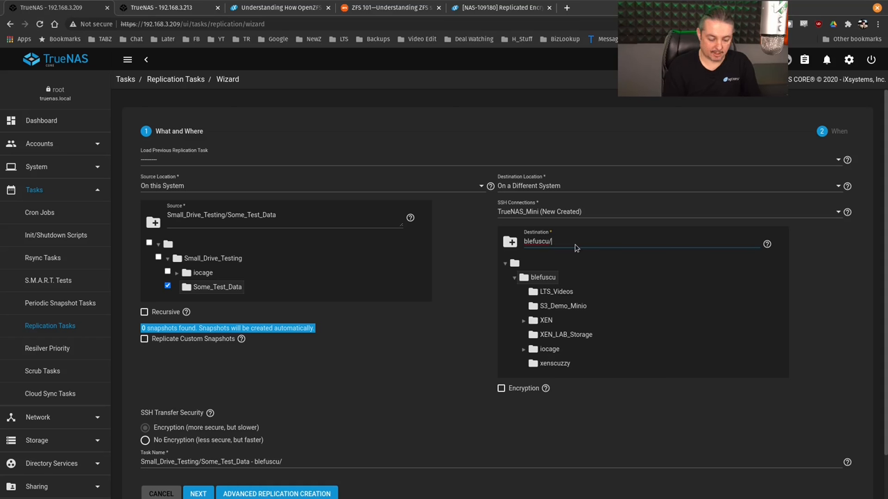
pyautogui.write('Some_Test_')
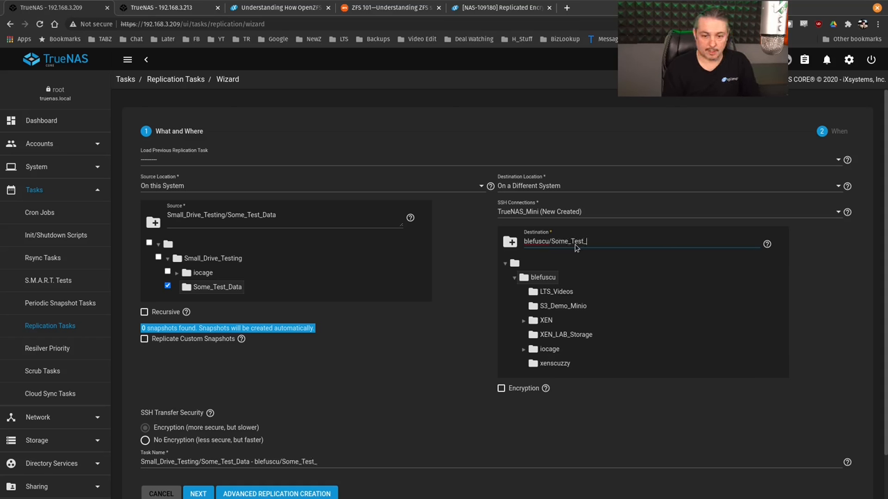
pyautogui.write('Data_Backup')
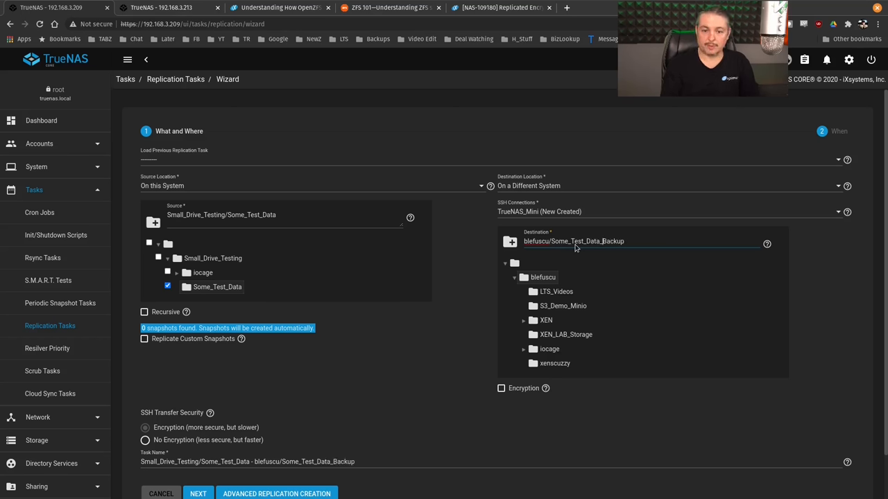
pyautogui.moveTo(654, 253)
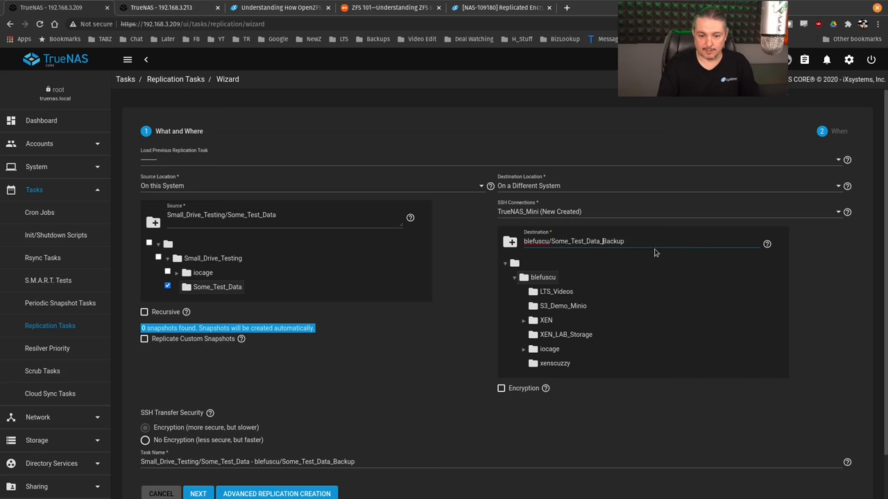
pyautogui.moveTo(555, 394)
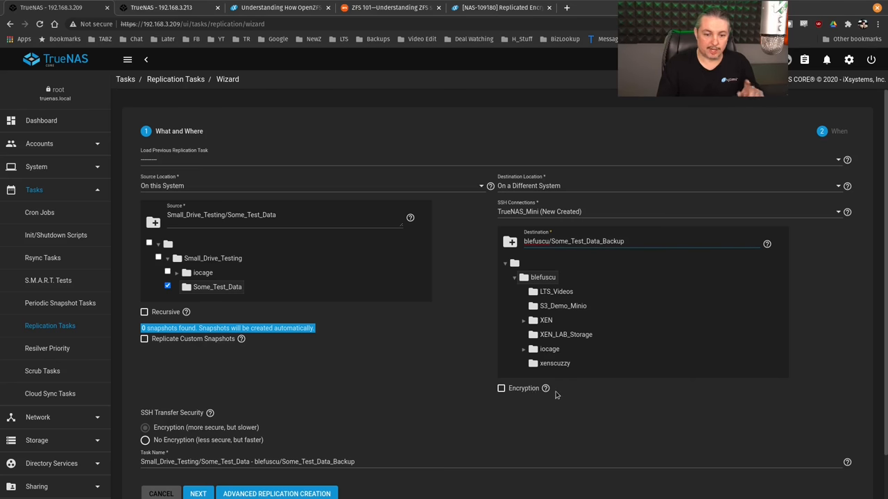
pyautogui.scroll(-3)
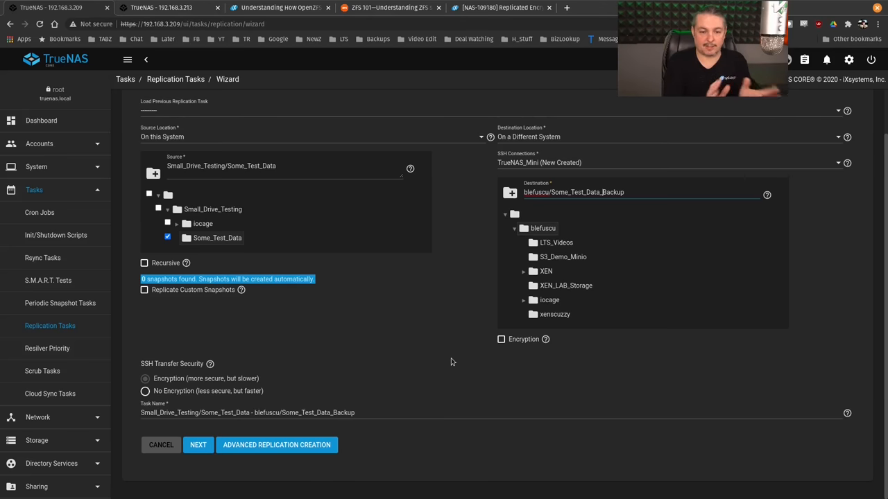
pyautogui.moveTo(338, 340)
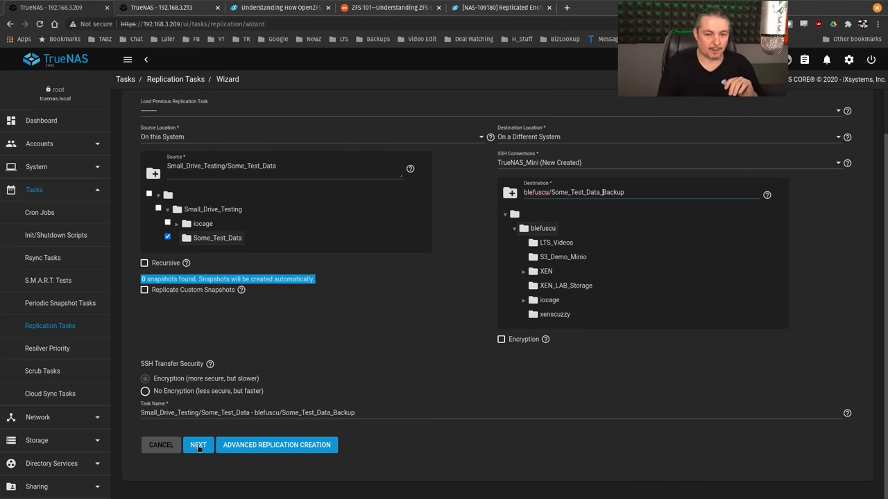
# - Start the replication with a daily schedule and expand the new pending task's details
pyautogui.click(199, 444)
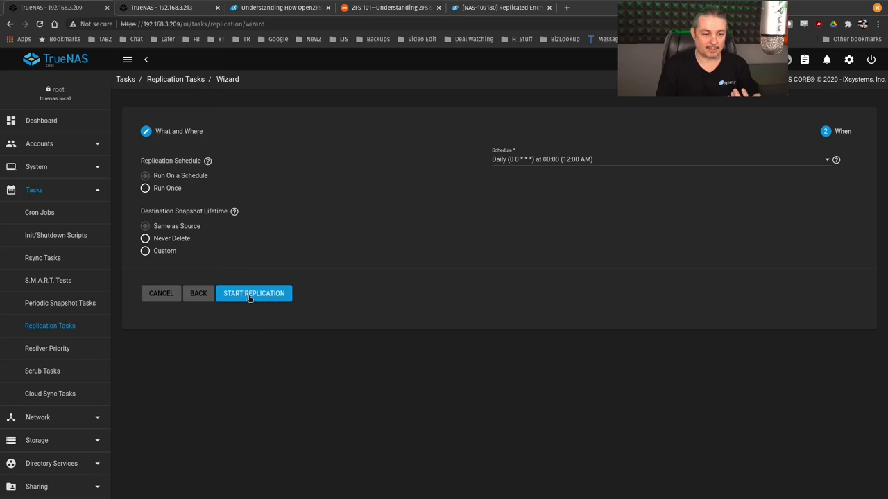
pyautogui.click(252, 294)
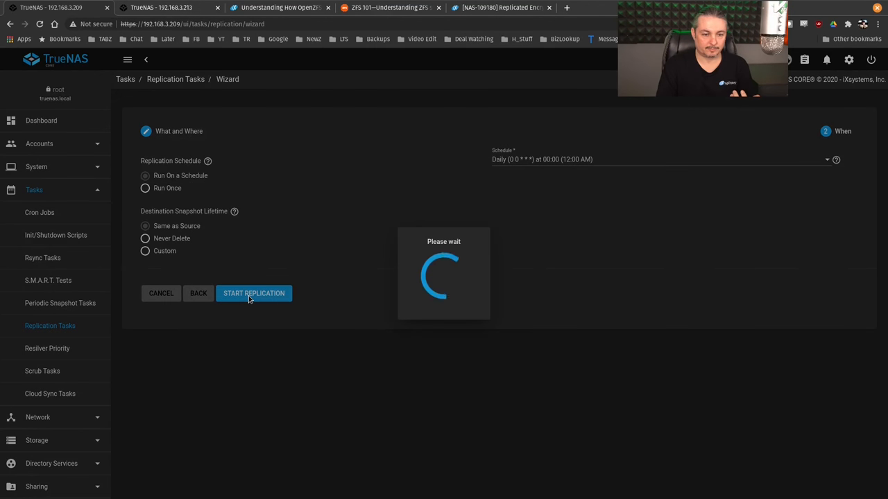
pyautogui.click(252, 292)
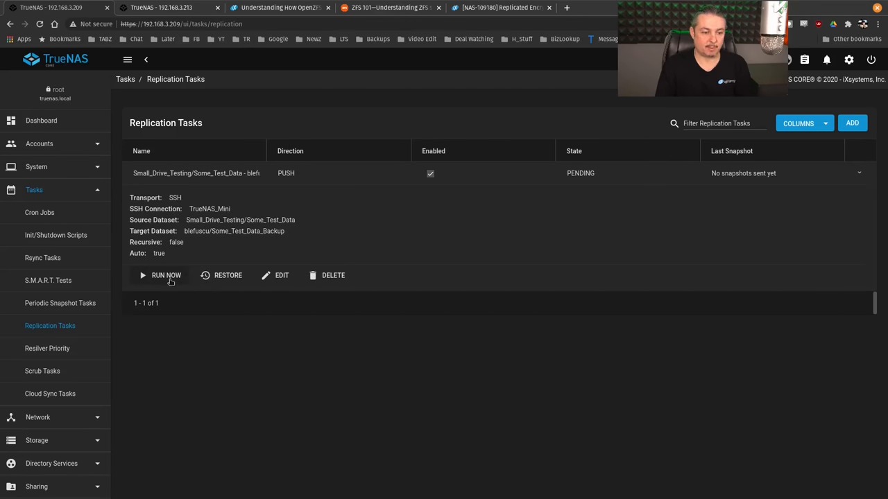
# - Run the Some_Test_Data replication task now, confirming and dismissing the Task started notice
pyautogui.click(166, 274)
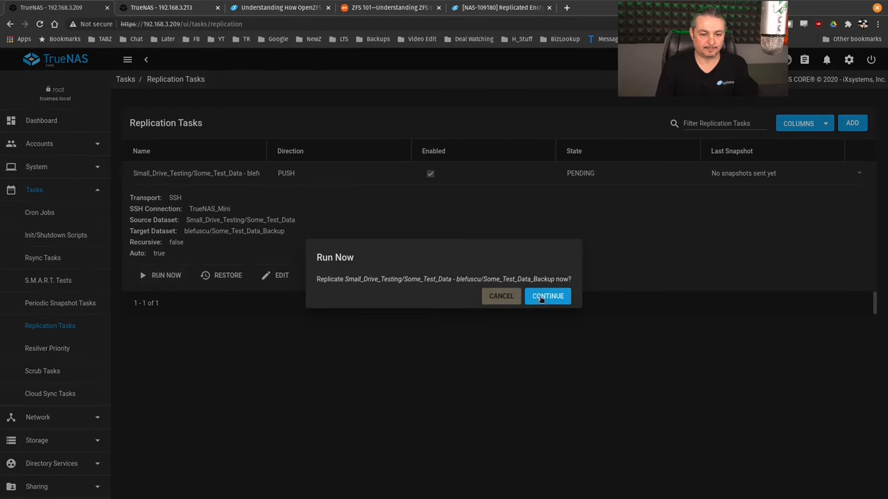
pyautogui.click(546, 297)
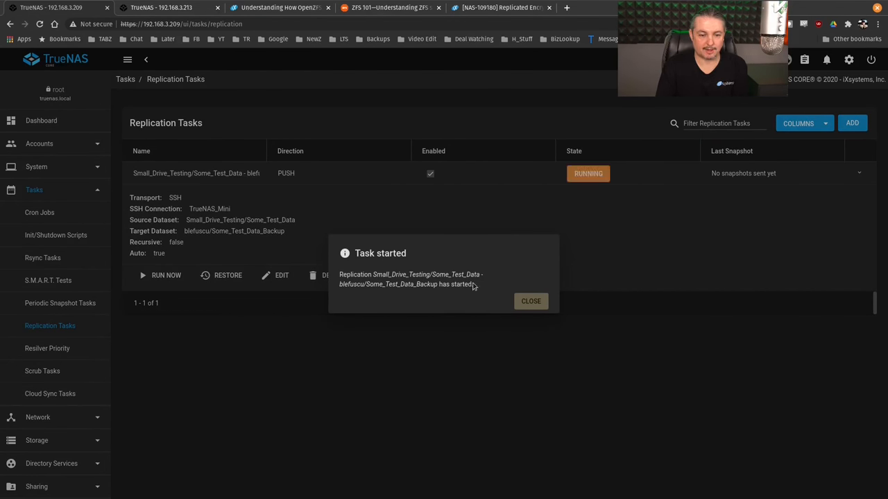
pyautogui.click(530, 301)
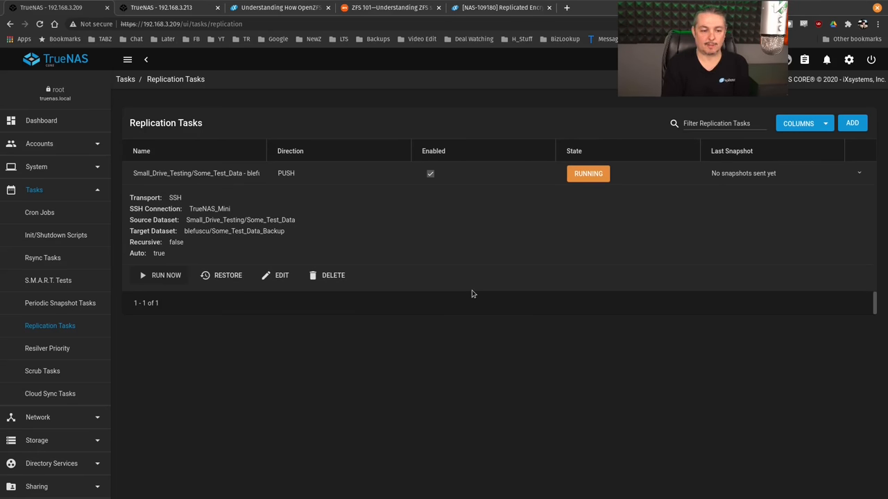
pyautogui.scroll(-3)
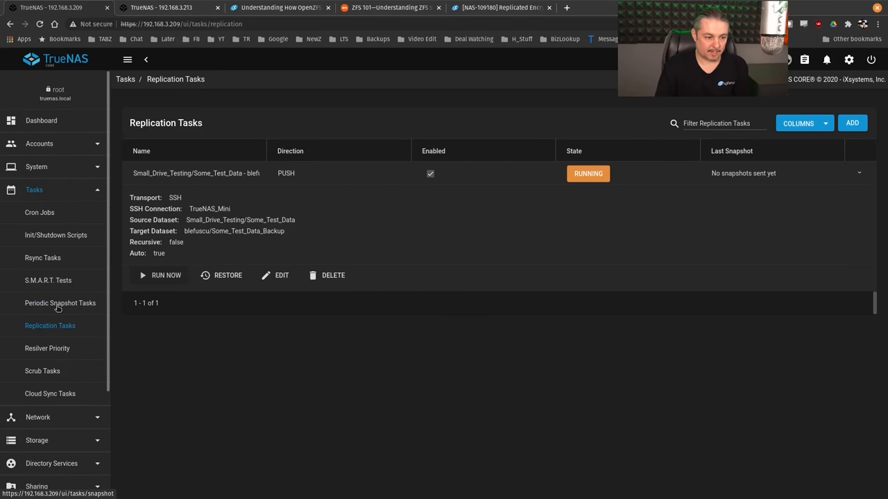
# - Review the periodic snapshot tasks and snapshot list, then return to the finished replication task
pyautogui.click(60, 302)
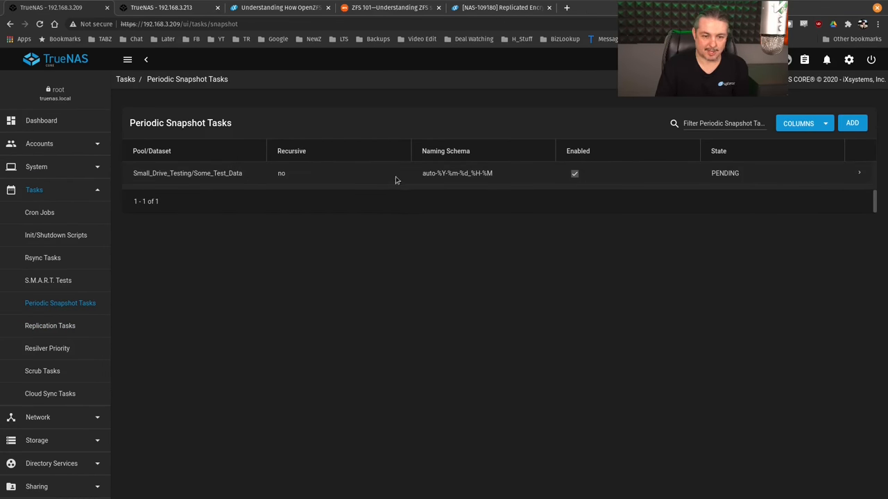
pyautogui.moveTo(70, 308)
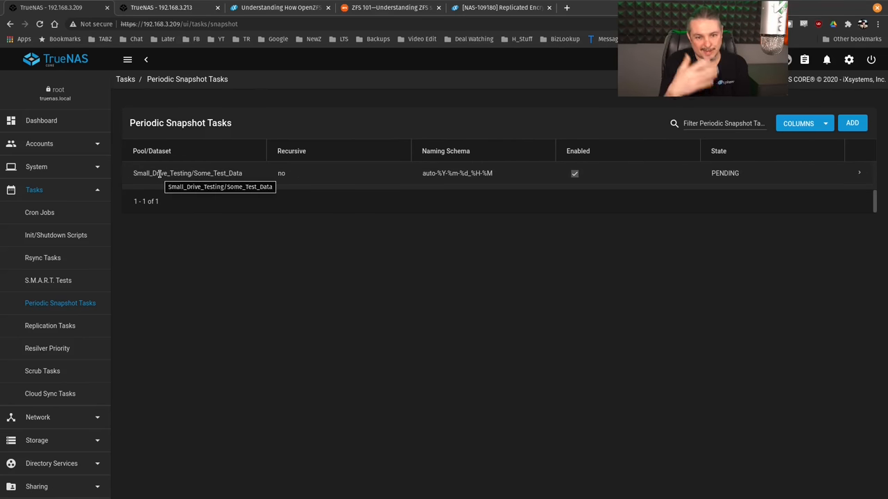
pyautogui.moveTo(84, 333)
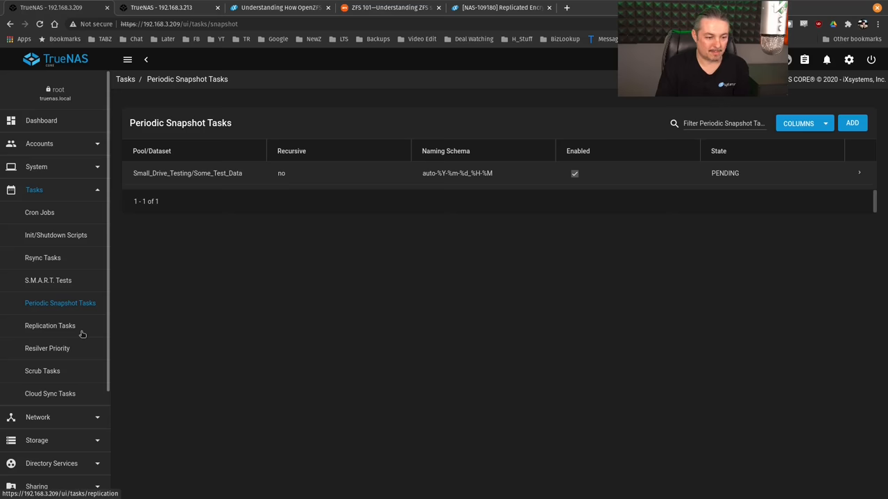
pyautogui.click(50, 324)
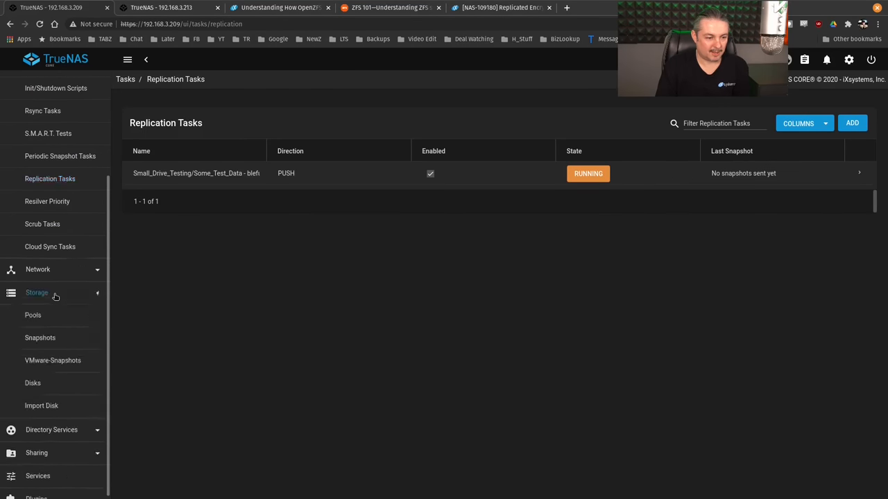
pyautogui.click(41, 338)
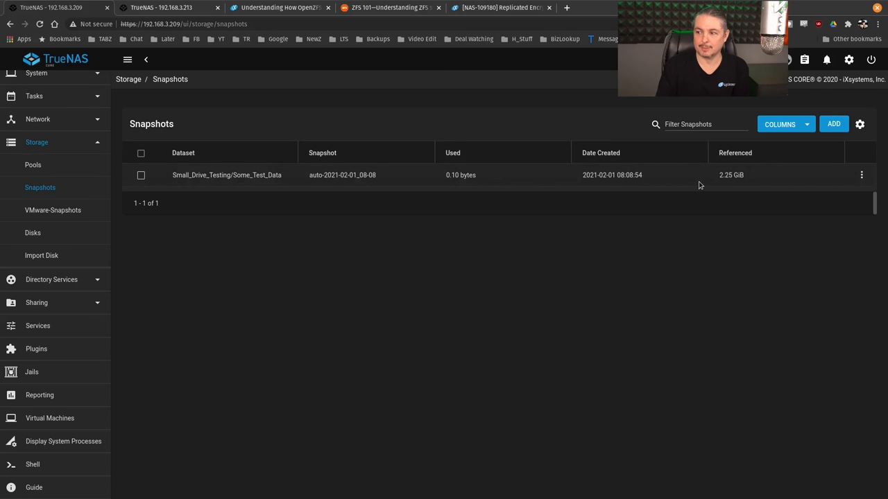
pyautogui.moveTo(177, 229)
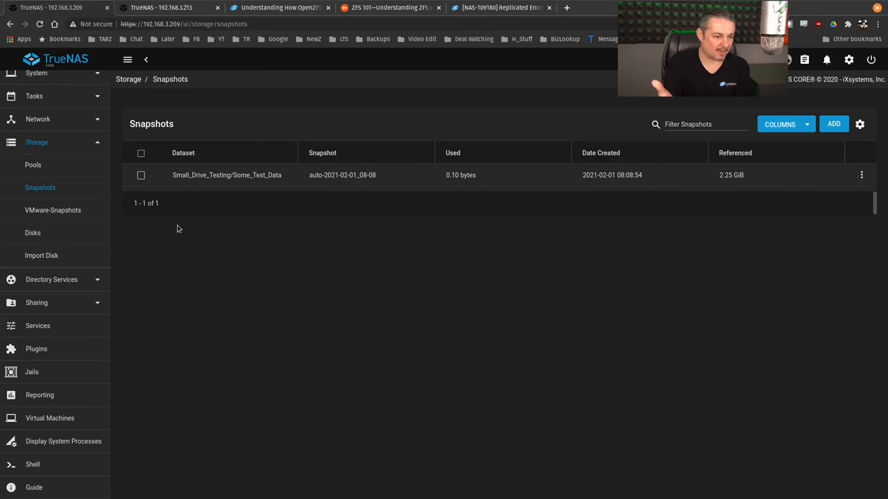
pyautogui.click(33, 164)
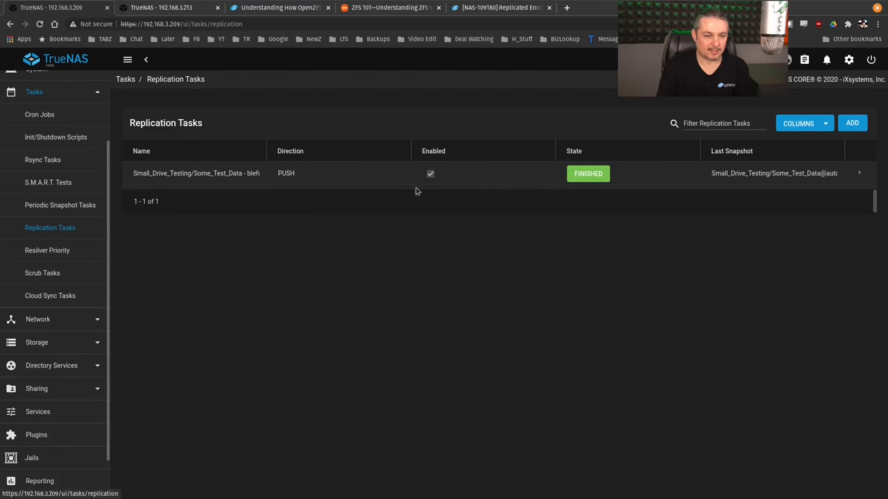
# - Review the FINISHED replication log for auto-2021-02-01_08-08, then switch to 192.168.3.213's pools page
pyautogui.click(858, 173)
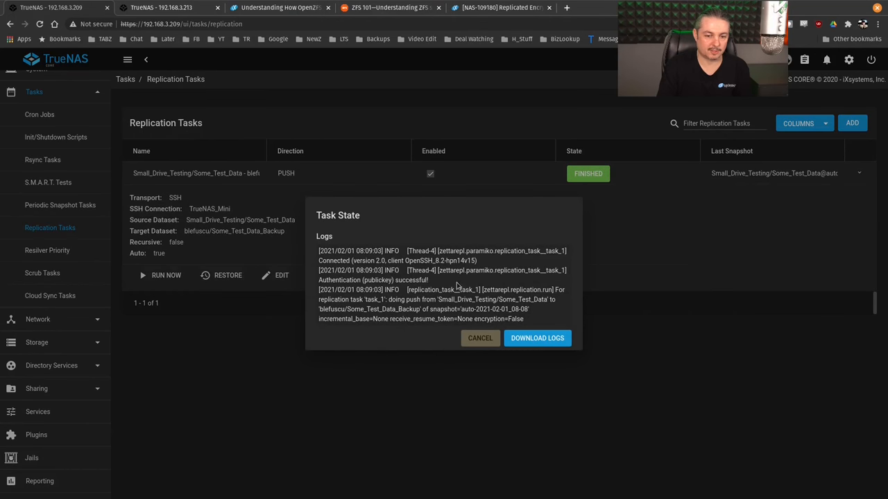
pyautogui.click(480, 338)
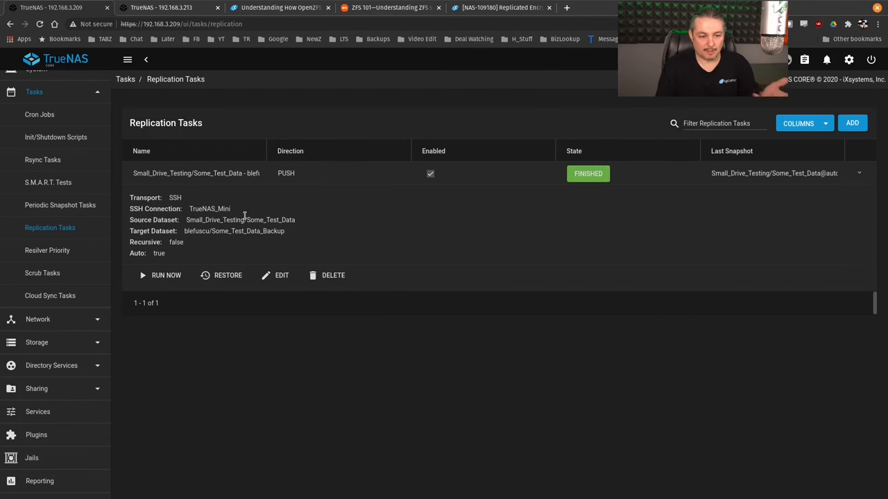
pyautogui.click(161, 8)
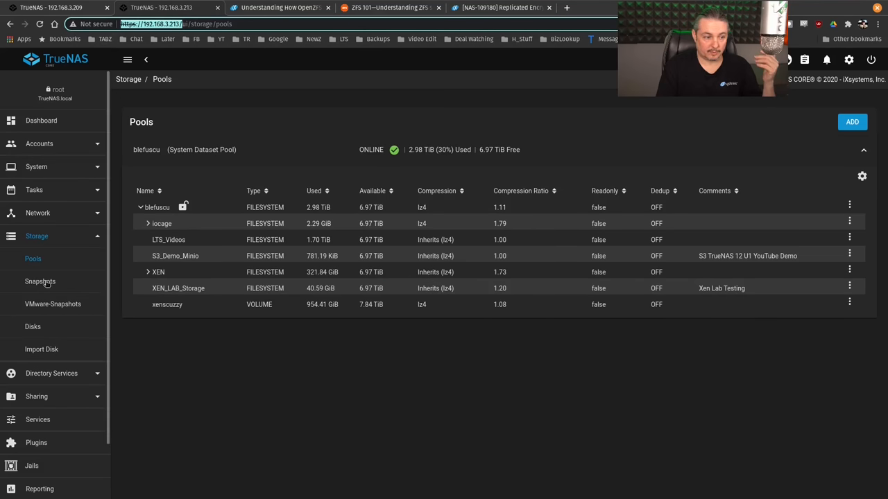
# - Reload blefuscu's pools to reveal the locked Some_Test_Data_Backup dataset, then go to its snapshot list
pyautogui.click(33, 259)
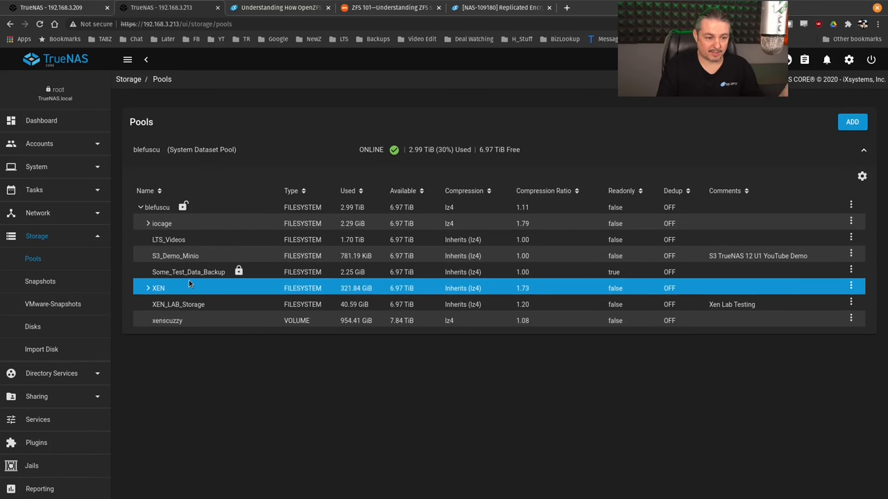
pyautogui.click(243, 321)
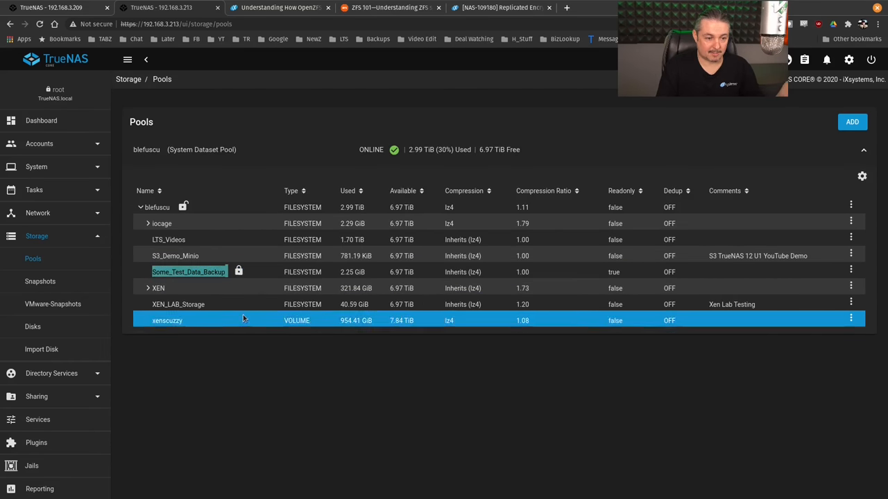
pyautogui.click(188, 272)
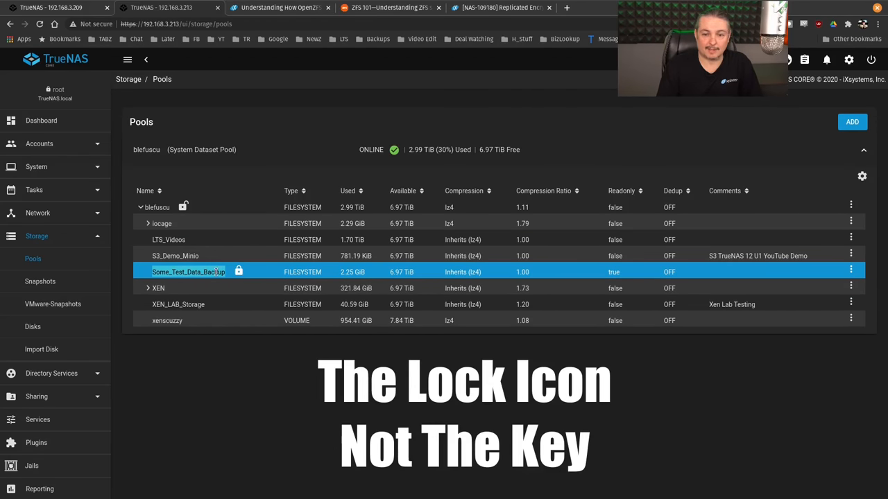
pyautogui.click(39, 280)
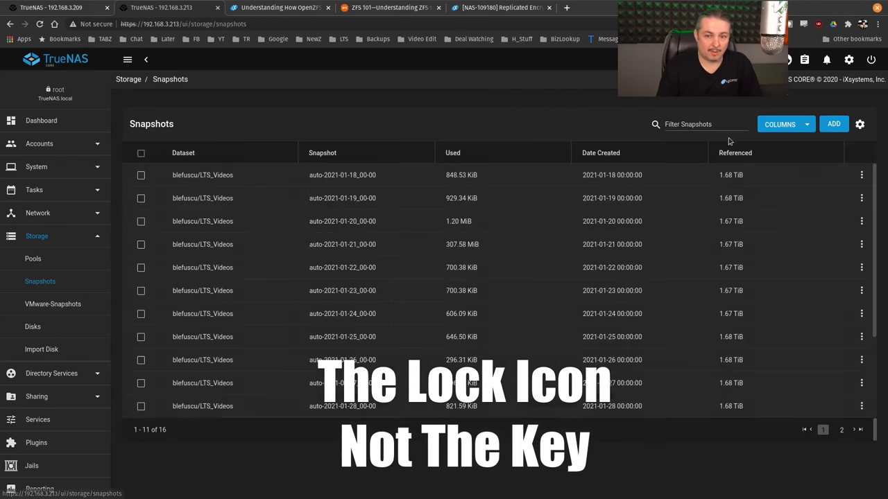
# - Filter snapshots by Some_Test_Data_Backup to find auto-2021-02-01_08-08, then return to Pools
pyautogui.write('Some_Test_Data_Backup')
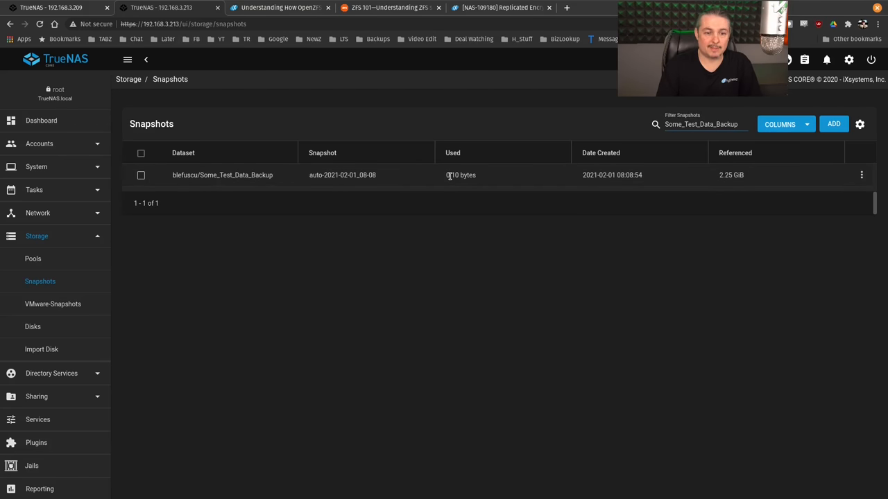
pyautogui.moveTo(460, 175)
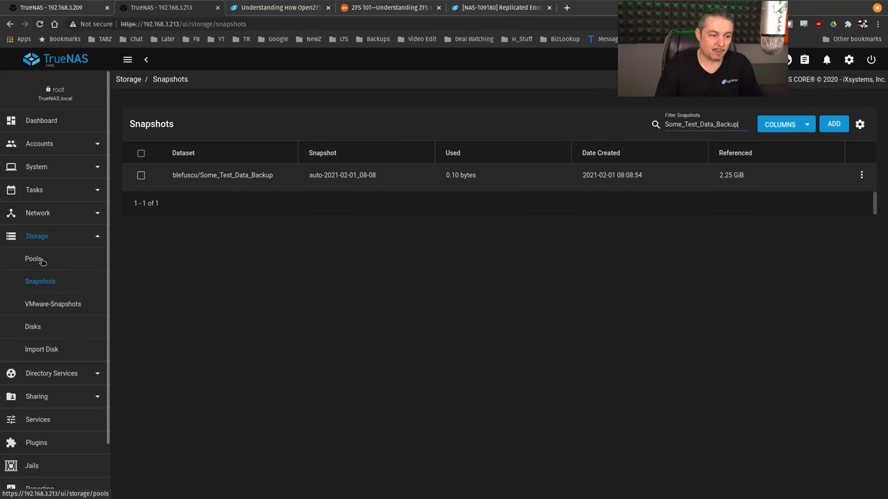
pyautogui.click(33, 259)
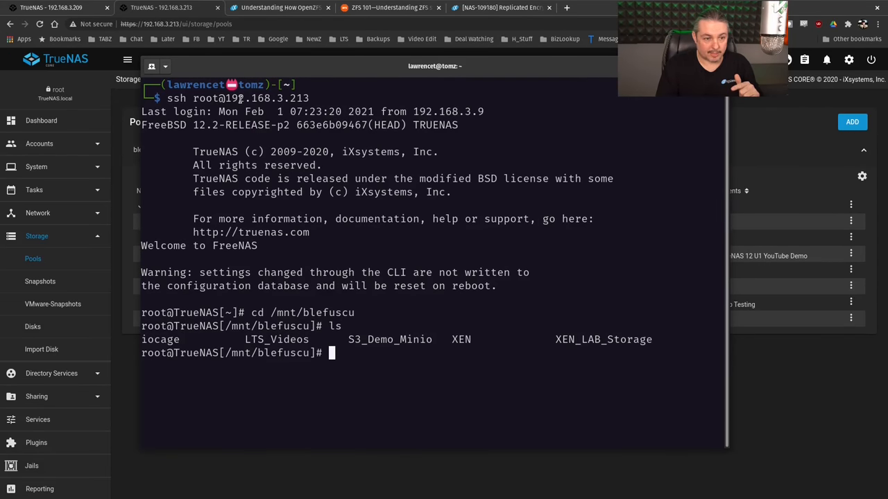
pyautogui.moveTo(348, 369)
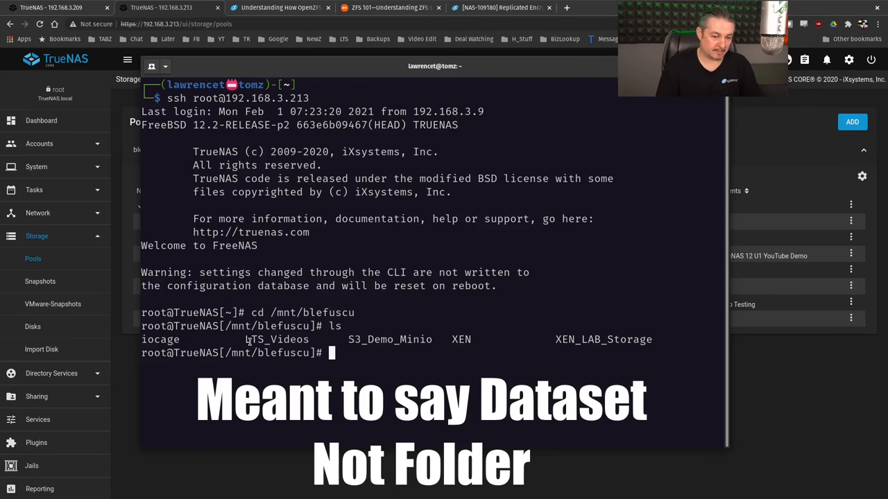
pyautogui.moveTo(484, 373)
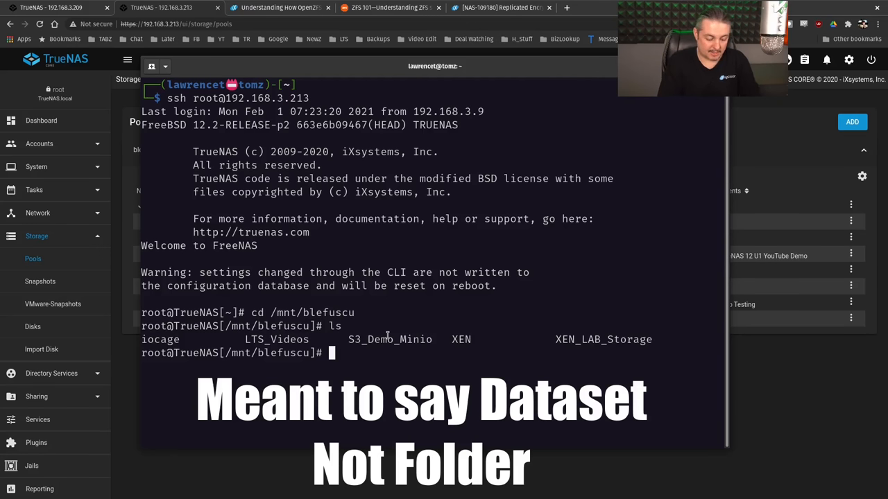
# - Close the SSH session after listing /mnt/blefuscu without a Some_Test_Data_Backup entry
pyautogui.press('Return')
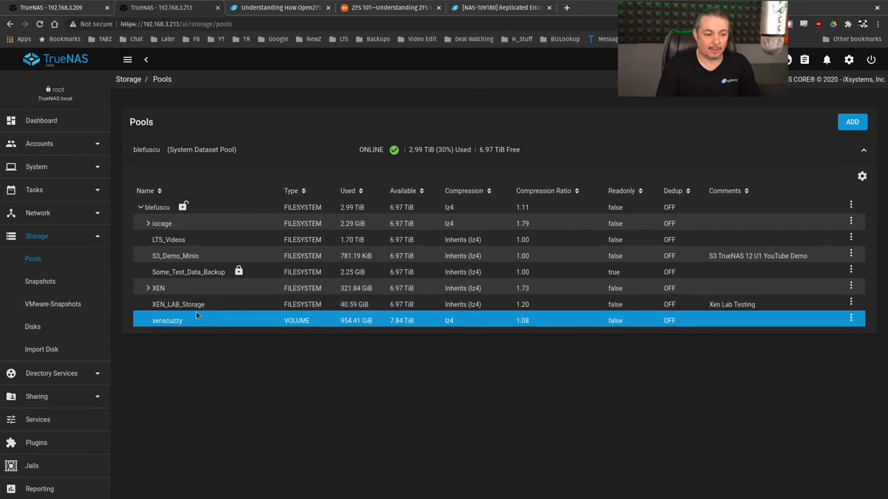
# - Select the locked Some_Test_Data_Backup dataset, then return to 192.168.3.209's replication tasks
pyautogui.click(158, 287)
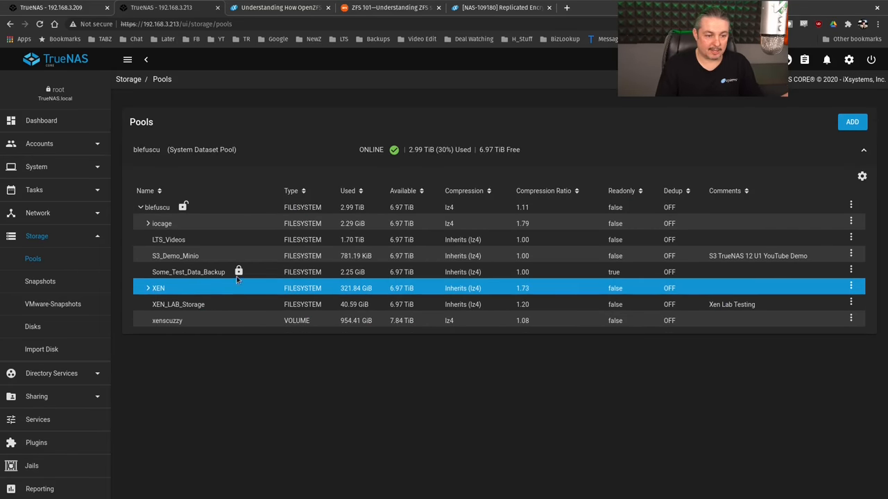
pyautogui.click(188, 270)
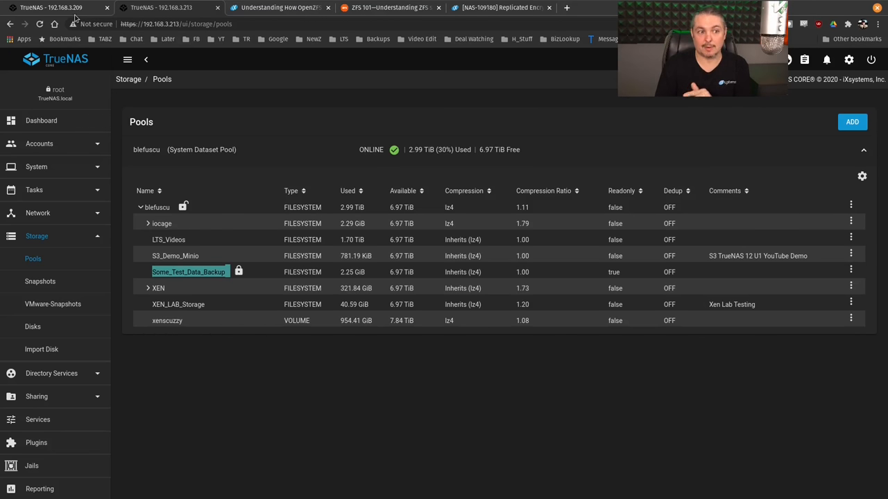
pyautogui.click(175, 255)
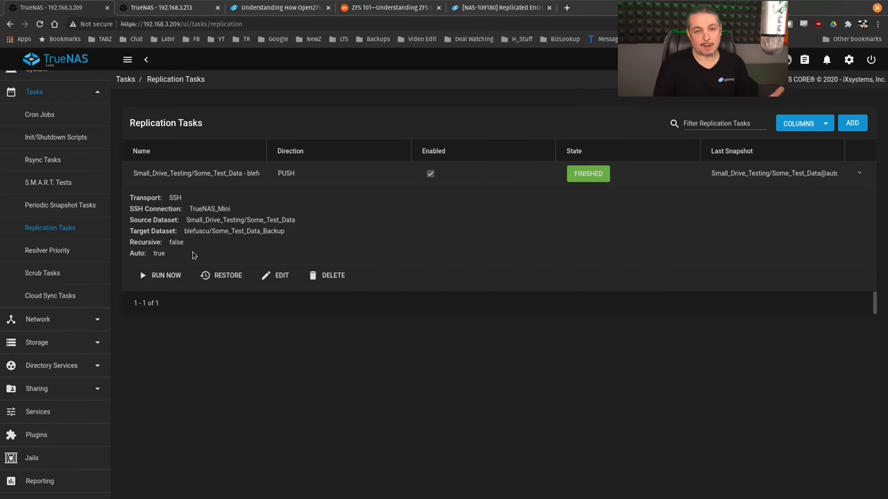
pyautogui.moveTo(311, 299)
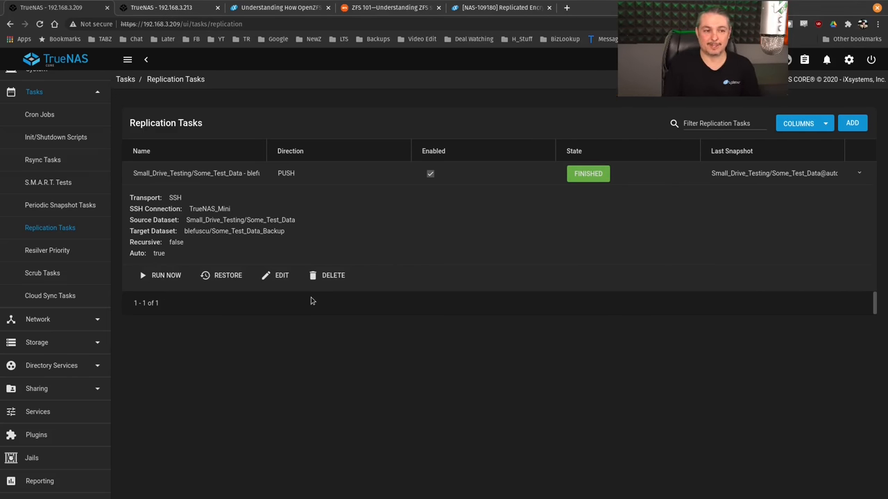
pyautogui.moveTo(369, 236)
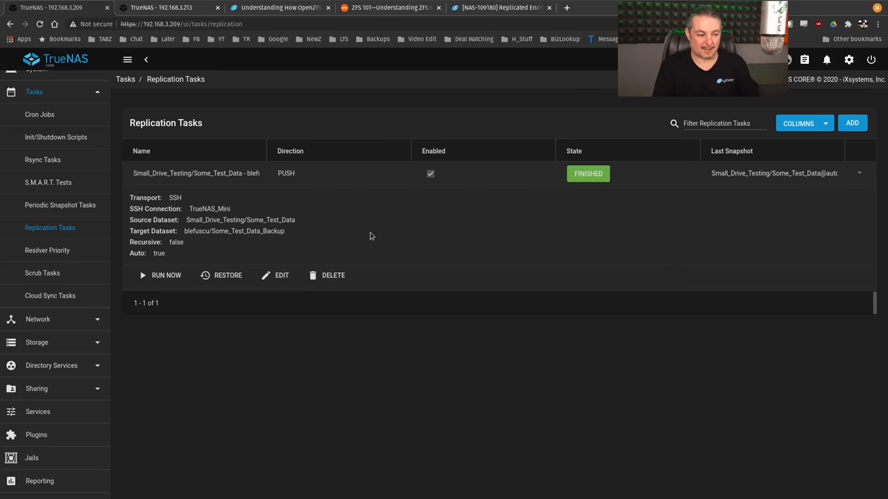
# - Review the source system's replication task, then show its Small_Drive_Testing pool and datasets
pyautogui.click(166, 8)
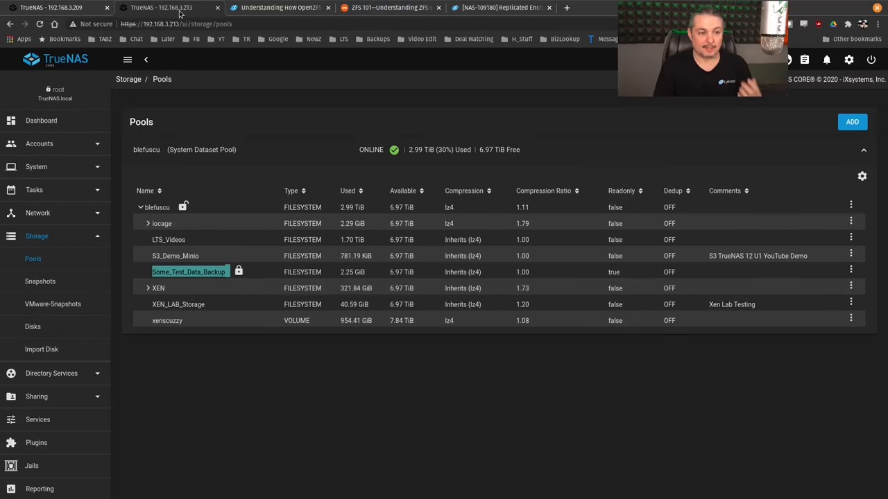
pyautogui.click(277, 287)
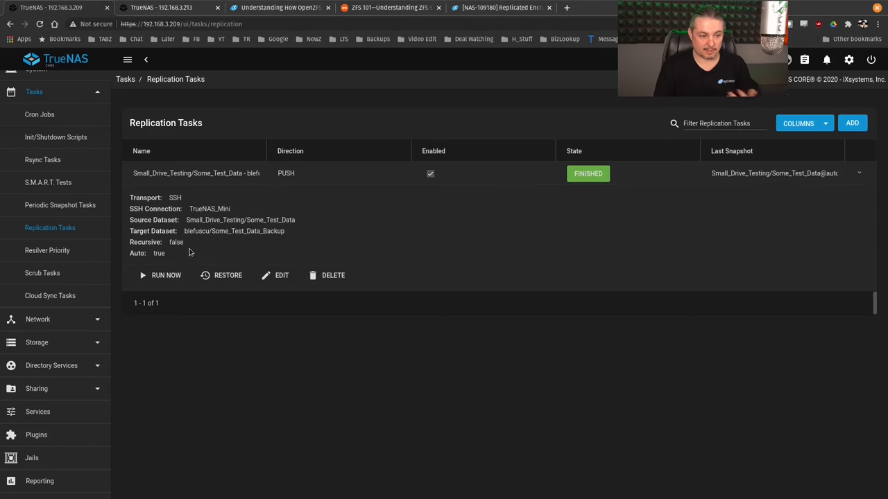
pyautogui.scroll(-3)
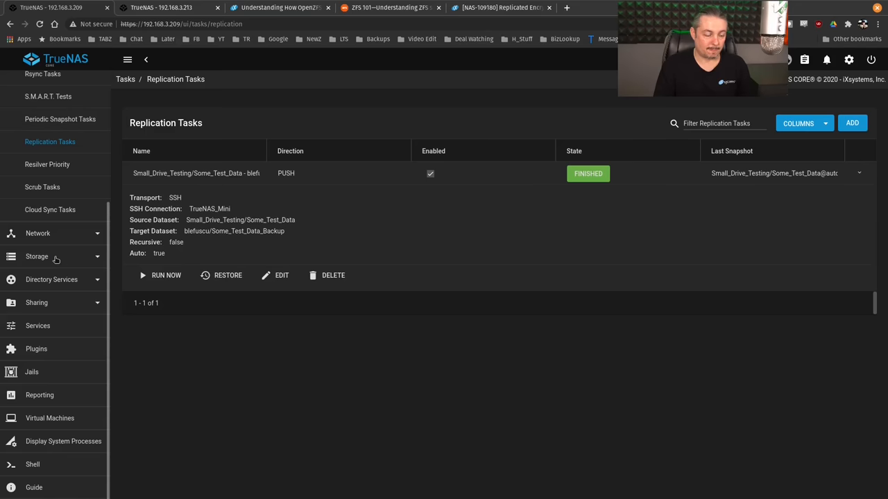
pyautogui.click(36, 257)
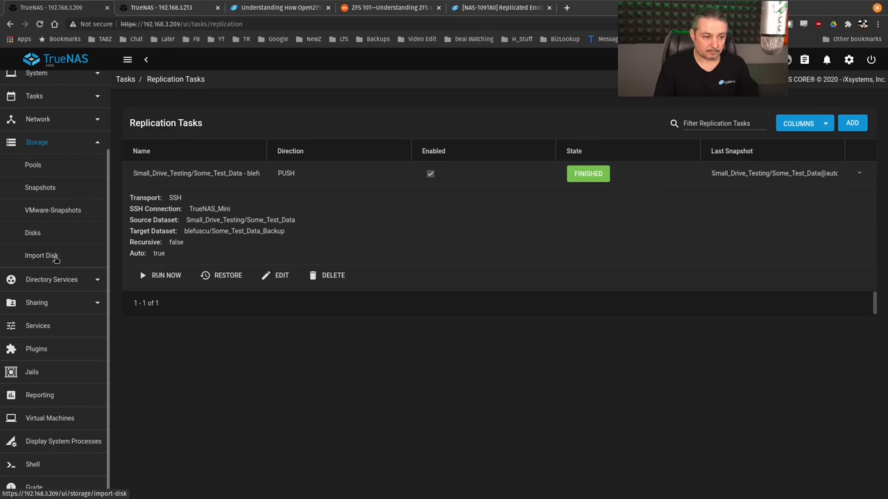
pyautogui.click(34, 164)
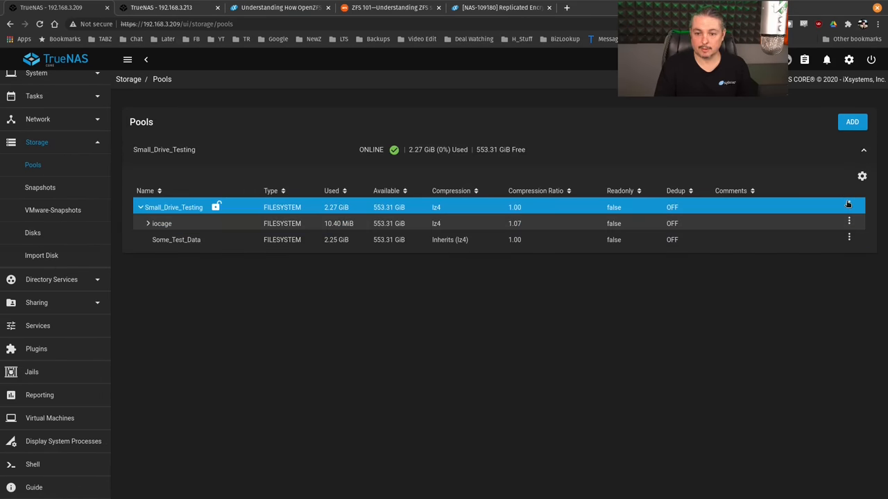
# - Export and download the Small_Drive_Testing dataset encryption key with the root password
pyautogui.click(849, 206)
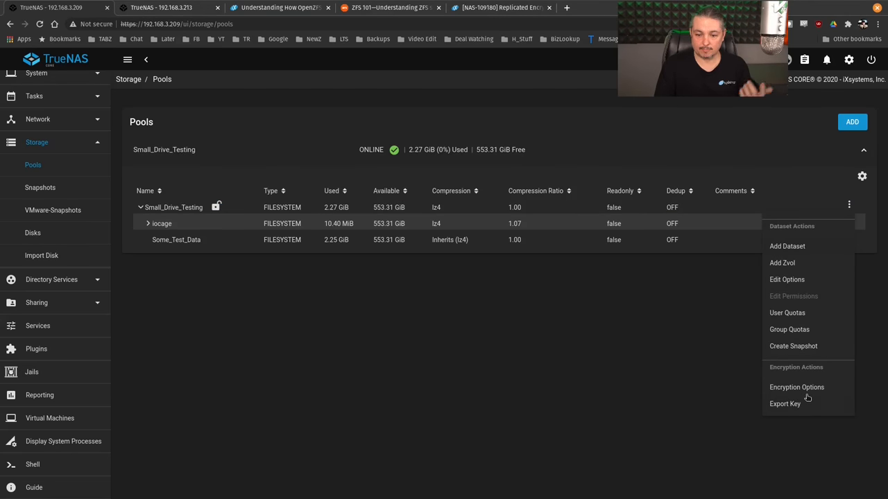
pyautogui.click(785, 404)
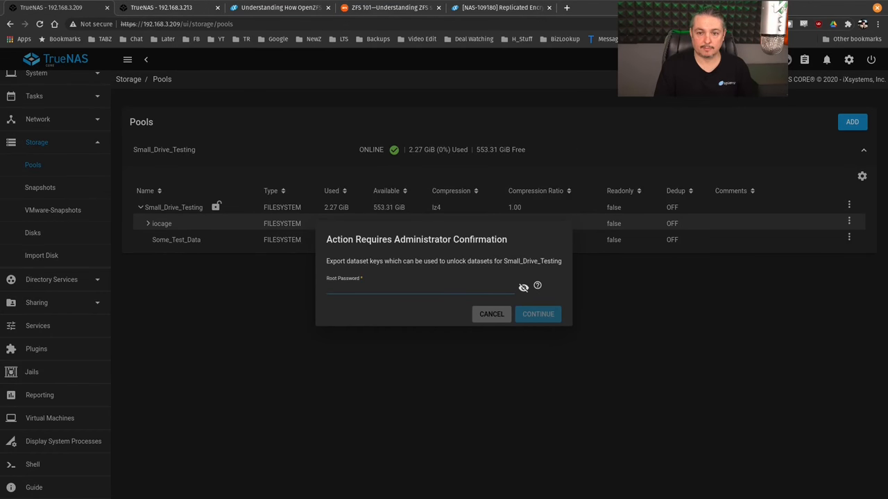
pyautogui.click(539, 314)
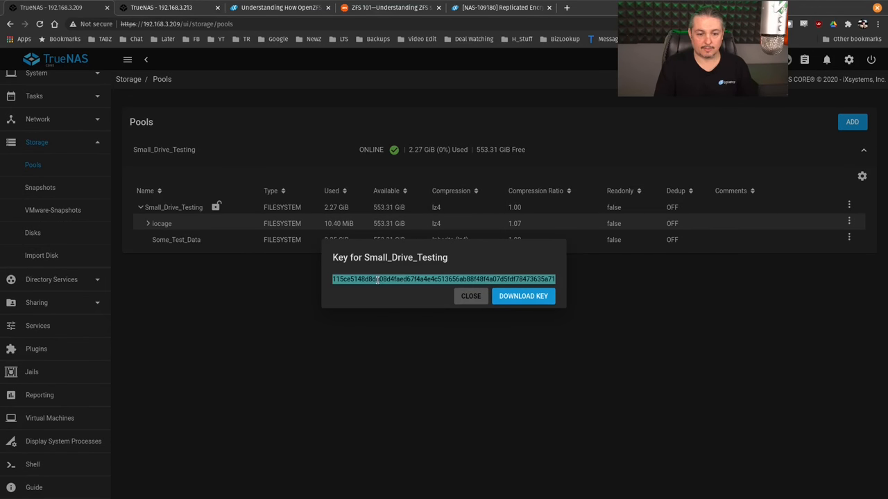
pyautogui.click(470, 297)
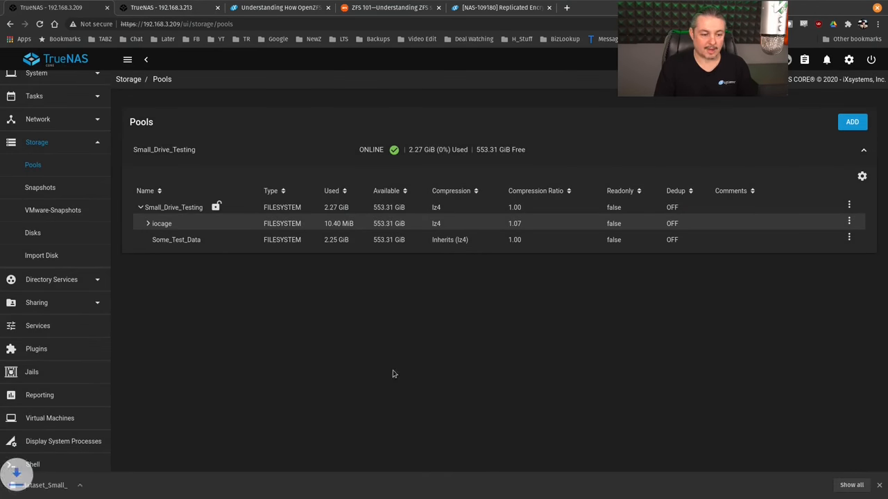
pyautogui.moveTo(331, 365)
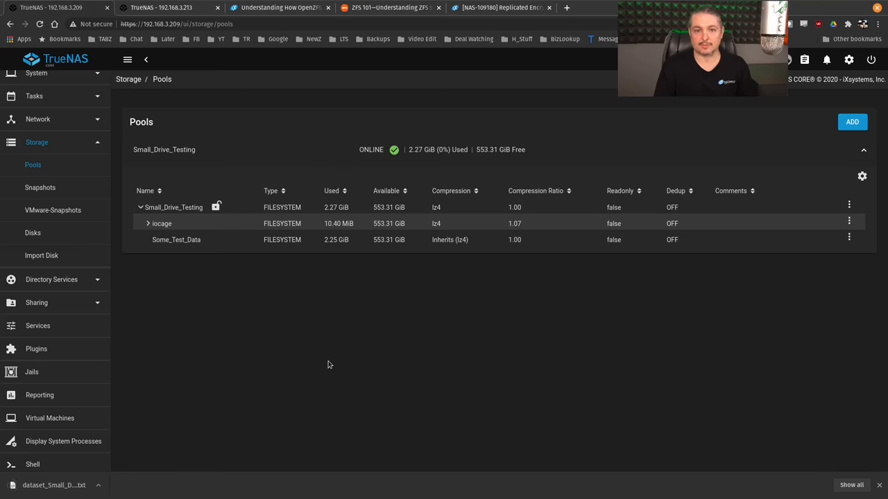
pyautogui.moveTo(299, 262)
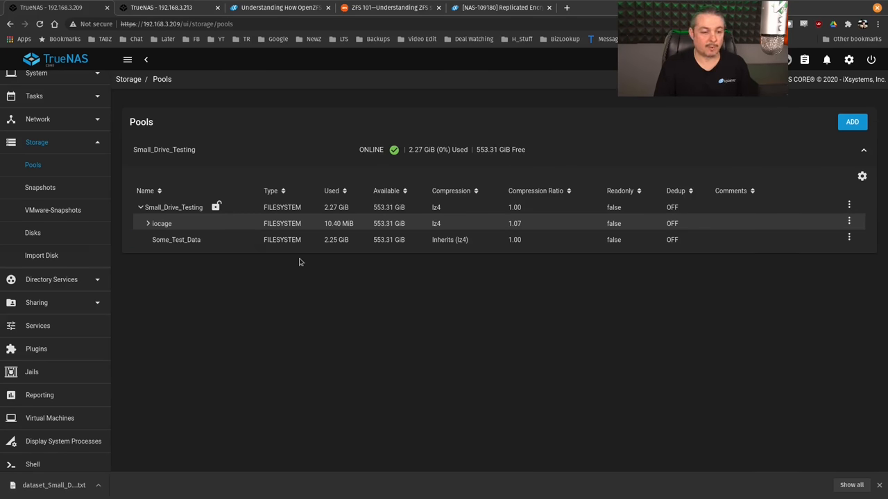
# - Bring up the pool-level actions and review the Replicated Encrypted Dataset bug report
pyautogui.click(863, 177)
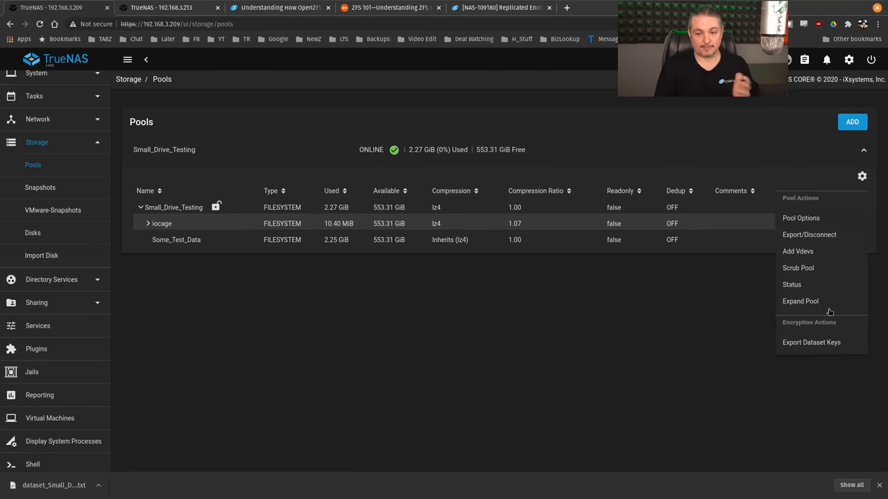
pyautogui.moveTo(575, 355)
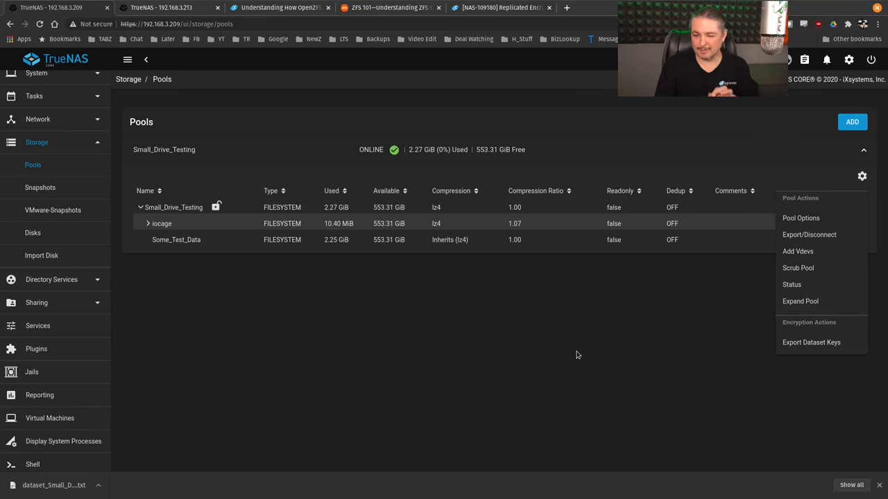
pyautogui.moveTo(442, 25)
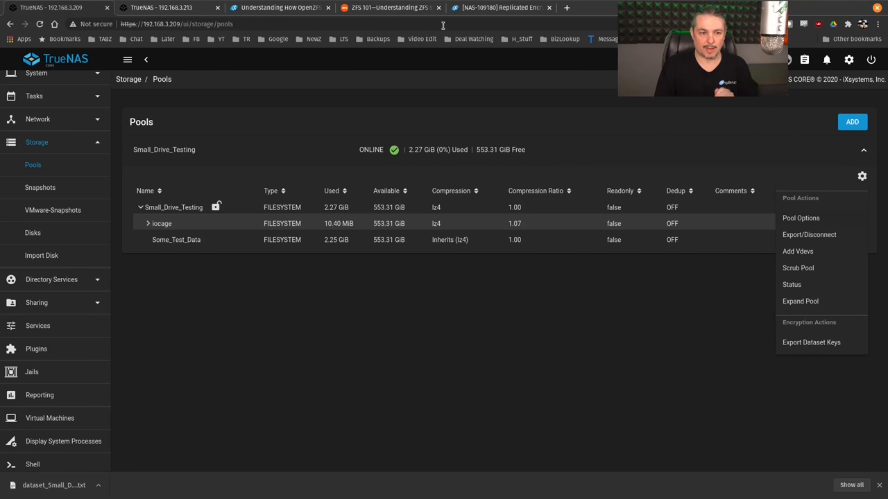
pyautogui.click(499, 8)
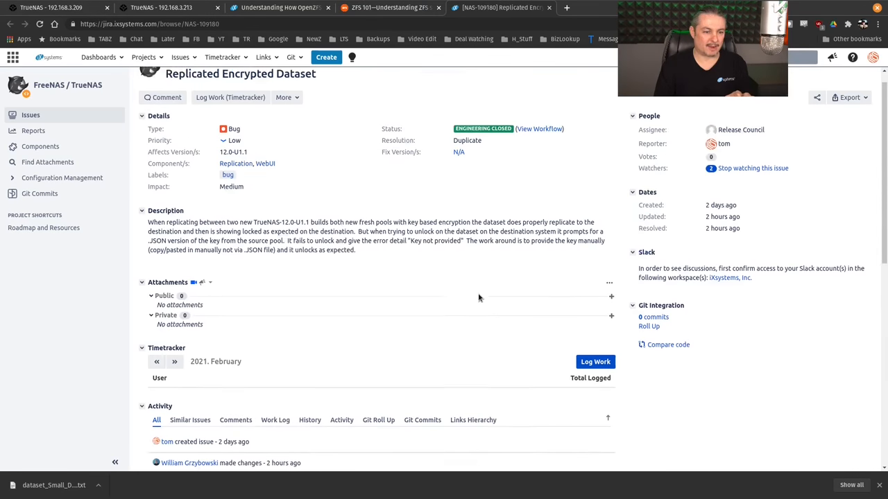
pyautogui.scroll(-3)
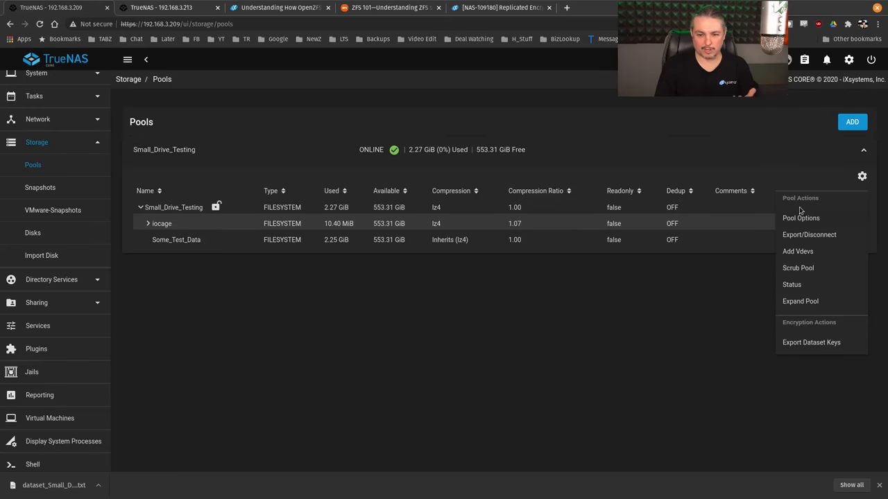
pyautogui.moveTo(813, 347)
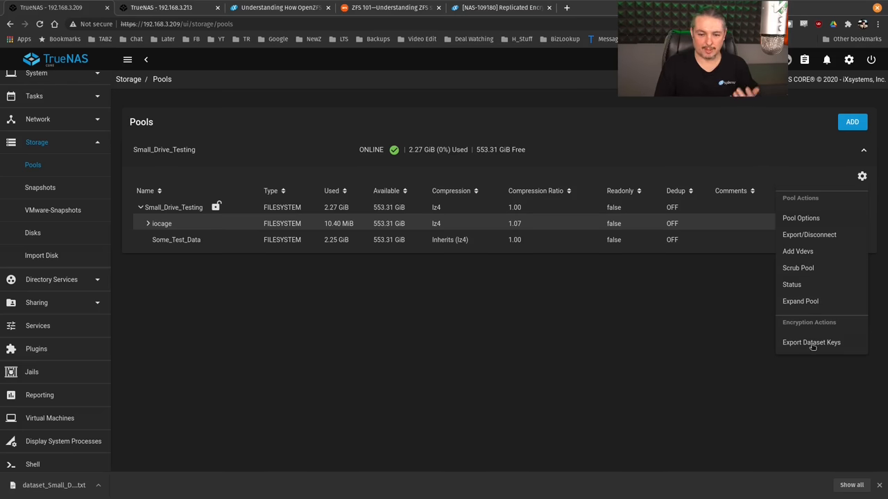
# - Export Small_Drive_Testing's dataset keys as JSON with the root password, then return to 192.168.3.213's pools
pyautogui.click(810, 342)
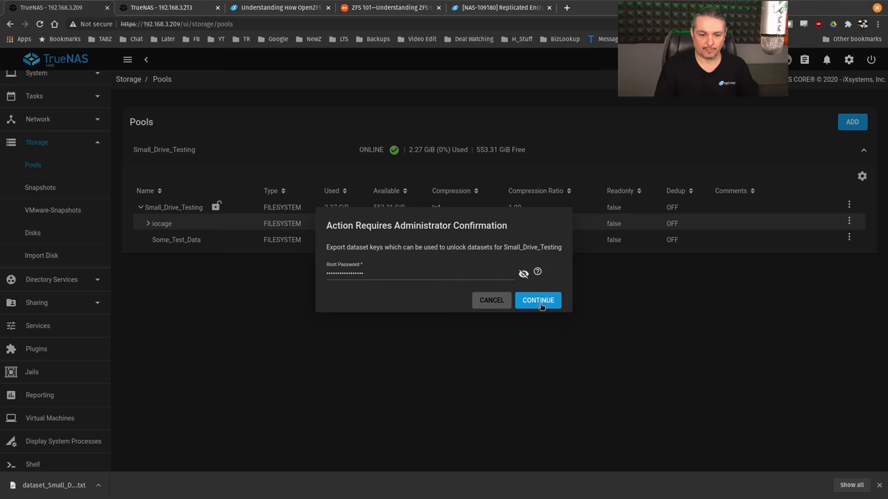
pyautogui.click(538, 299)
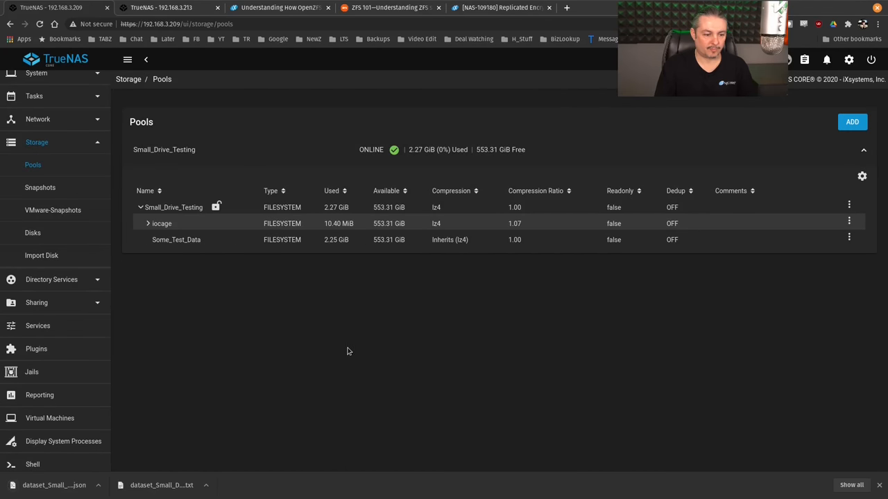
pyautogui.click(54, 485)
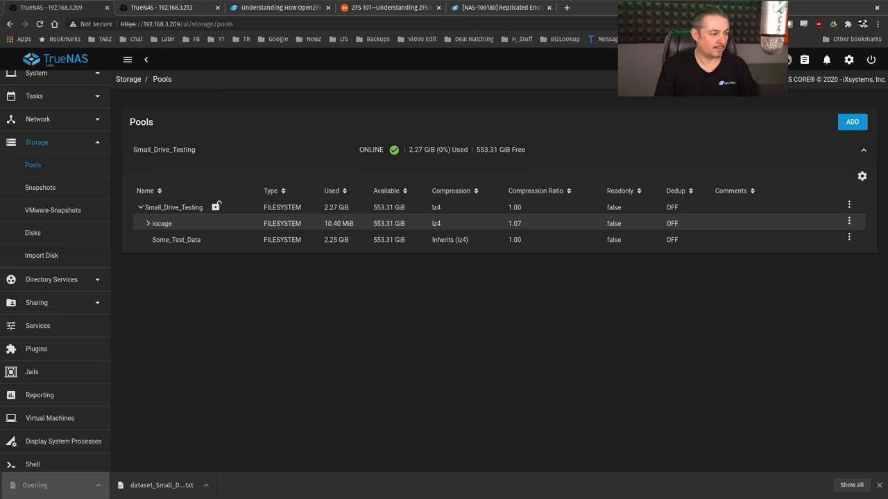
pyautogui.click(54, 486)
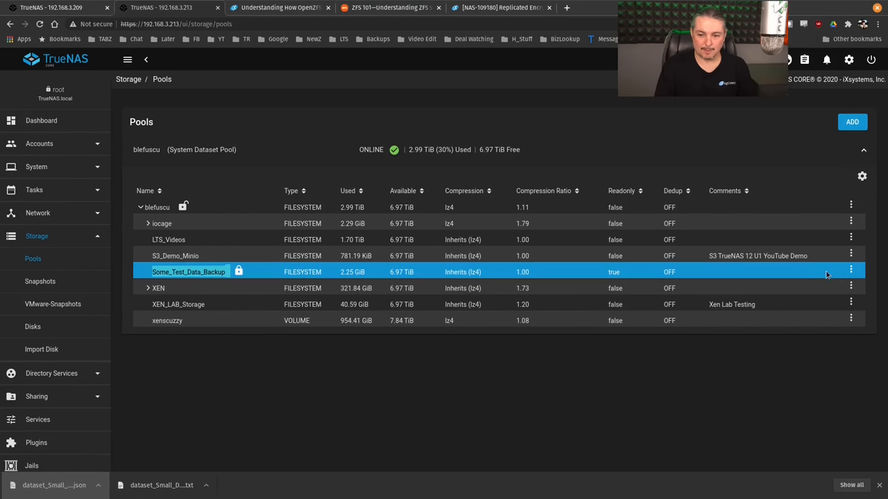
# - Try unlocking Some_Test_Data_Backup with the exported JSON key file and dismiss the cannot-unlock warning
pyautogui.click(850, 269)
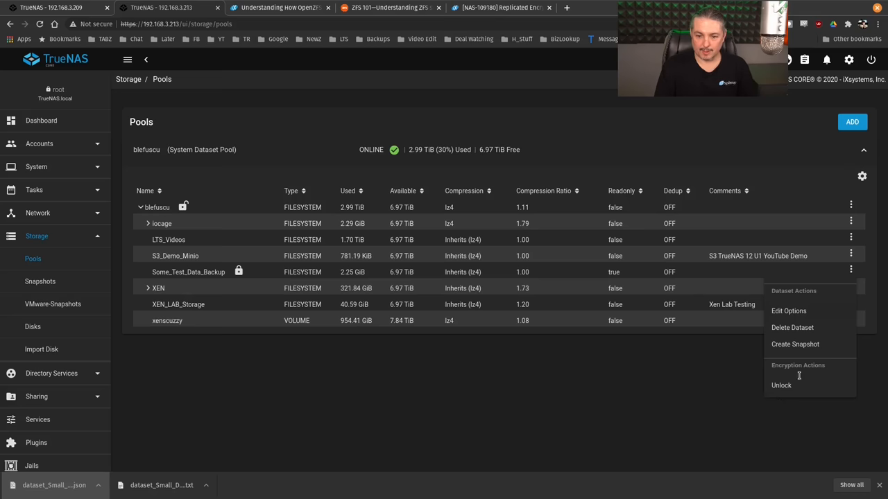
pyautogui.click(781, 385)
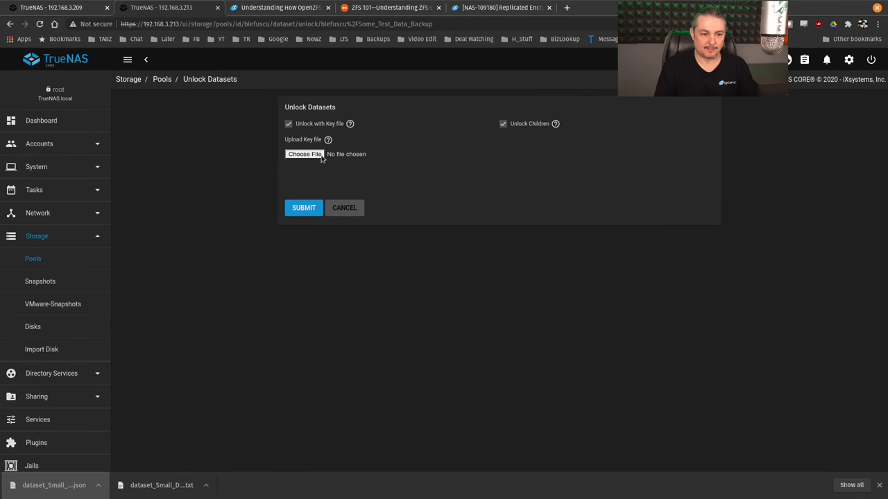
pyautogui.click(305, 154)
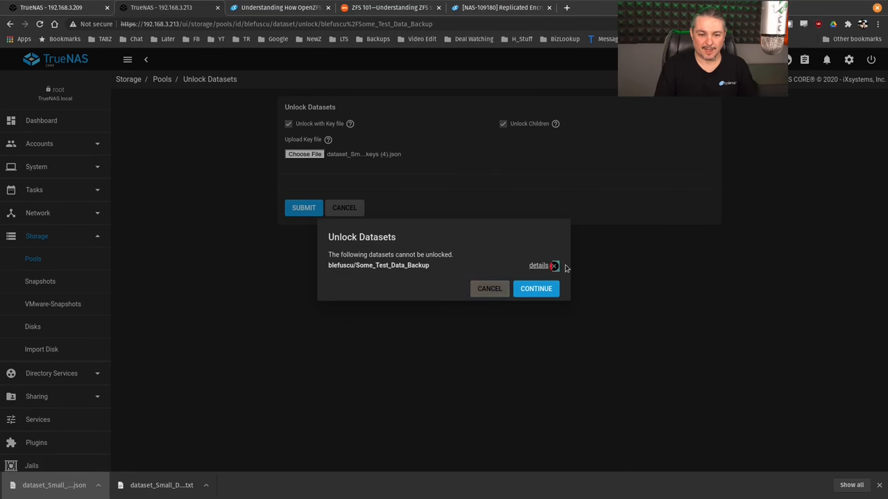
pyautogui.moveTo(516, 3)
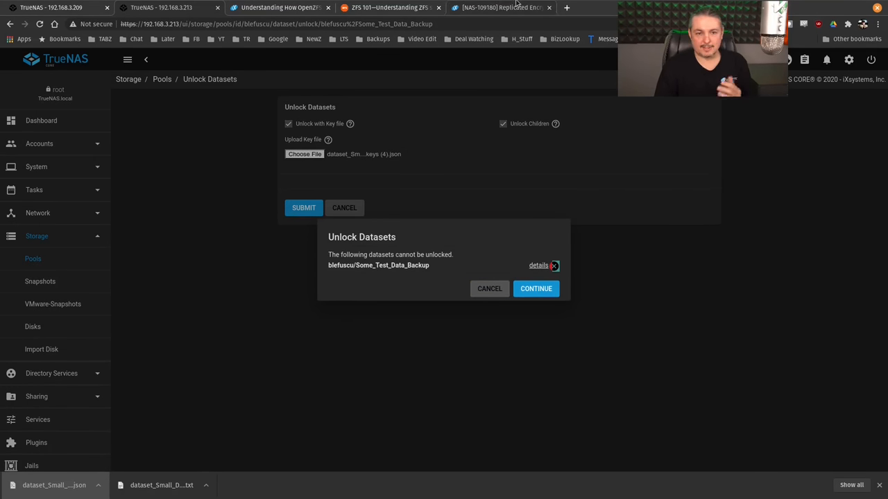
pyautogui.click(499, 8)
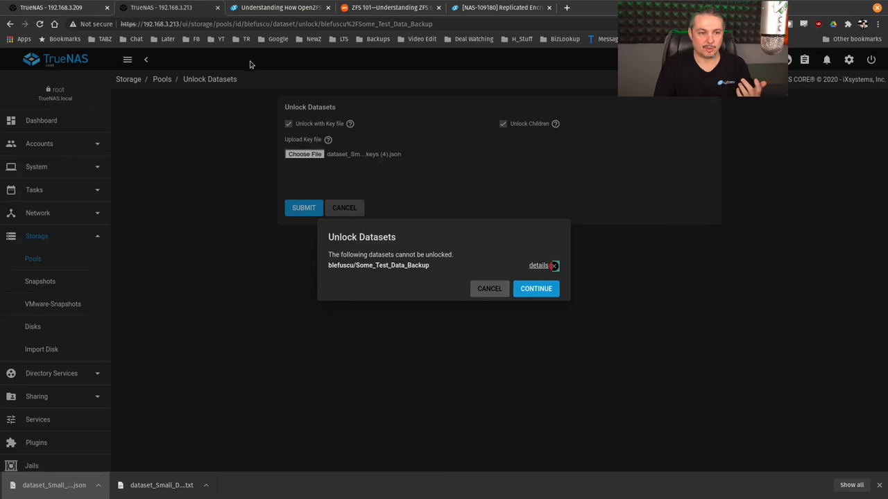
pyautogui.click(488, 289)
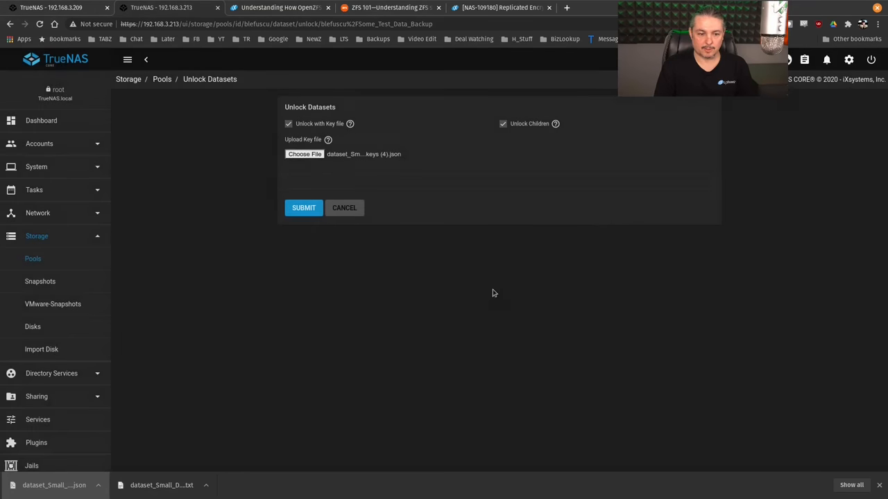
pyautogui.click(289, 124)
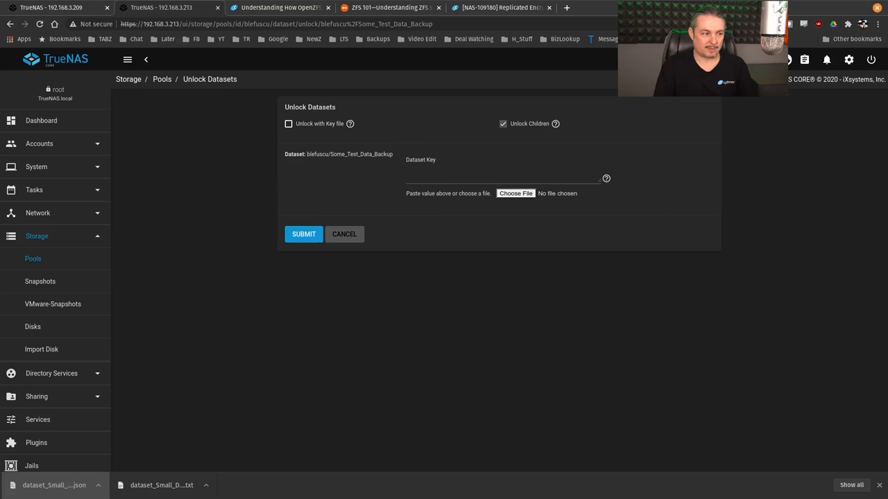
pyautogui.click(502, 177)
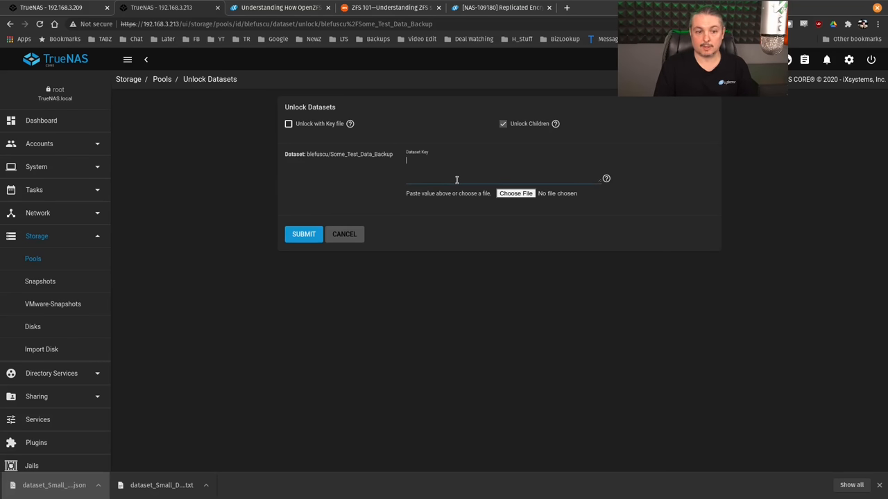
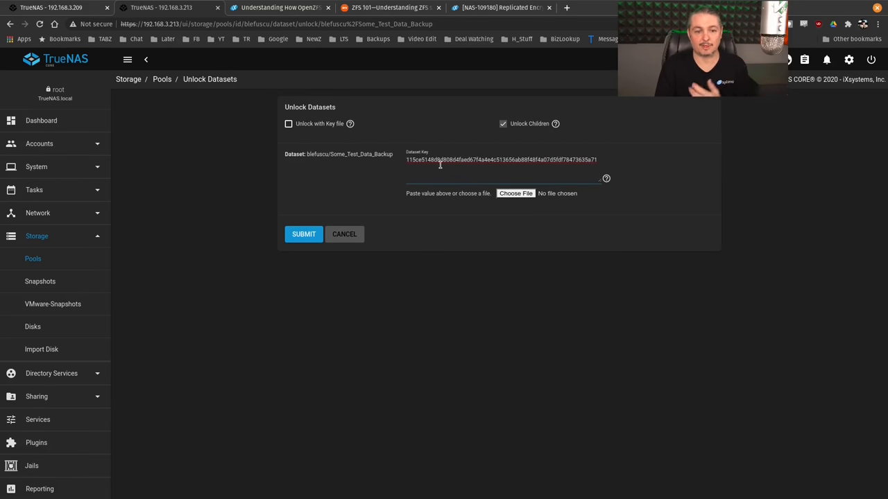
pyautogui.click(302, 233)
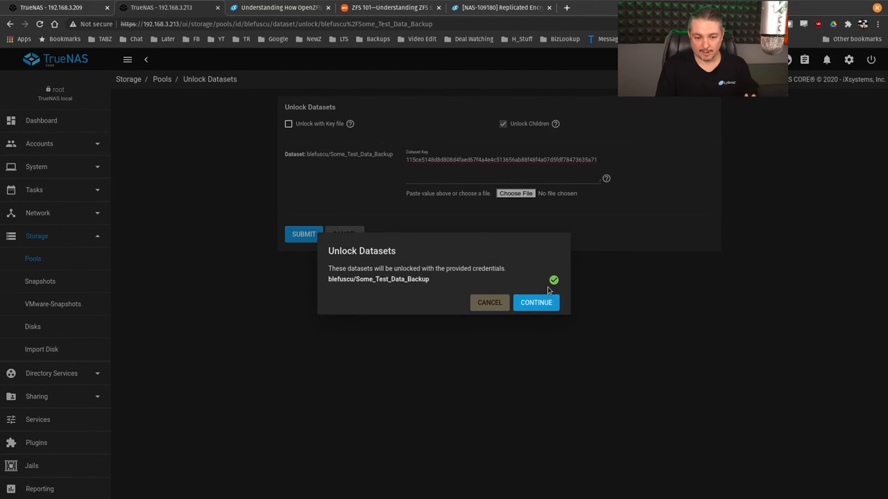
pyautogui.click(536, 303)
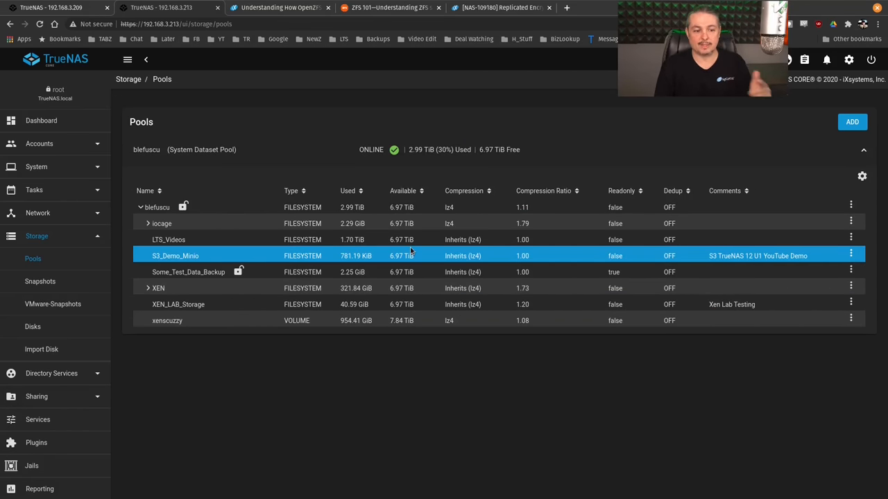
# - Export the blefuscu pool's dataset keys with the root password and view the downloaded JSON
pyautogui.click(188, 272)
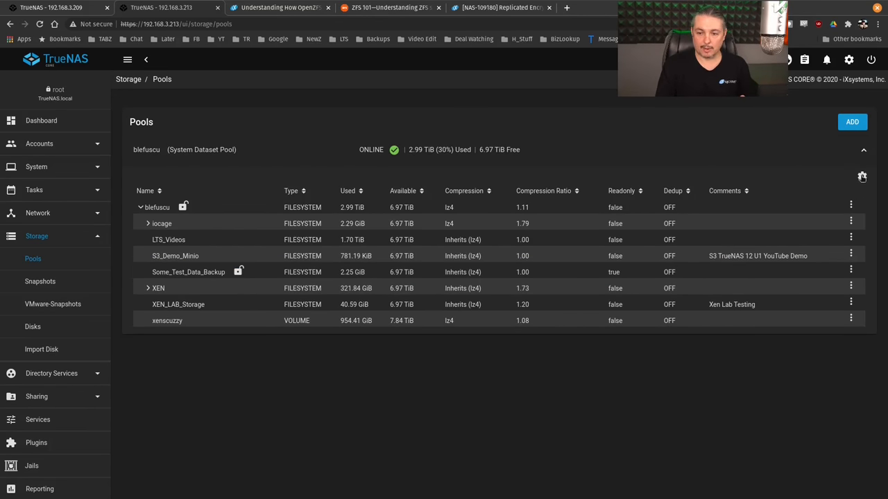
pyautogui.click(862, 176)
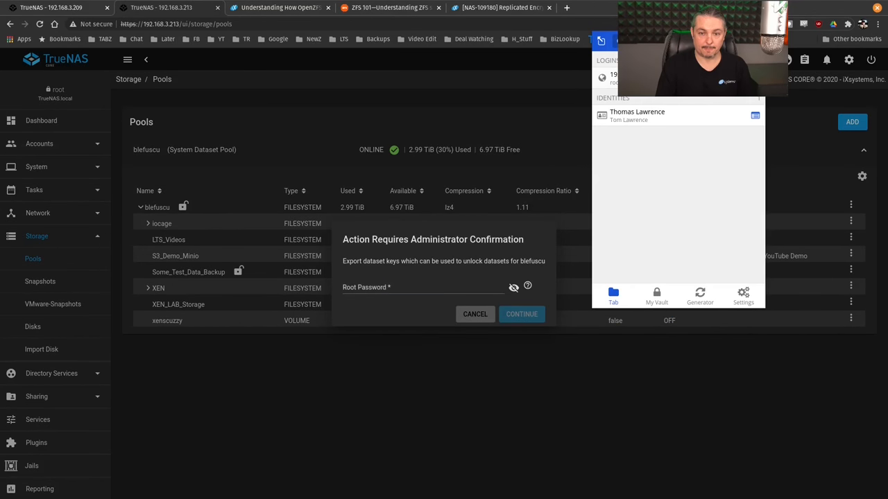
pyautogui.click(474, 314)
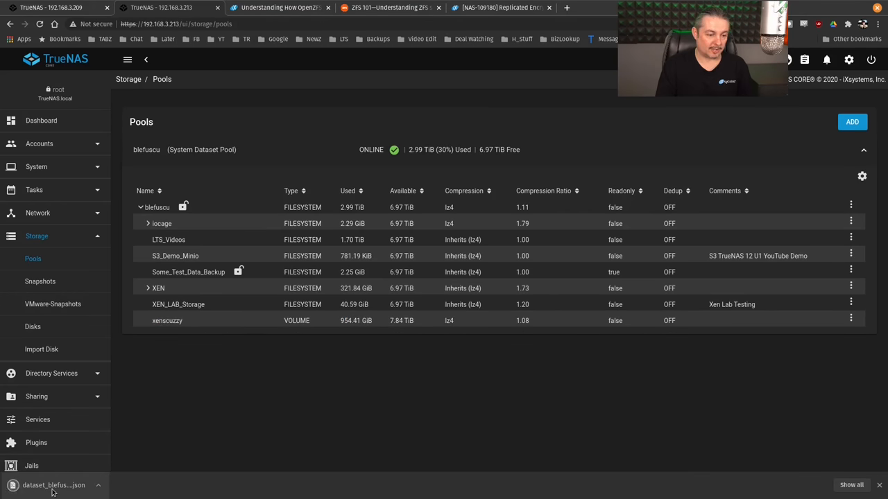
pyautogui.click(53, 485)
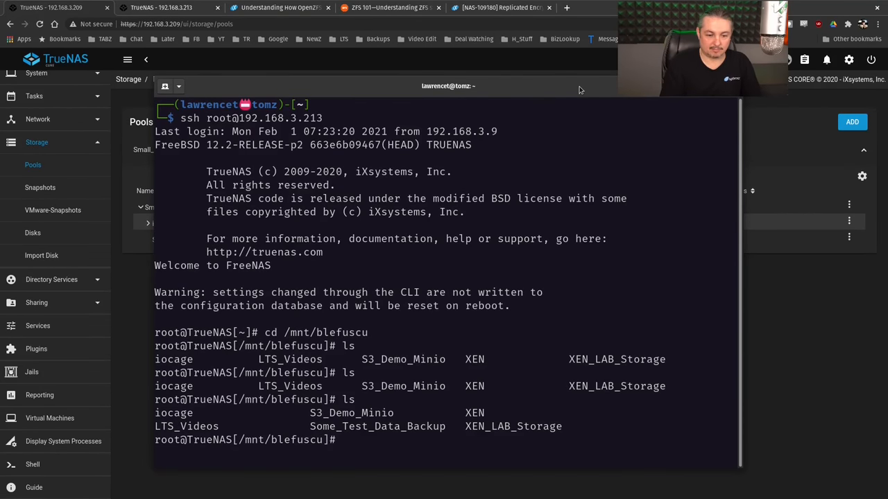
pyautogui.moveTo(359, 366)
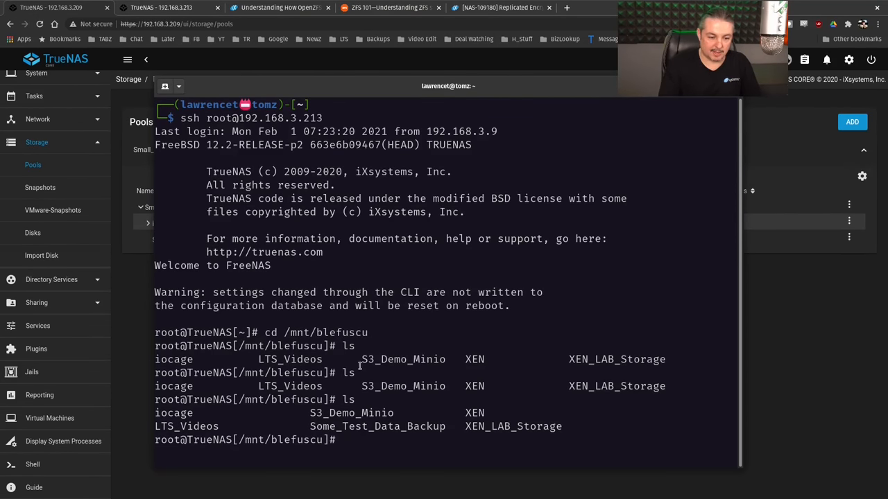
# - Change into the Some_Test_Data_Backup directory in the SSH session
pyautogui.doubleClick(377, 427)
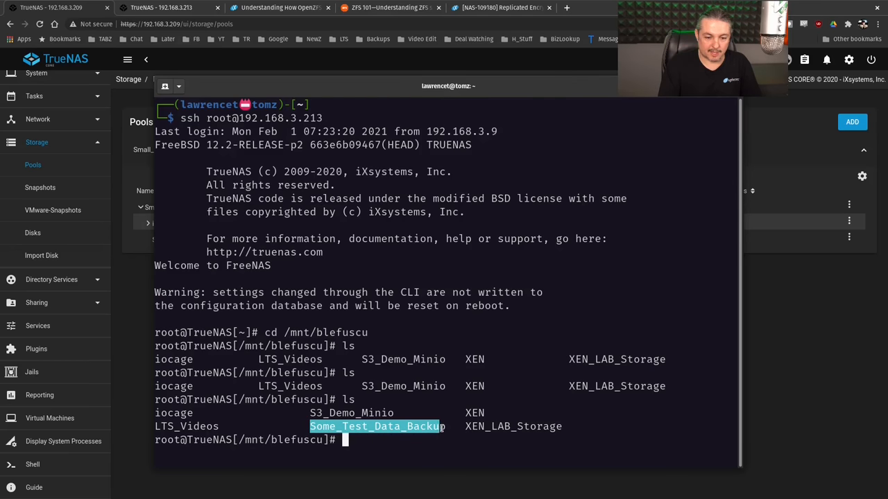
pyautogui.write('cd Some_Test_Data_Backup/')
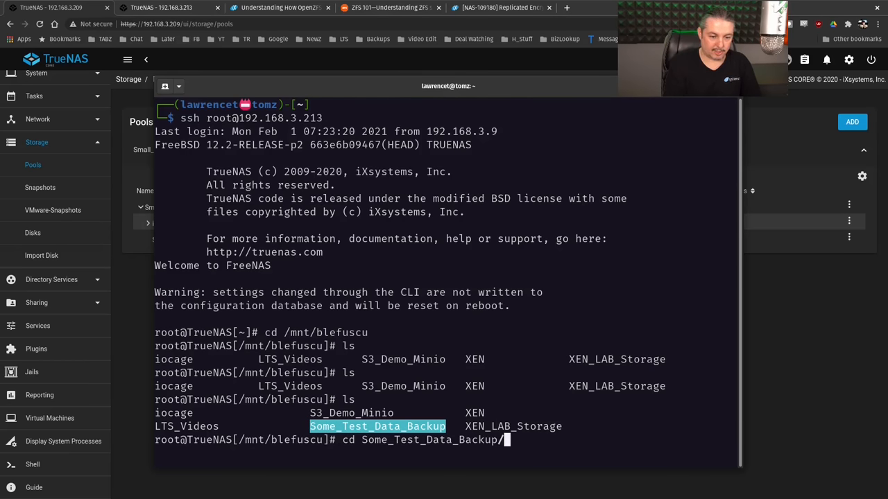
pyautogui.press('Return')
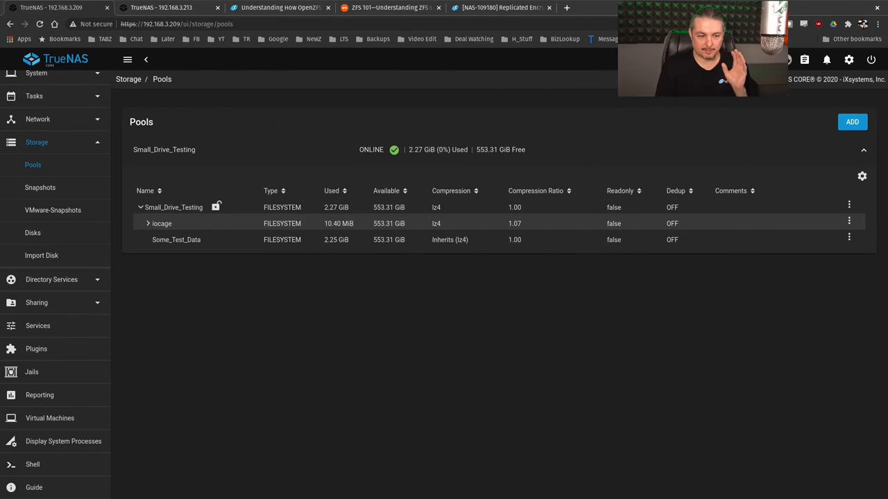
pyautogui.click(161, 8)
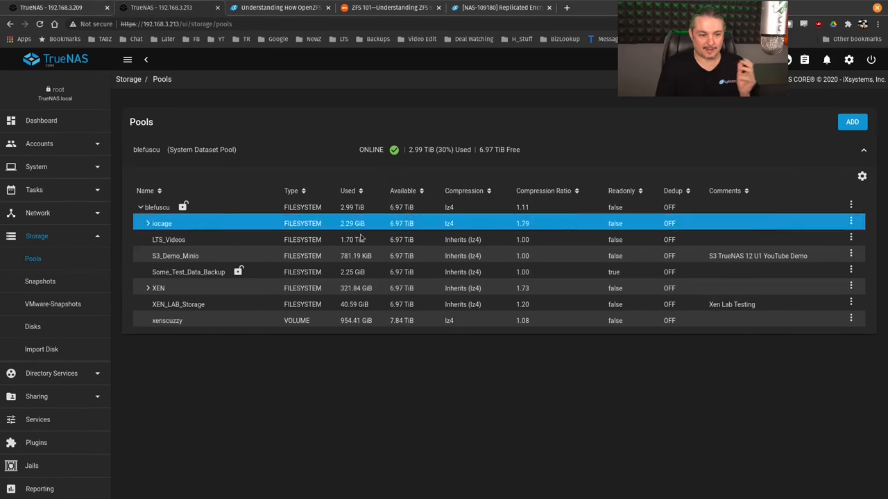
pyautogui.click(189, 272)
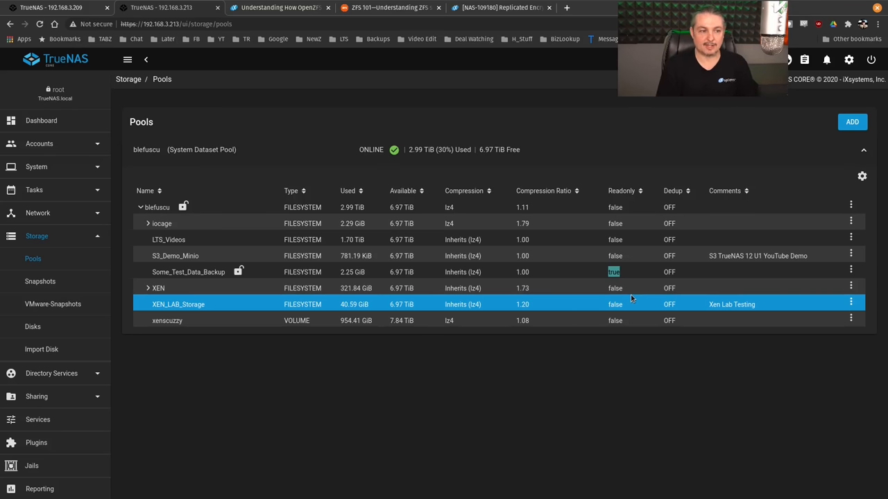
pyautogui.click(53, 9)
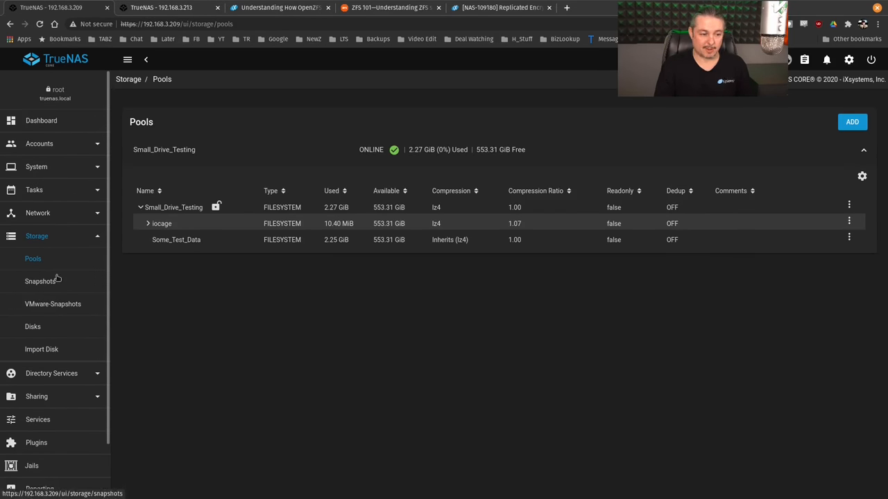
# - Expand the Some_Test_Data replication task's details under Tasks > Replication Tasks
pyautogui.click(33, 189)
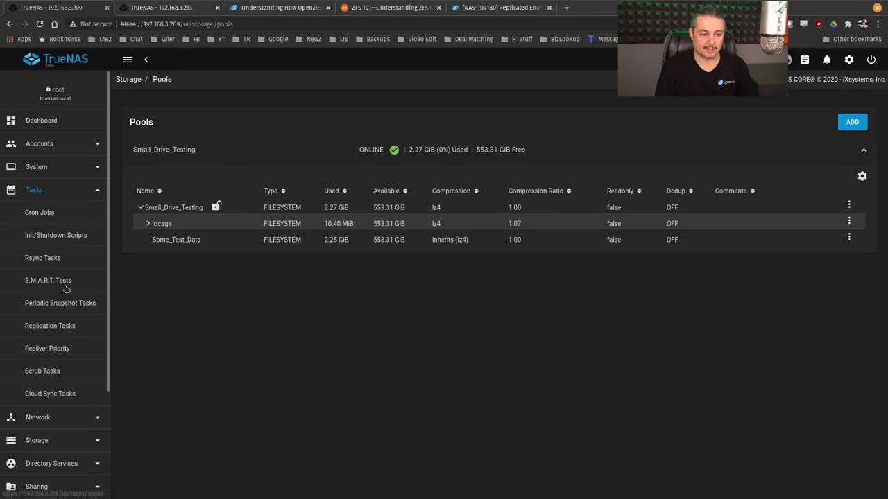
pyautogui.click(50, 326)
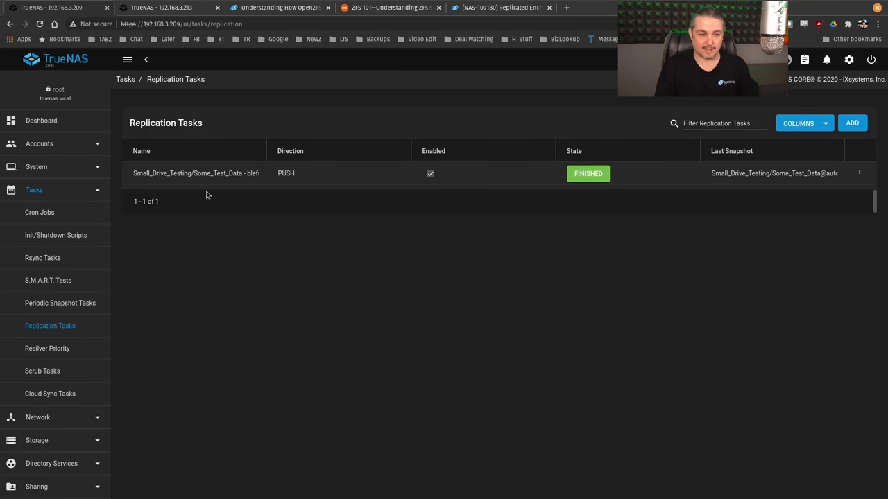
pyautogui.click(859, 172)
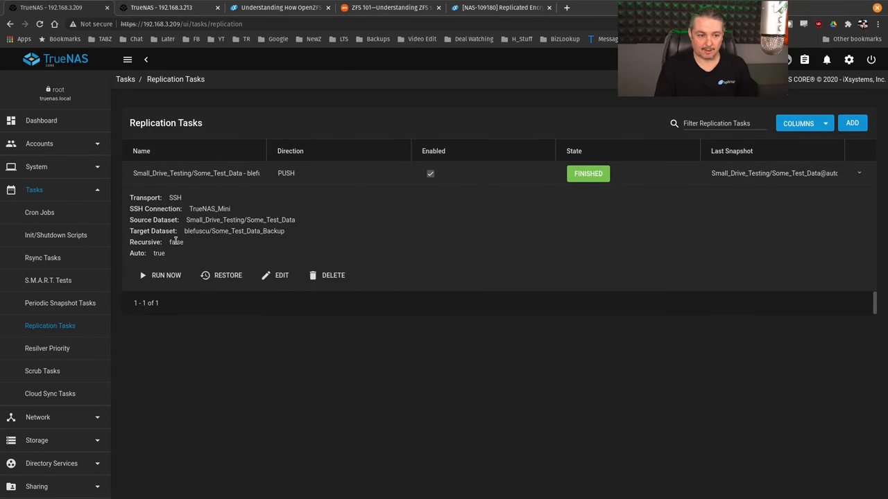
pyautogui.moveTo(699, 181)
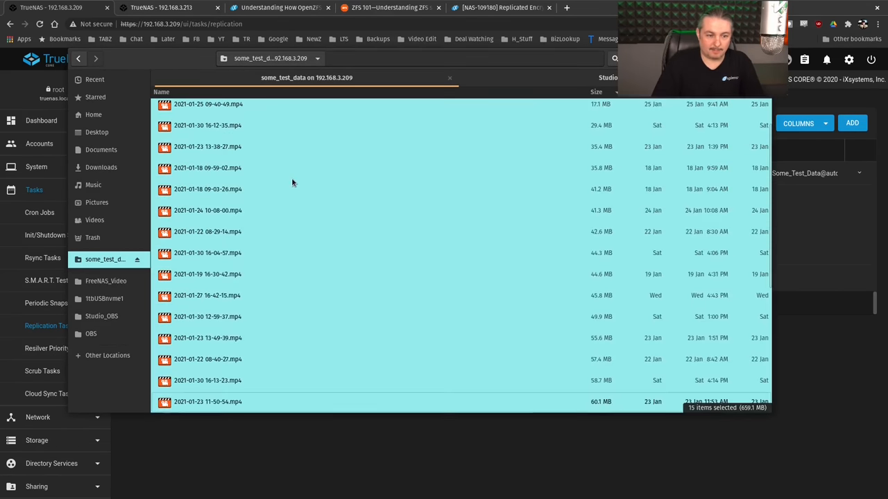
pyautogui.scroll(-3)
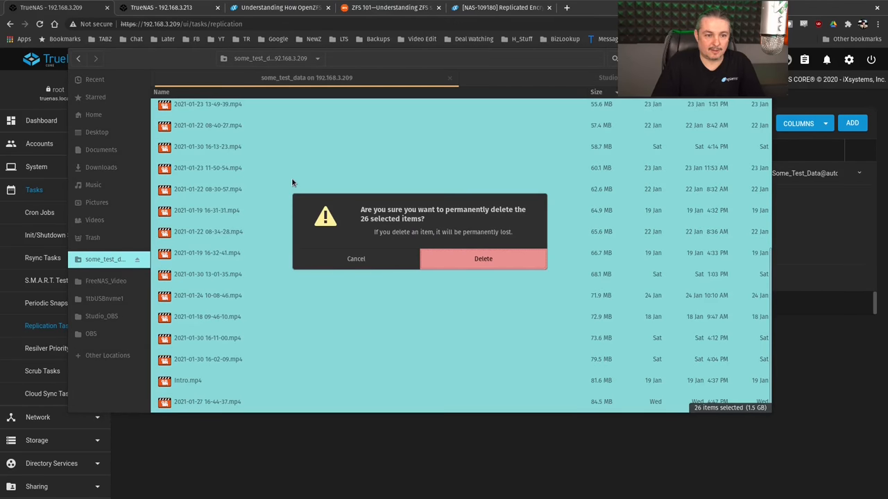
# - Permanently delete the 26 video clips from the some_test_data share in the file manager
pyautogui.click(482, 259)
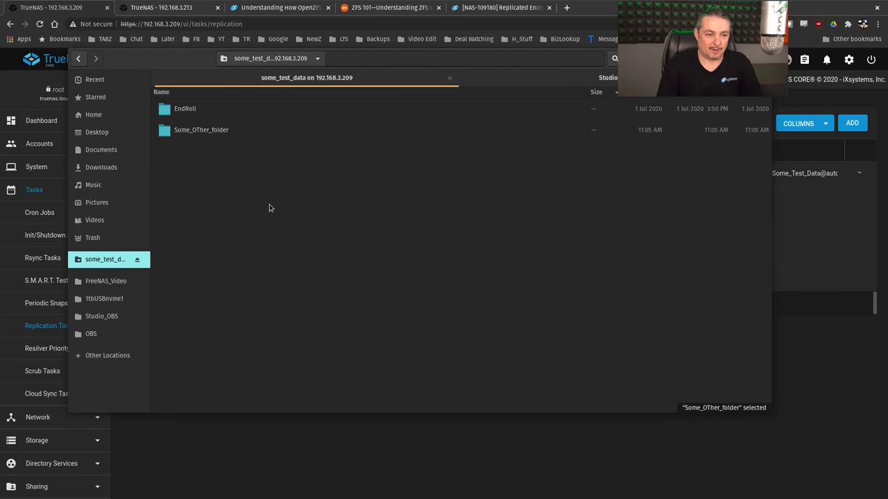
pyautogui.click(201, 131)
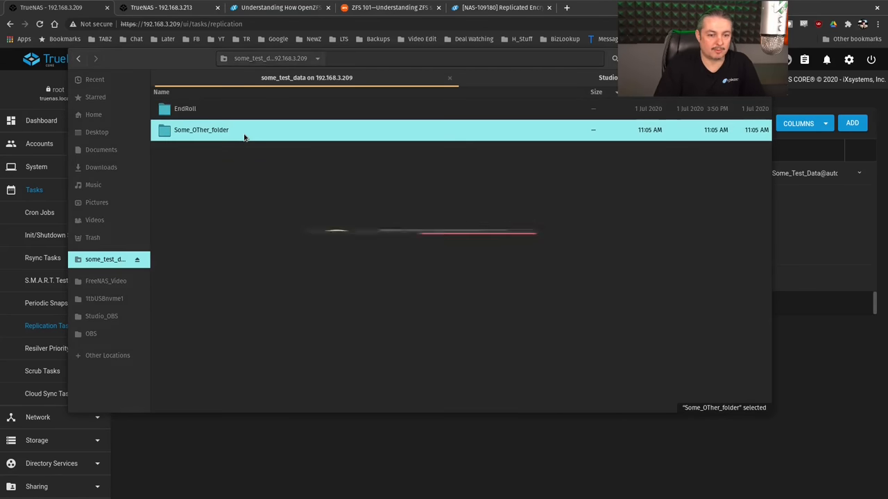
pyautogui.click(184, 108)
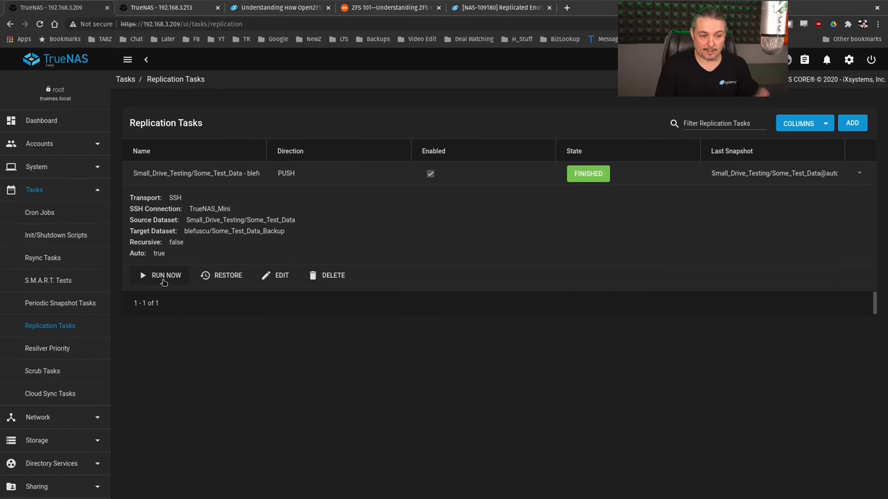
pyautogui.moveTo(436, 260)
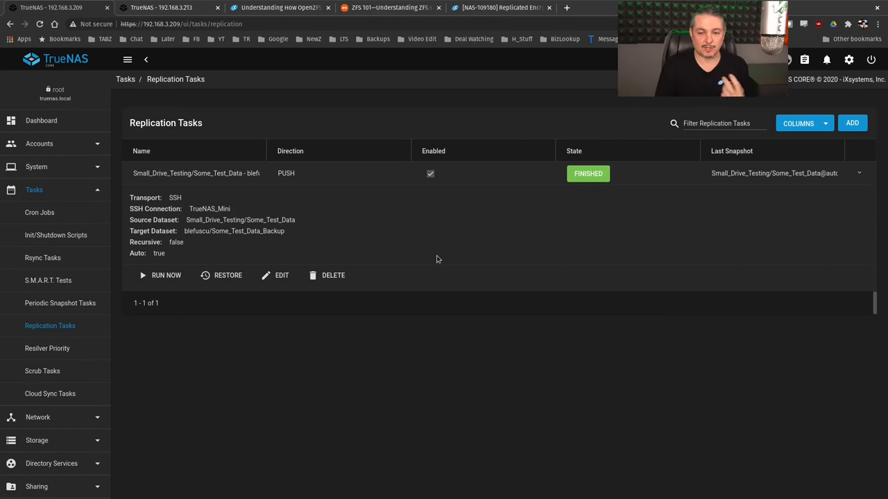
pyautogui.moveTo(380, 235)
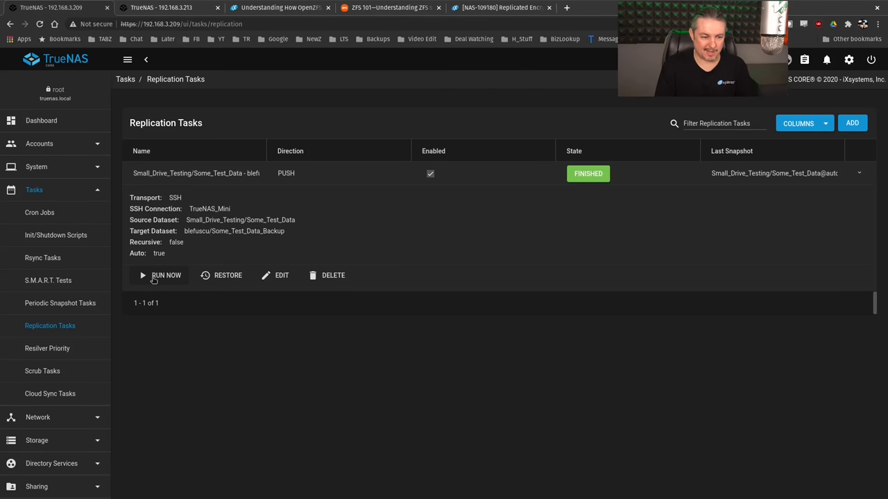
# - Run the replication task now and acknowledge the Task started notice
pyautogui.click(167, 275)
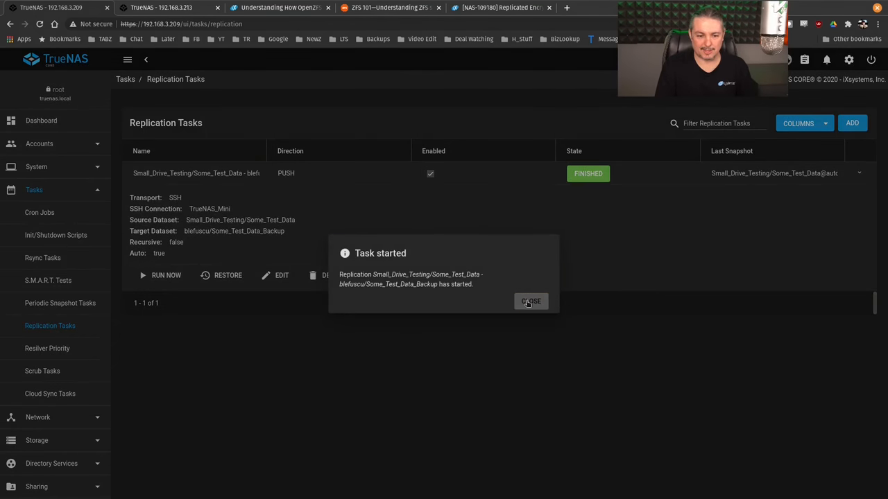
pyautogui.click(530, 301)
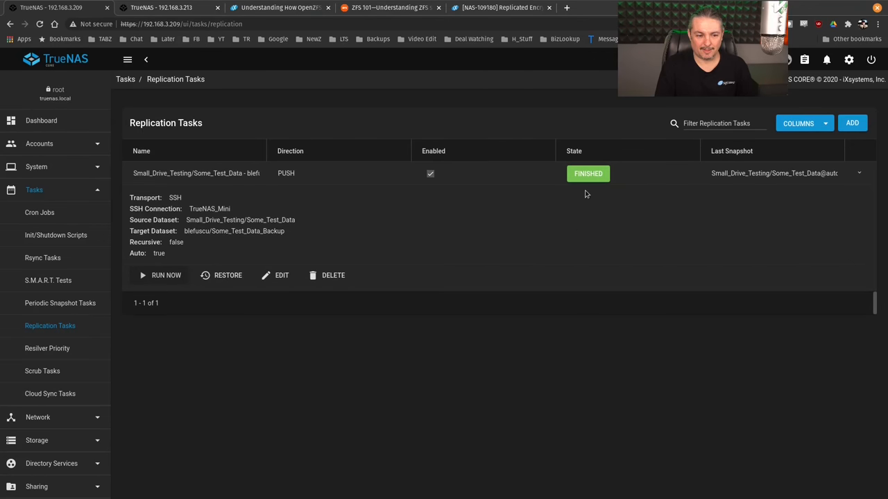
pyautogui.moveTo(564, 208)
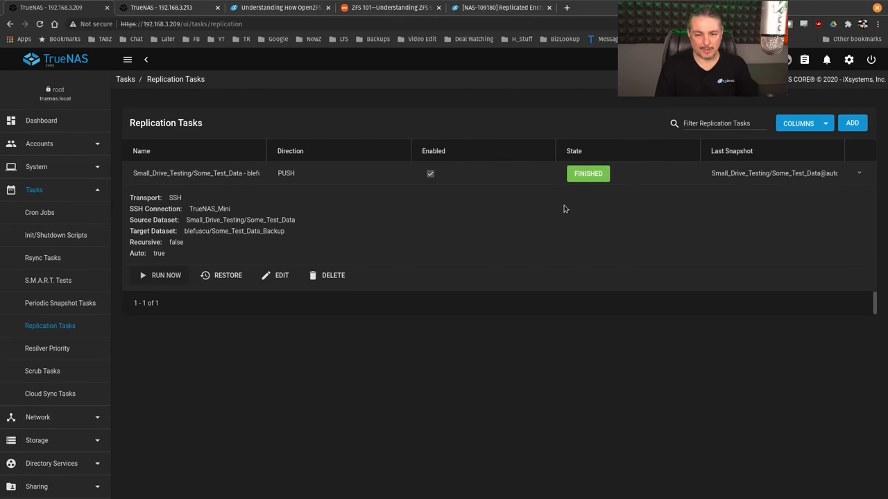
pyautogui.moveTo(225, 172)
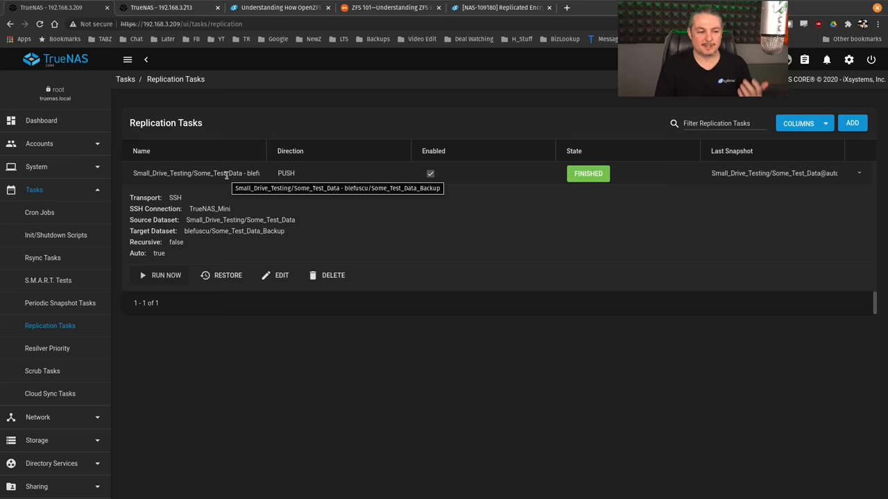
pyautogui.scroll(-3)
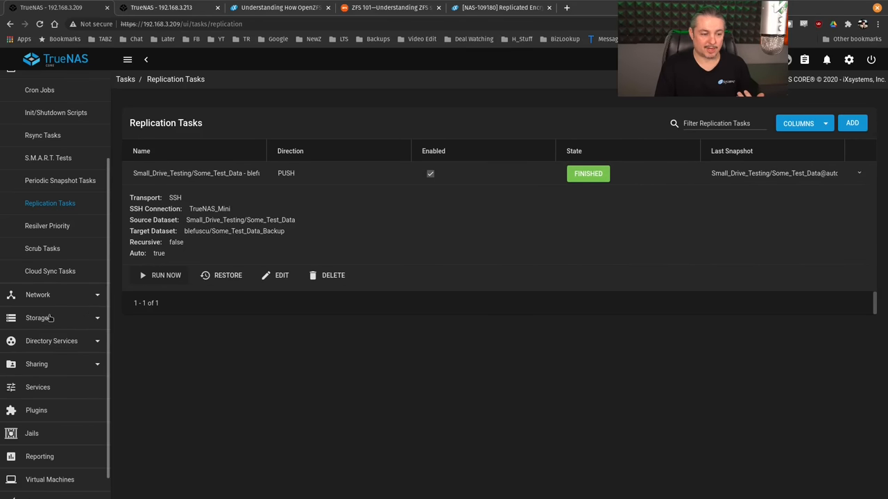
pyautogui.click(38, 187)
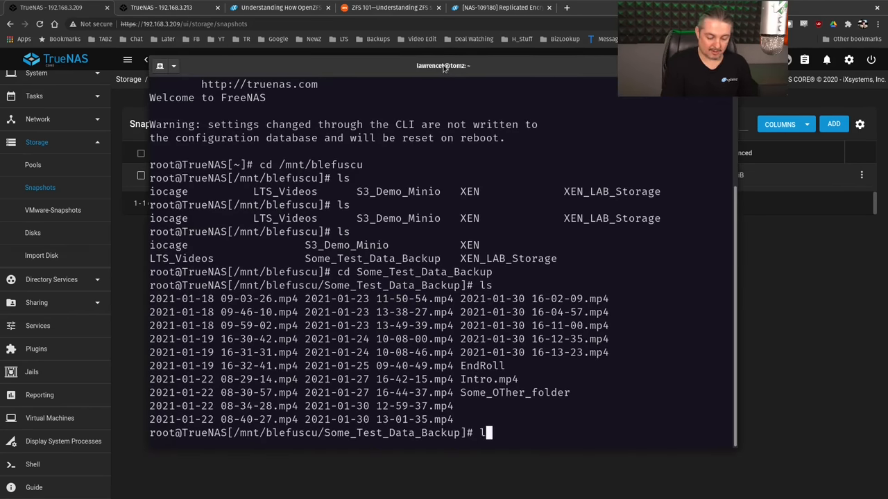
# - List Some_Test_Data_Backup again to confirm the video clips are still present
pyautogui.press('Return')
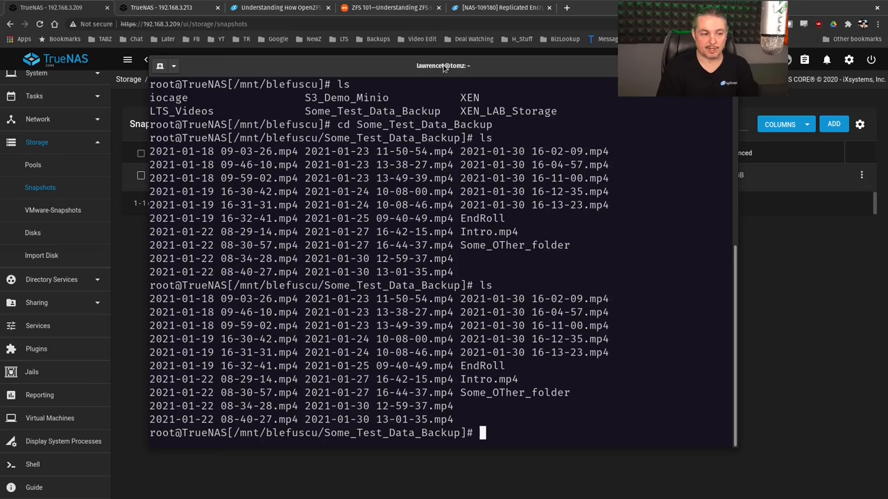
pyautogui.moveTo(567, 65)
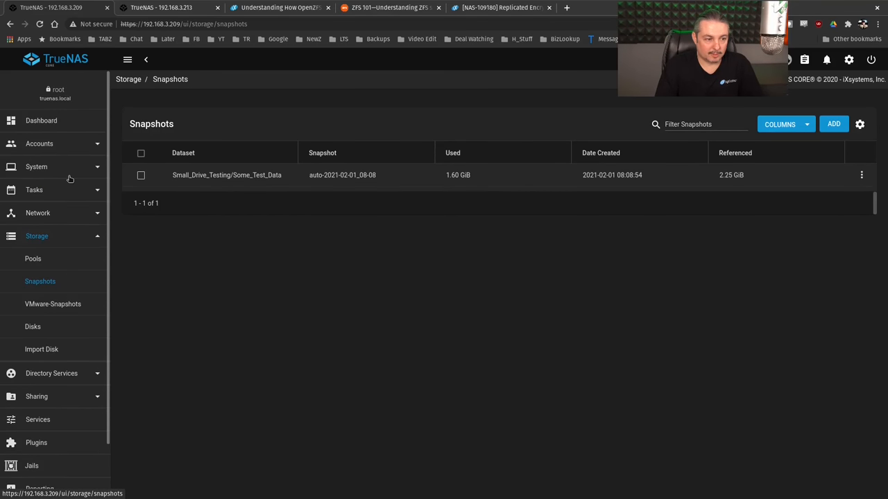
# - Delete the Some_Test_Data replication task from Tasks > Replication Tasks
pyautogui.click(33, 188)
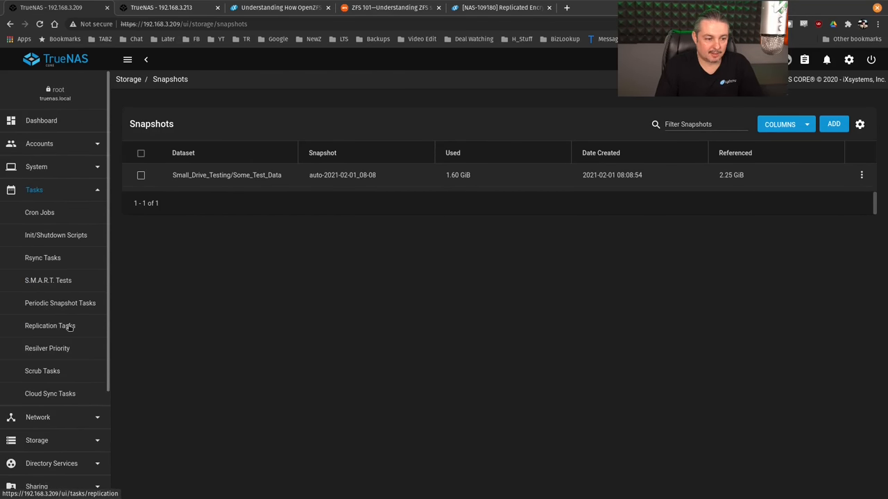
pyautogui.click(50, 325)
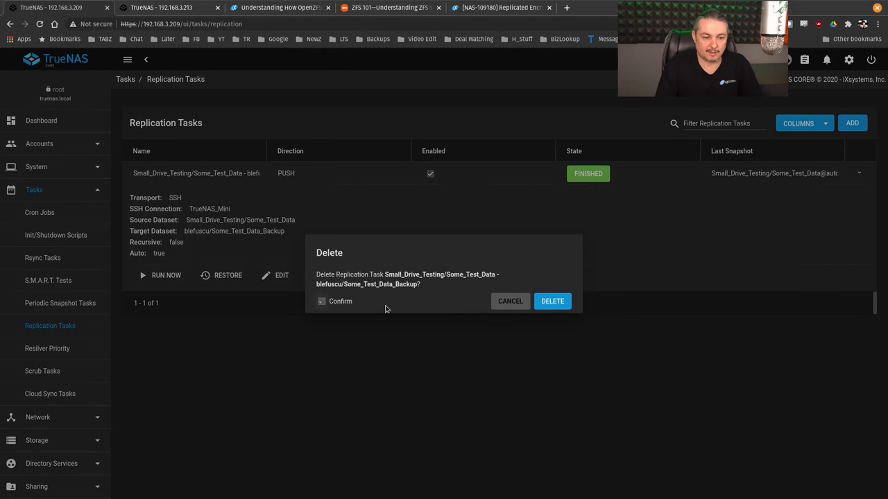
pyautogui.click(552, 301)
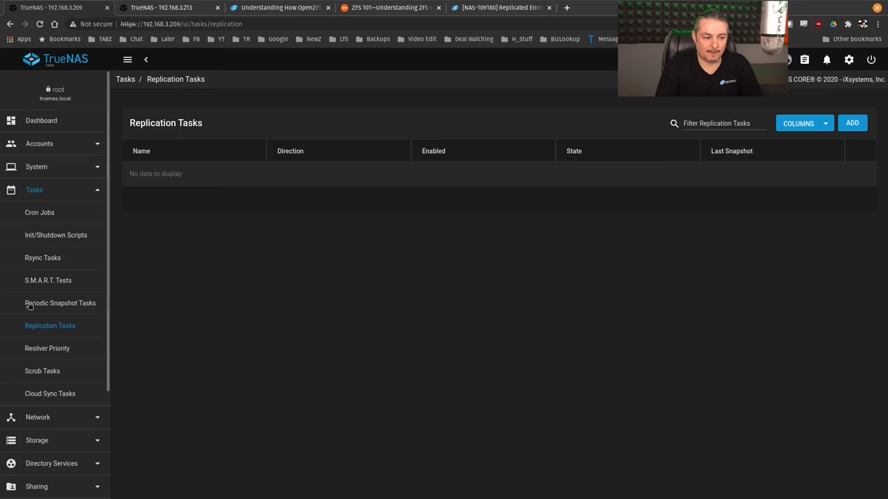
# - Delete the Some_Test_Data periodic snapshot task, then return to Storage > Snapshots
pyautogui.click(60, 303)
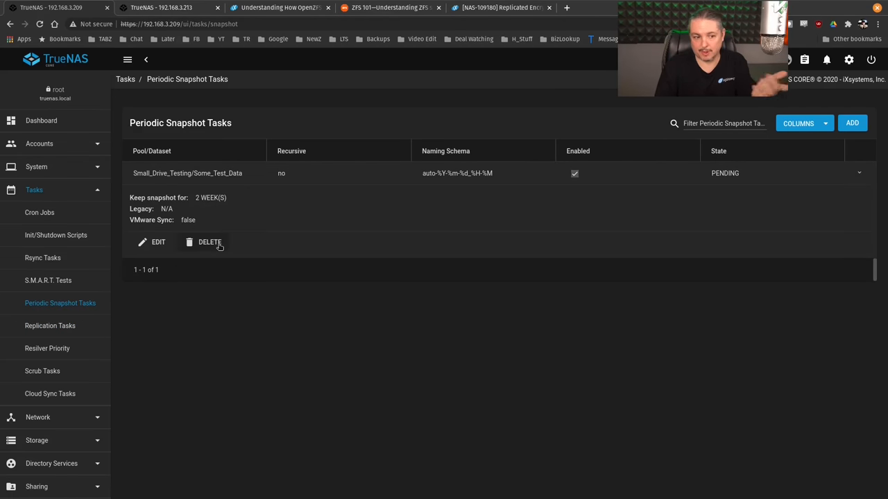
pyautogui.click(209, 241)
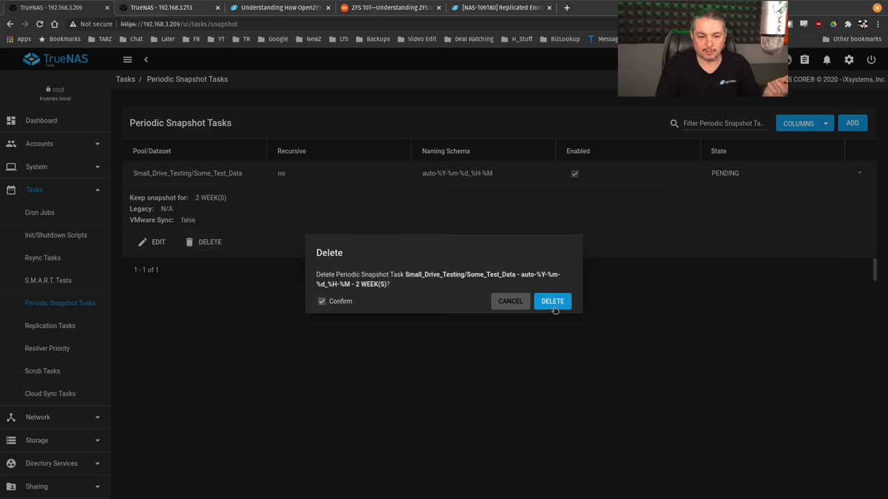
pyautogui.click(552, 301)
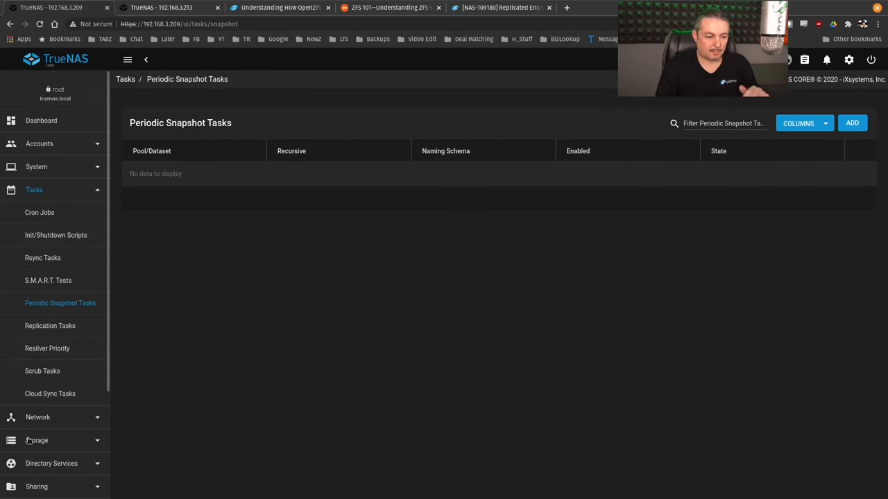
pyautogui.click(36, 441)
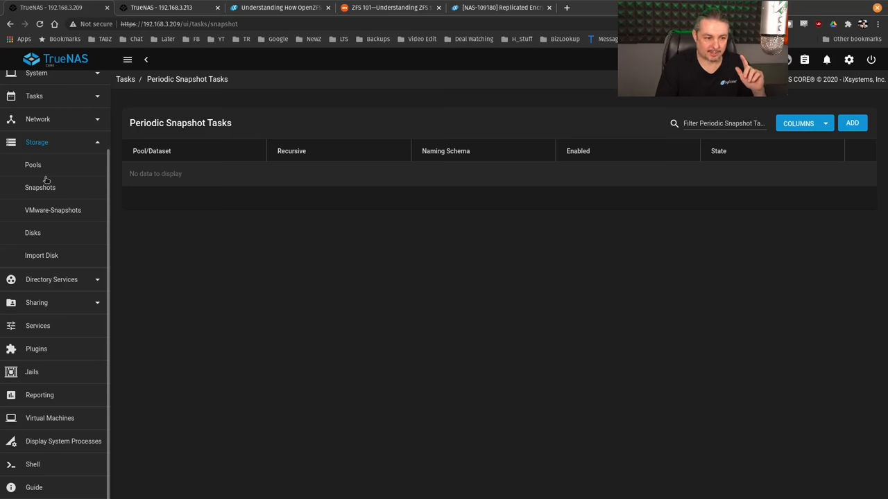
pyautogui.click(39, 187)
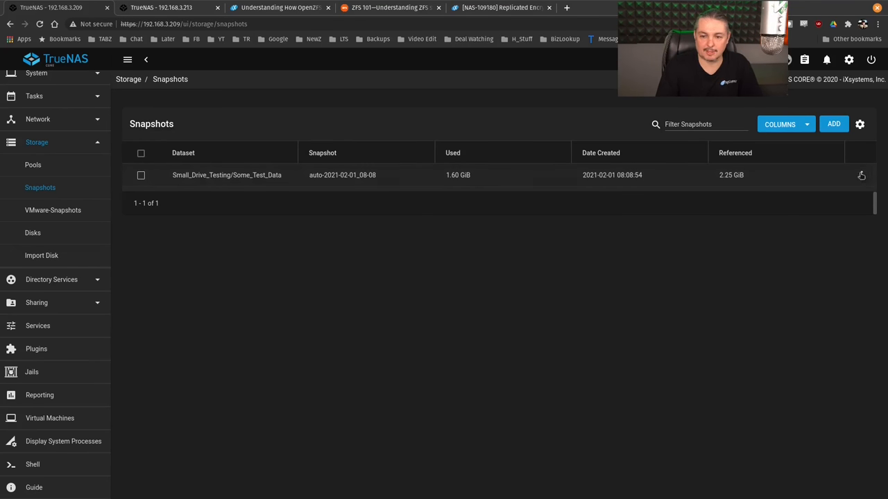
# - Roll Some_Test_Data back to the auto-2021-02-01_08-08 snapshot with Confirm ticked
pyautogui.click(862, 174)
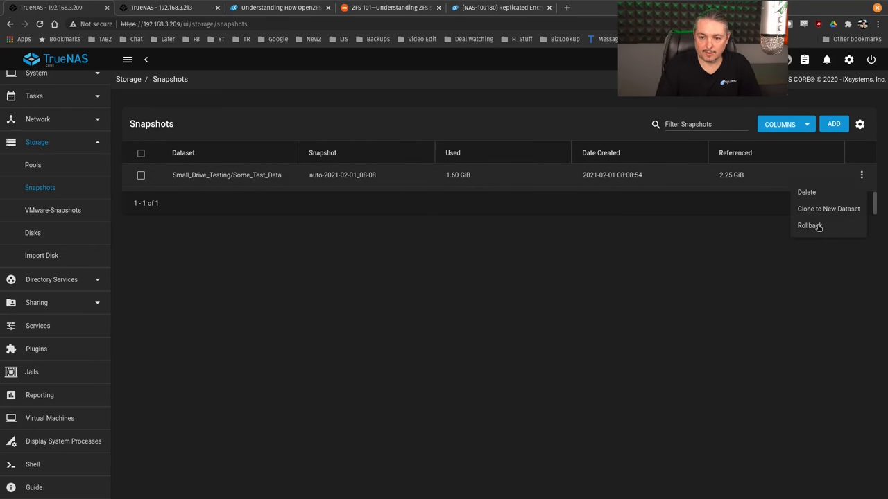
pyautogui.click(810, 225)
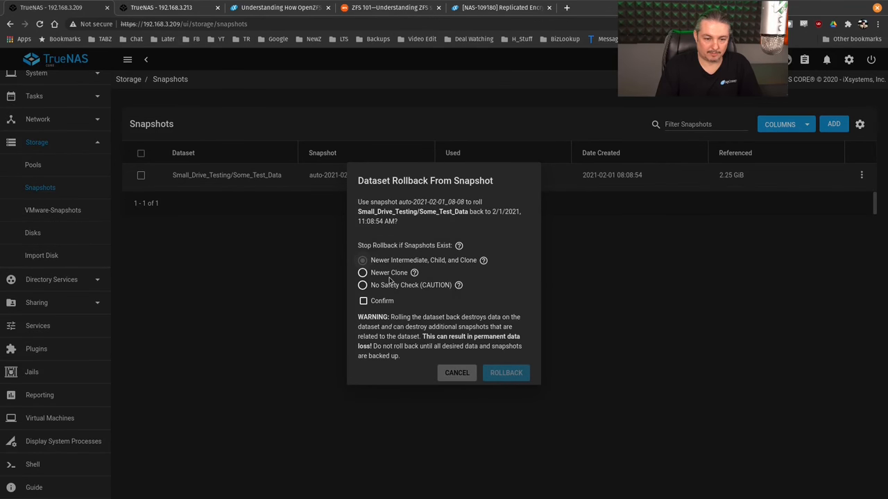
pyautogui.click(505, 372)
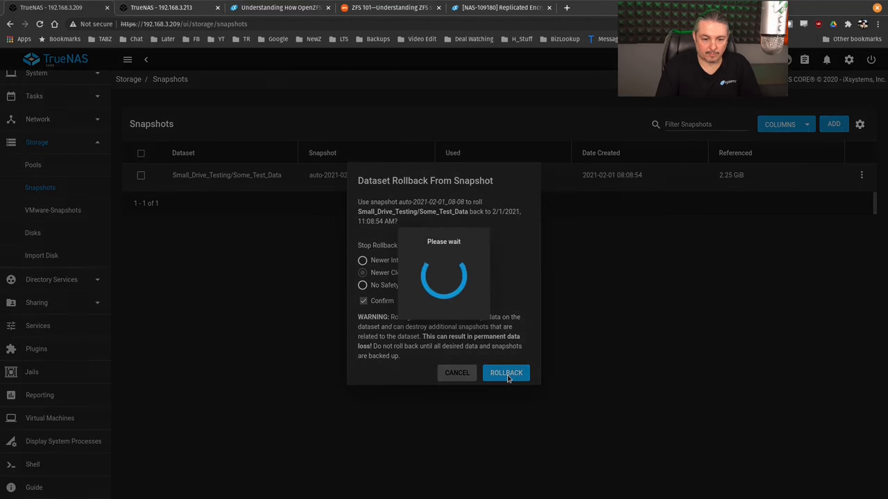
pyautogui.click(504, 372)
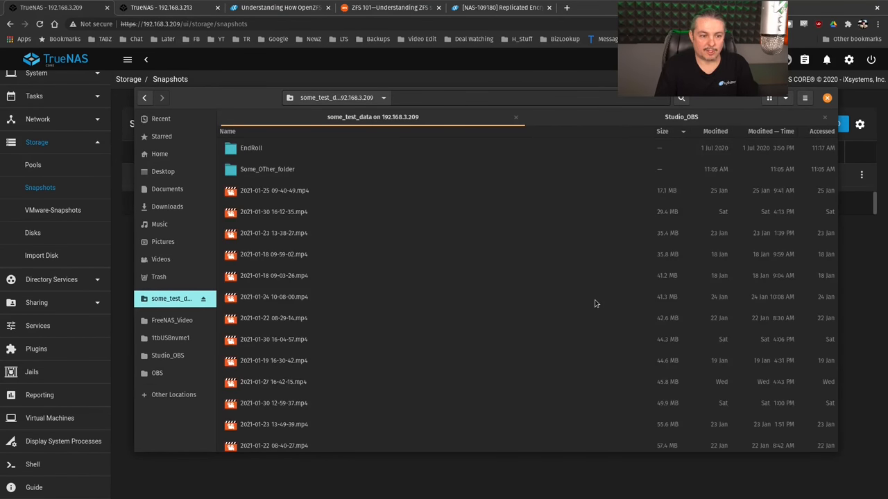
pyautogui.scroll(-3)
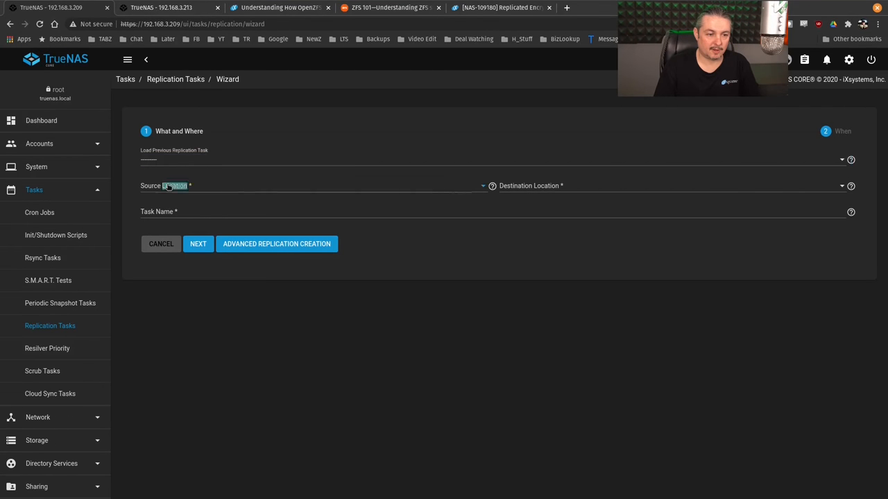
# - Set the replication source to Some_Test_Data on this system
pyautogui.click(312, 186)
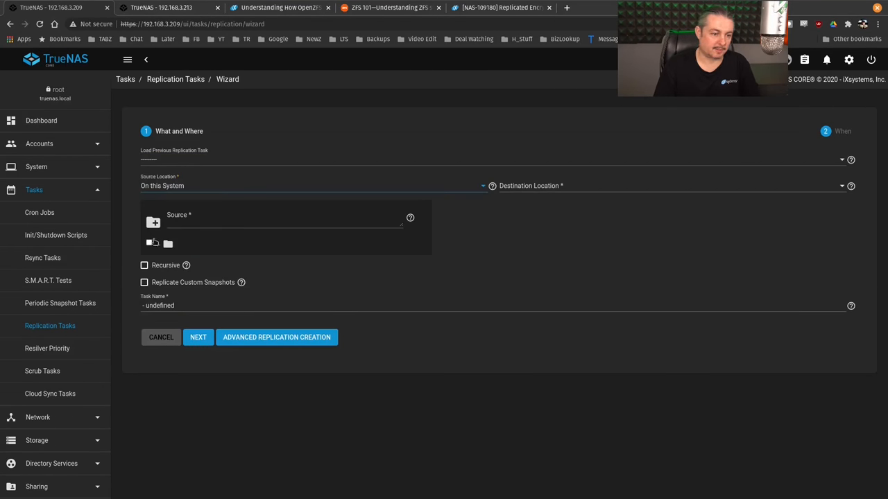
pyautogui.click(168, 244)
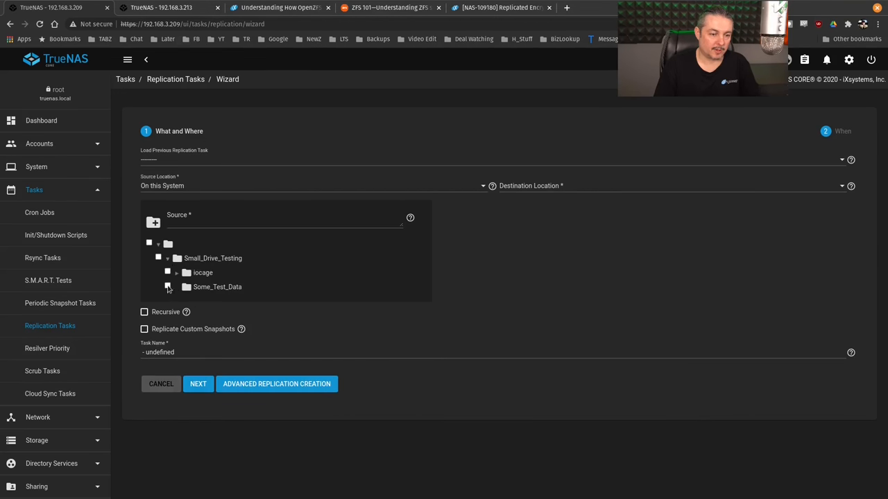
pyautogui.click(167, 287)
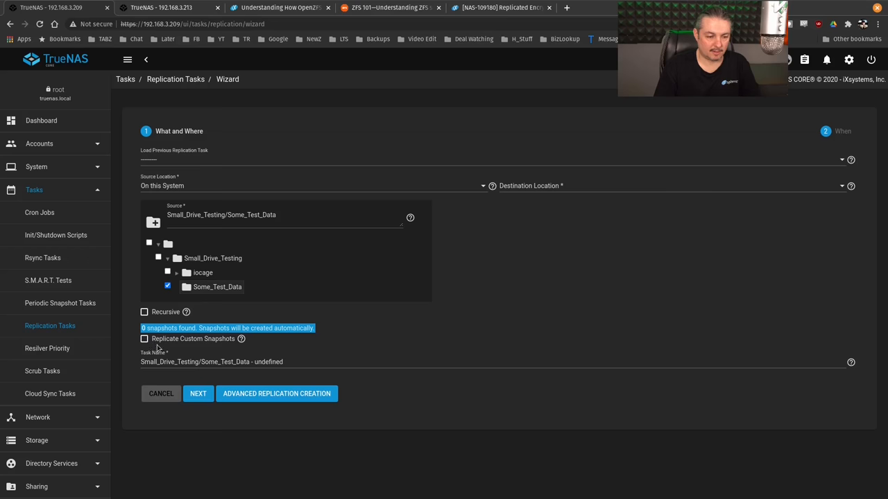
# - Set the destination to blefuscu/Demo_Two on the TrueNAS_Mini system and advance to scheduling
pyautogui.click(840, 186)
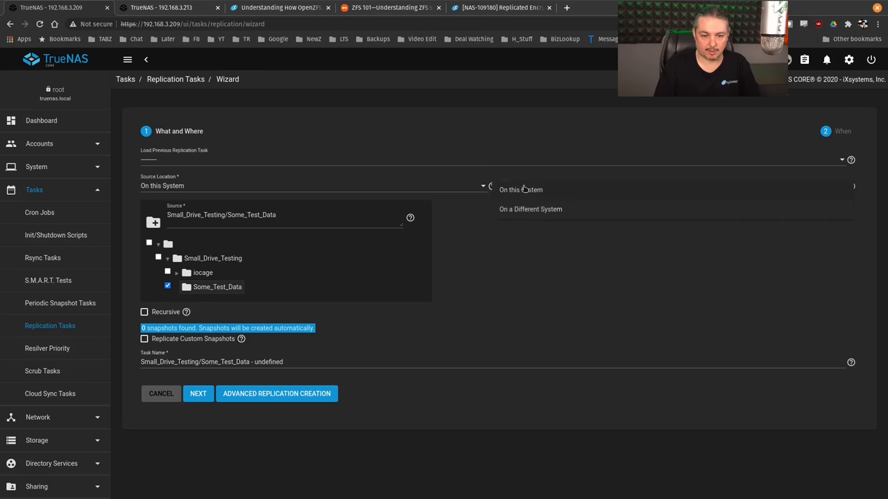
pyautogui.click(530, 208)
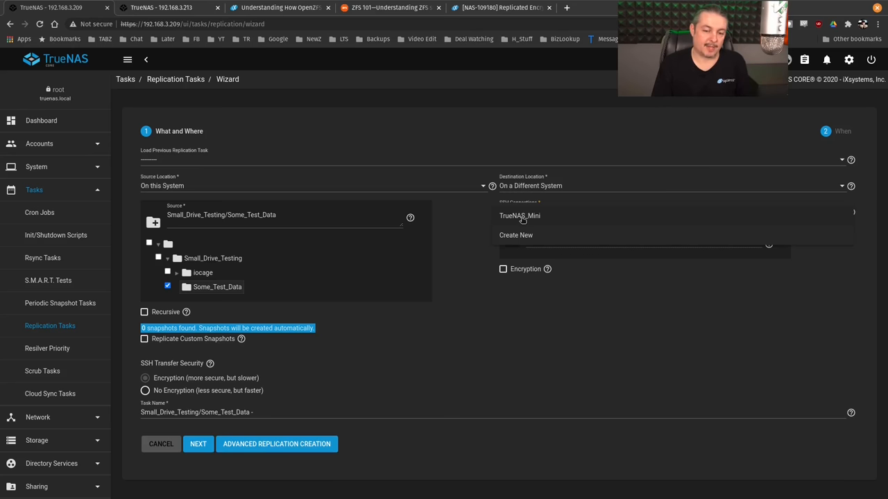
pyautogui.click(519, 216)
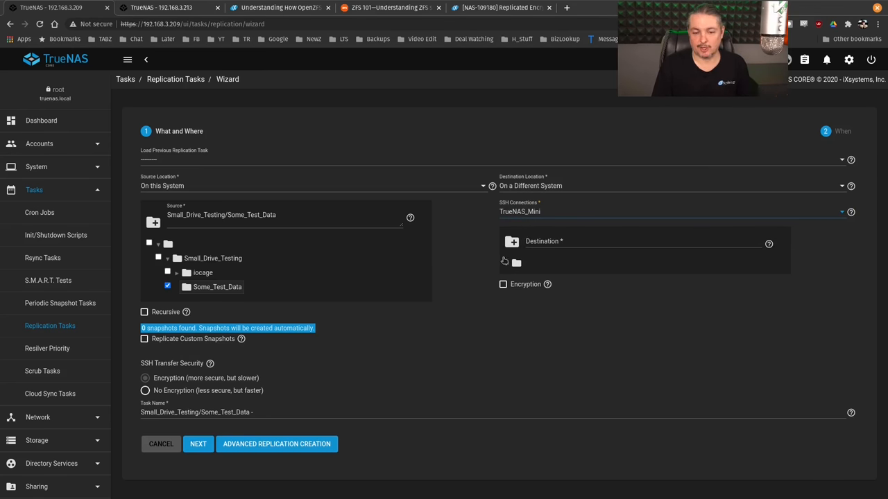
pyautogui.click(512, 264)
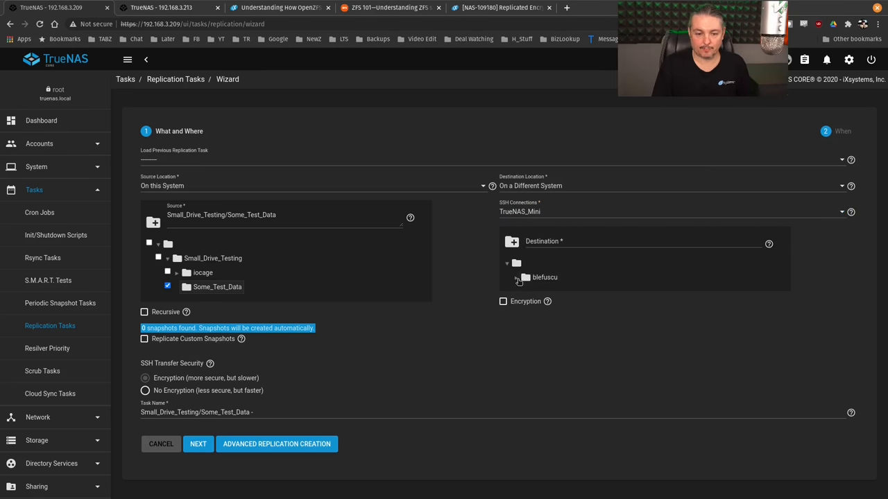
pyautogui.click(544, 277)
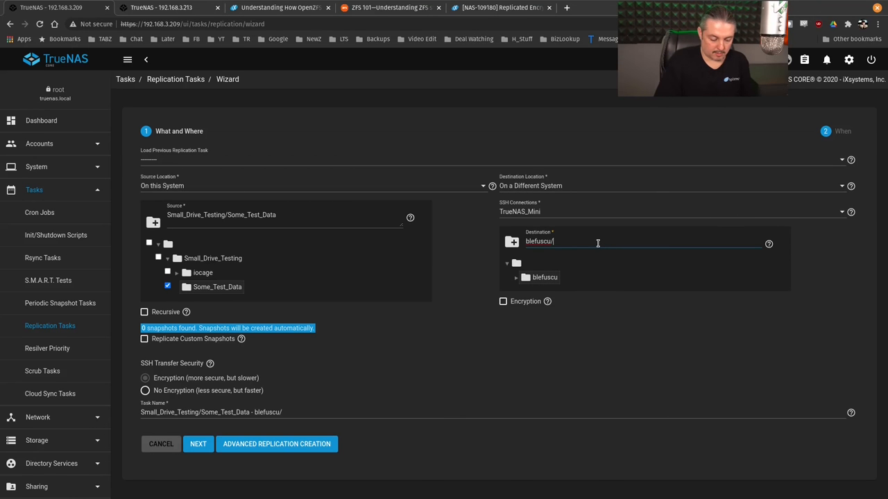
pyautogui.write('DemoT')
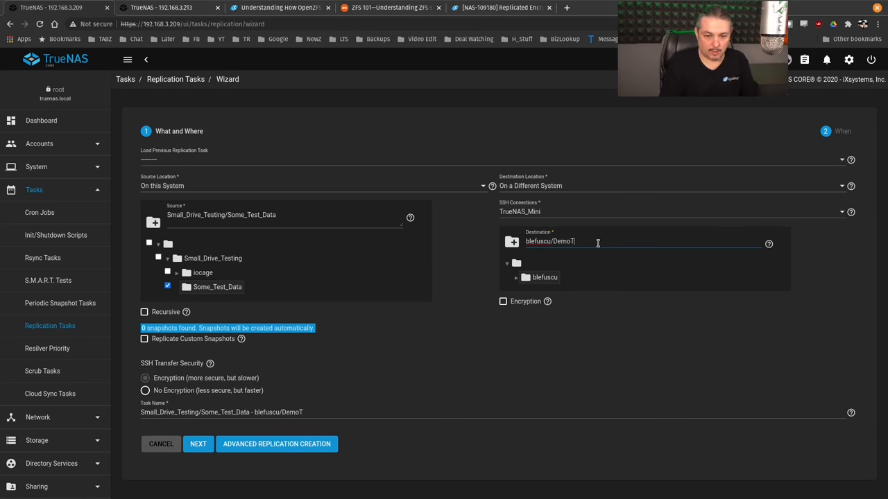
pyautogui.press('Backspace')
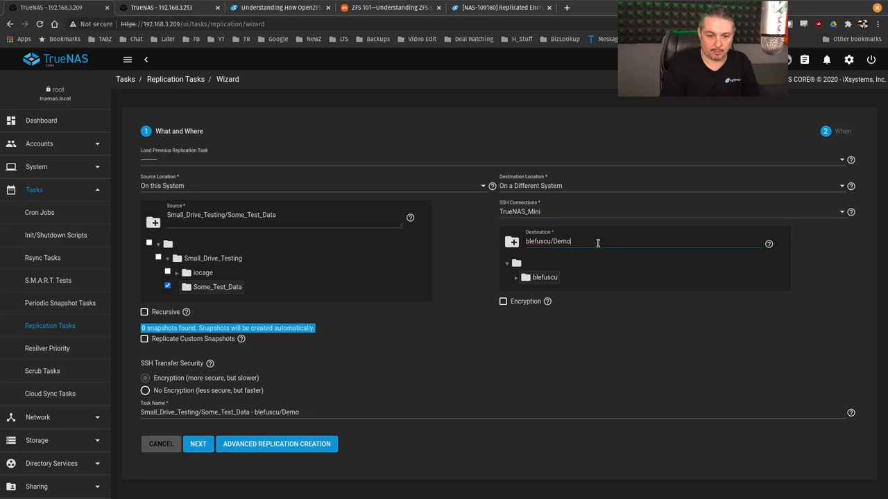
pyautogui.write('_Two')
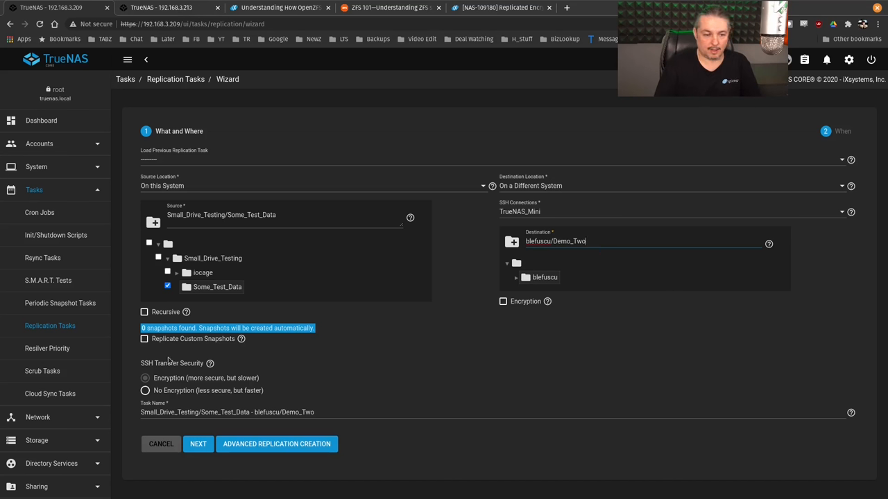
pyautogui.click(197, 443)
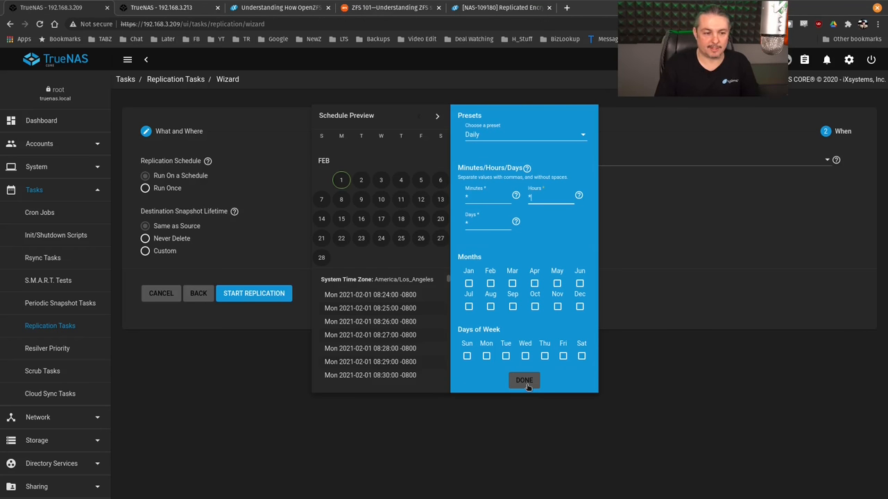
# - Accept the custom schedule and start the Demo_Two replication task
pyautogui.click(524, 380)
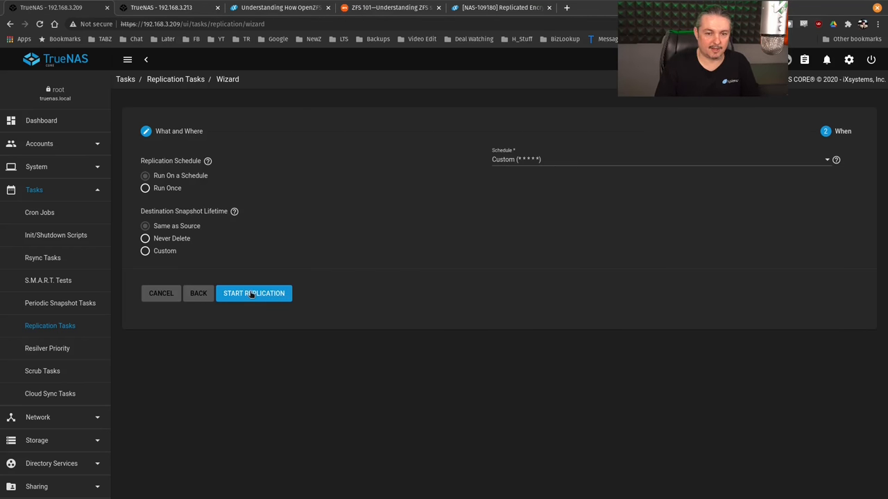
pyautogui.click(252, 292)
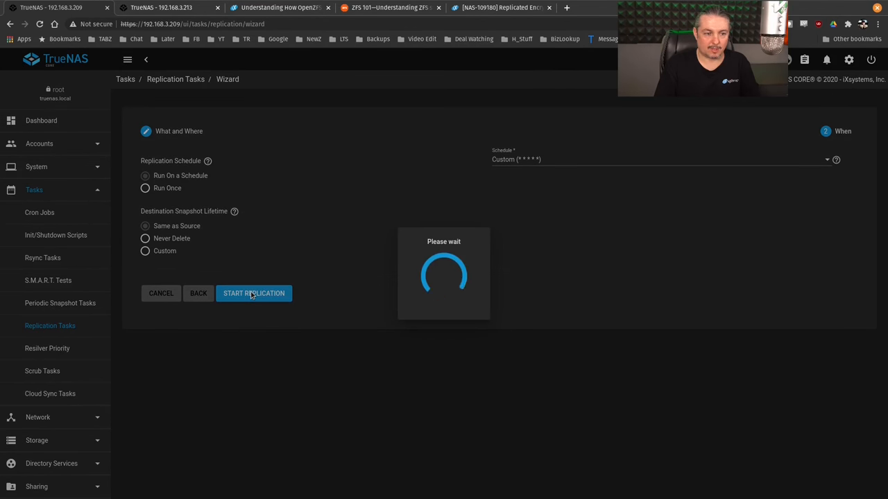
pyautogui.click(252, 292)
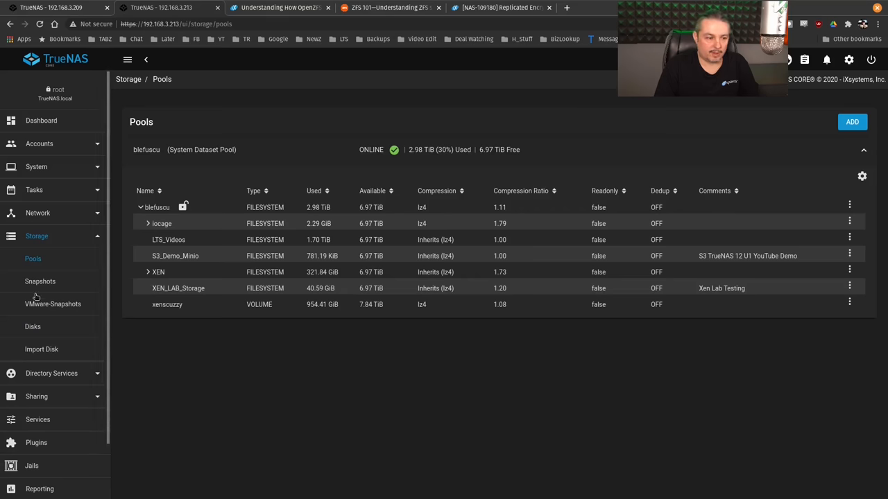
# - Refresh blefuscu's pools to reveal Demo_Two and expand the finished push replication task
pyautogui.click(33, 260)
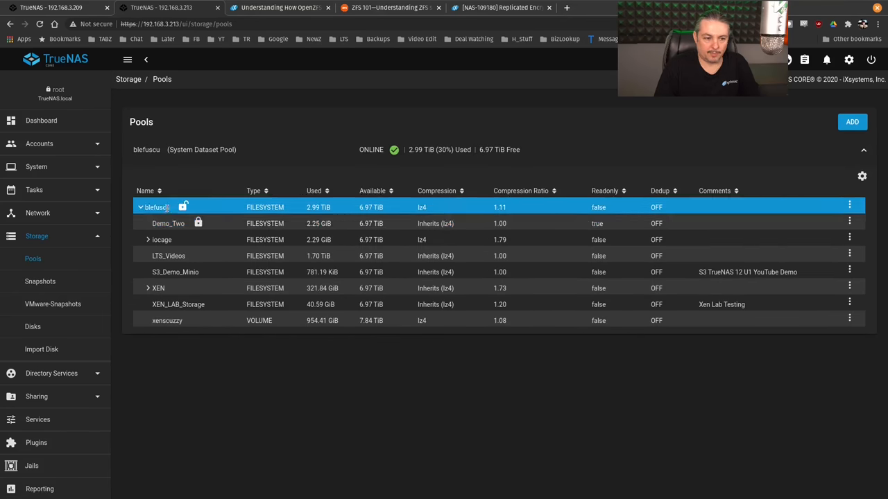
pyautogui.click(167, 223)
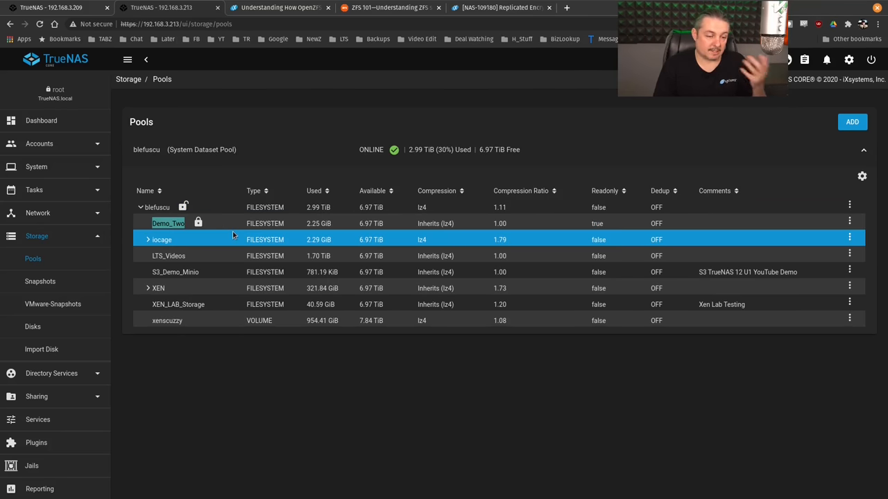
pyautogui.click(50, 326)
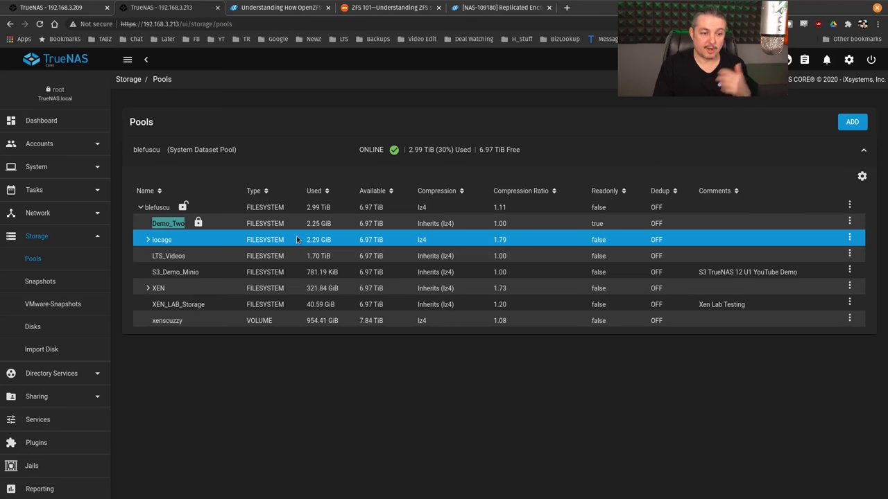
pyautogui.click(168, 223)
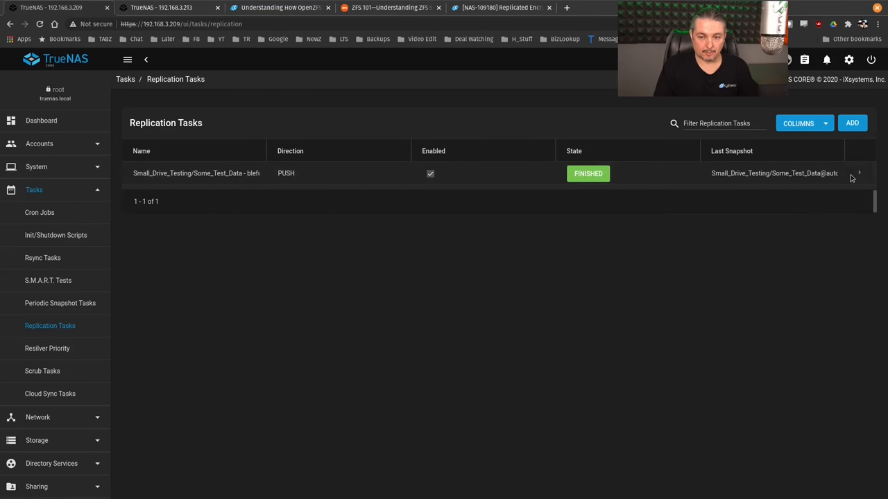
pyautogui.click(858, 172)
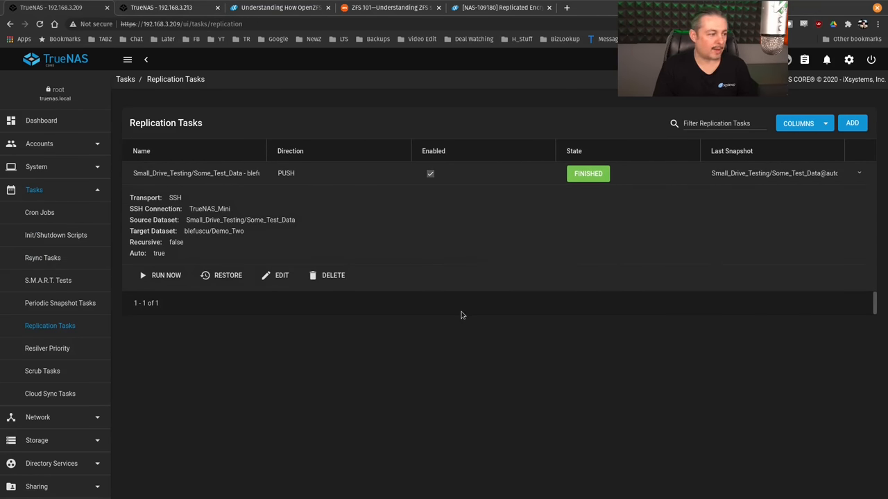
pyautogui.moveTo(122, 272)
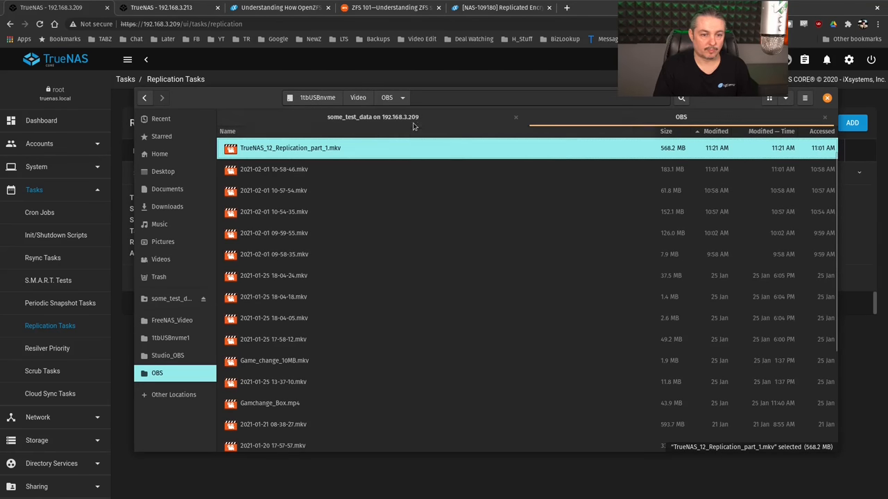
# - Permanently delete all 26 video files from the some_test_data share
pyautogui.click(172, 298)
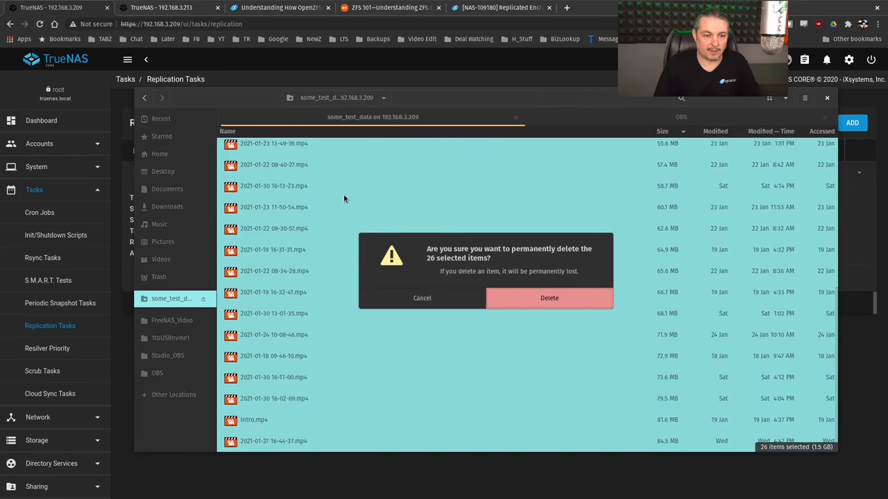
pyautogui.click(549, 297)
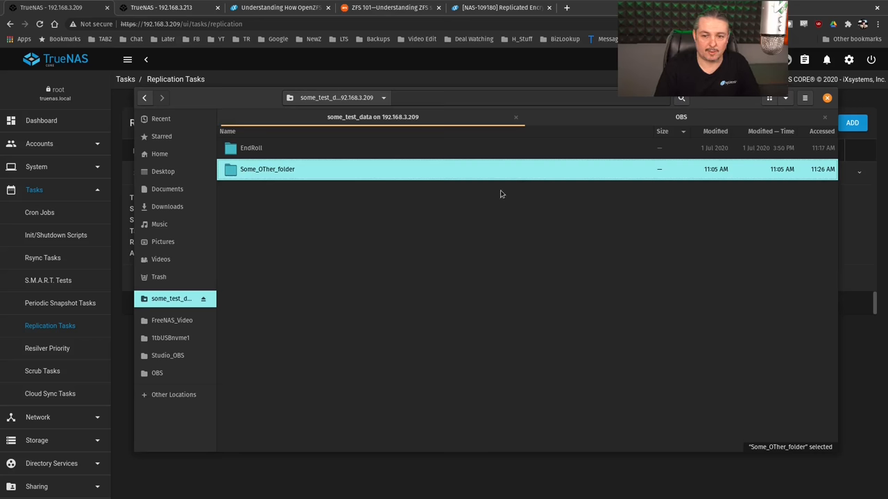
pyautogui.moveTo(730, 104)
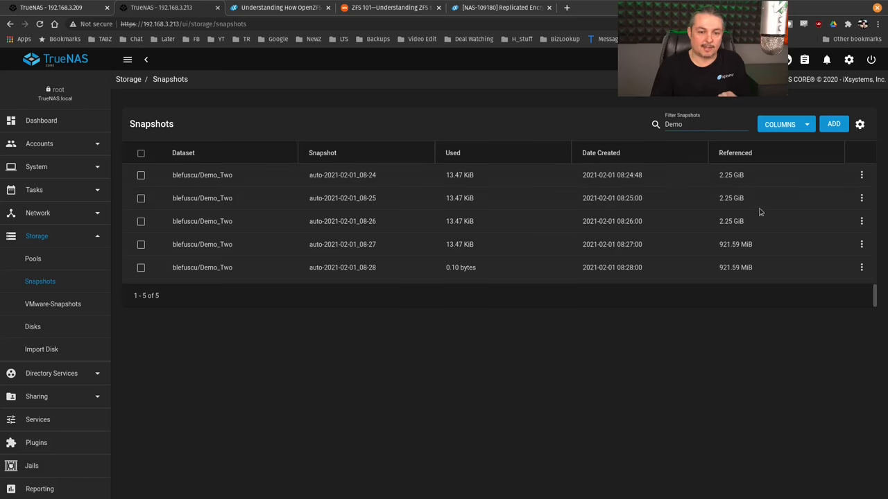
pyautogui.moveTo(729, 277)
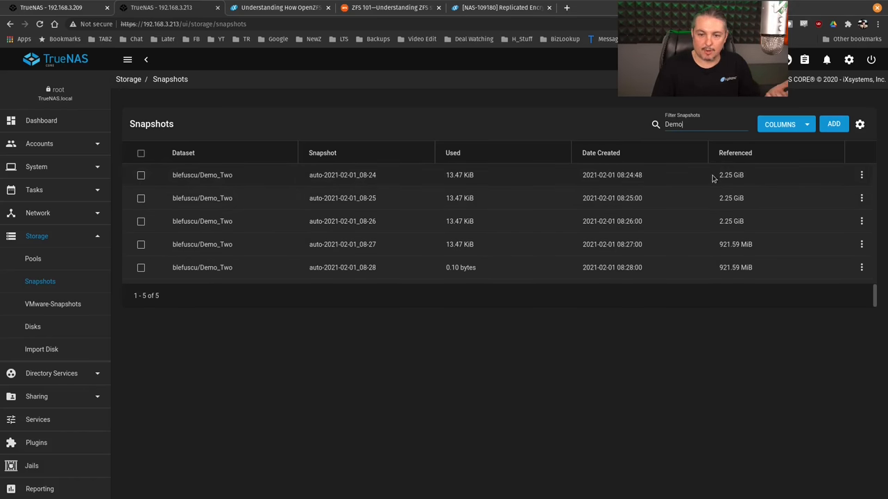
pyautogui.moveTo(744, 244)
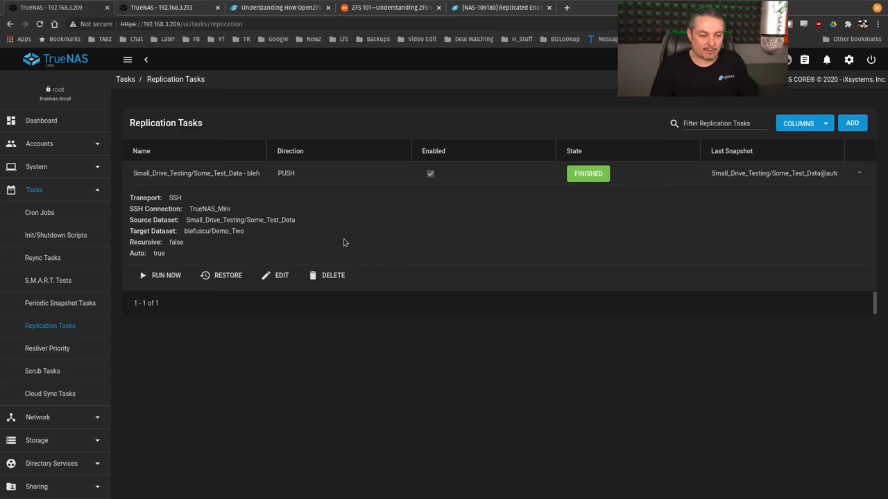
pyautogui.moveTo(350, 253)
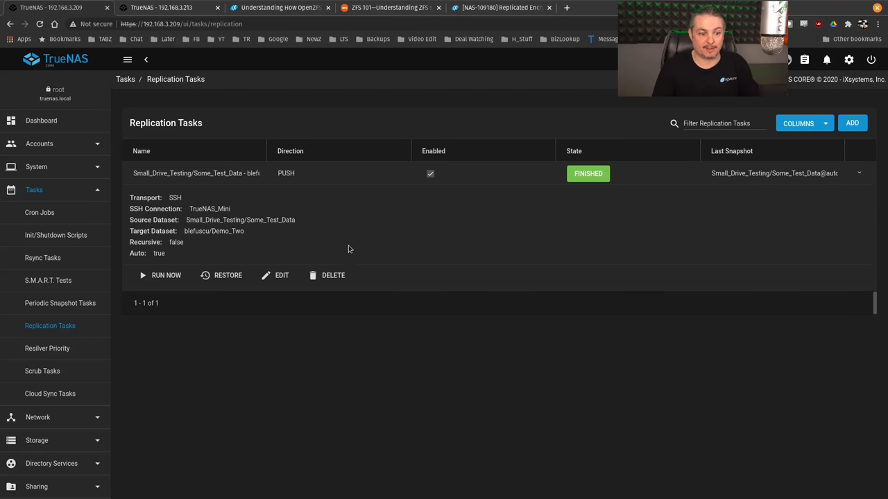
pyautogui.moveTo(344, 244)
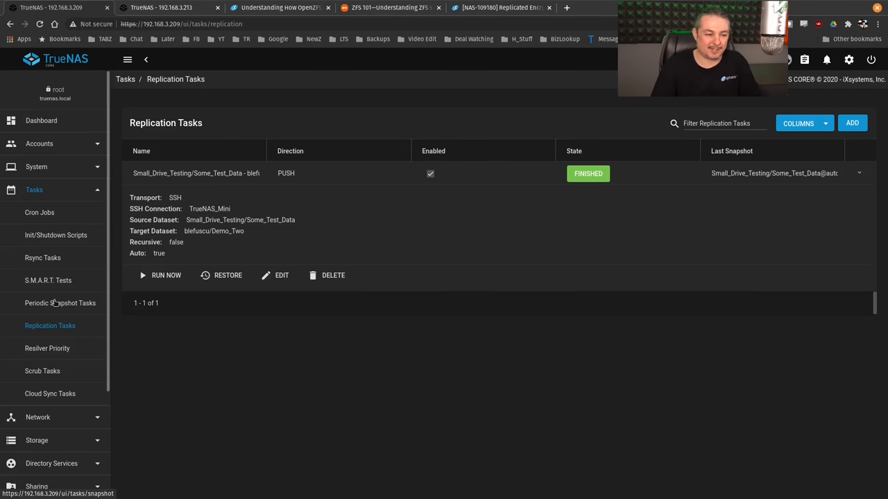
pyautogui.moveTo(78, 290)
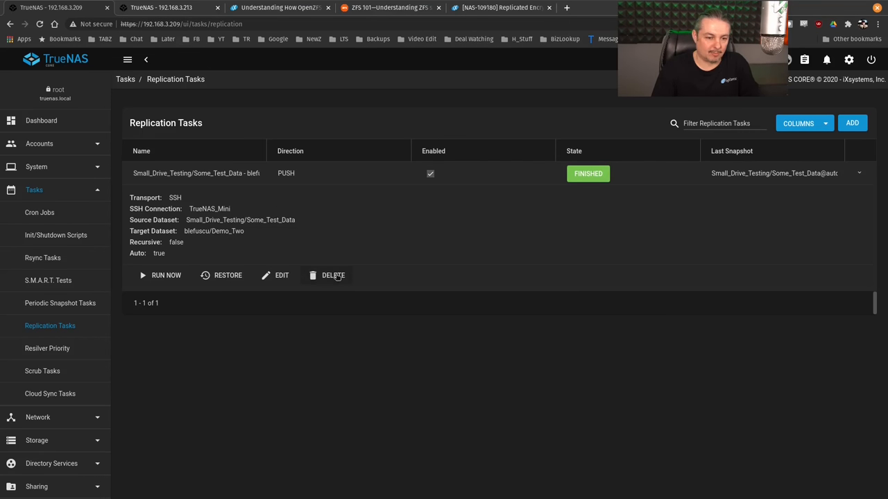
# - Delete the Demo_Two replication task and confirm its removal
pyautogui.click(333, 274)
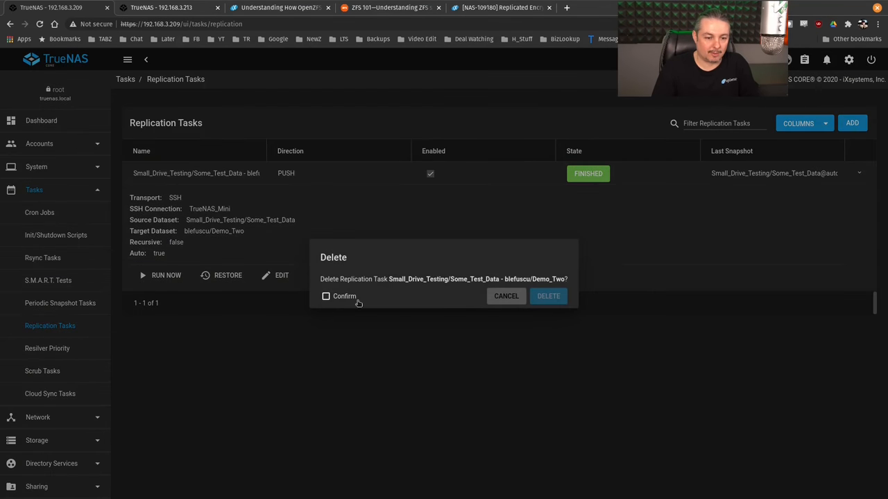
pyautogui.click(548, 297)
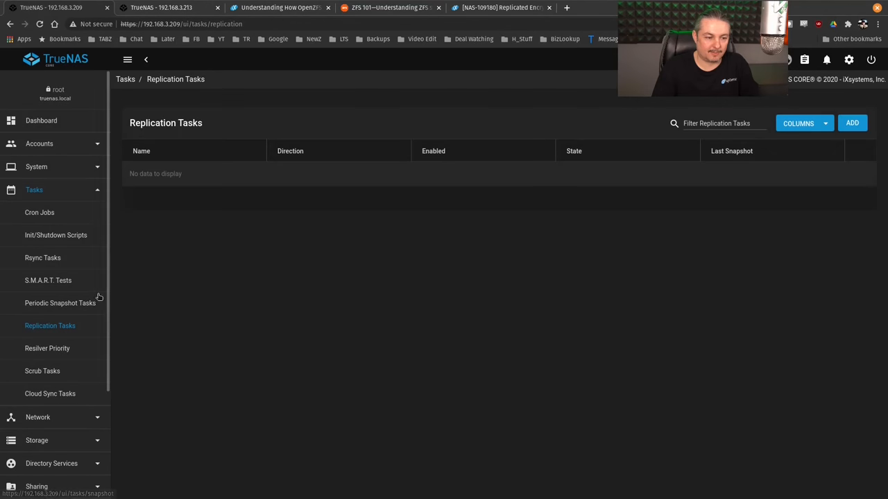
pyautogui.click(59, 302)
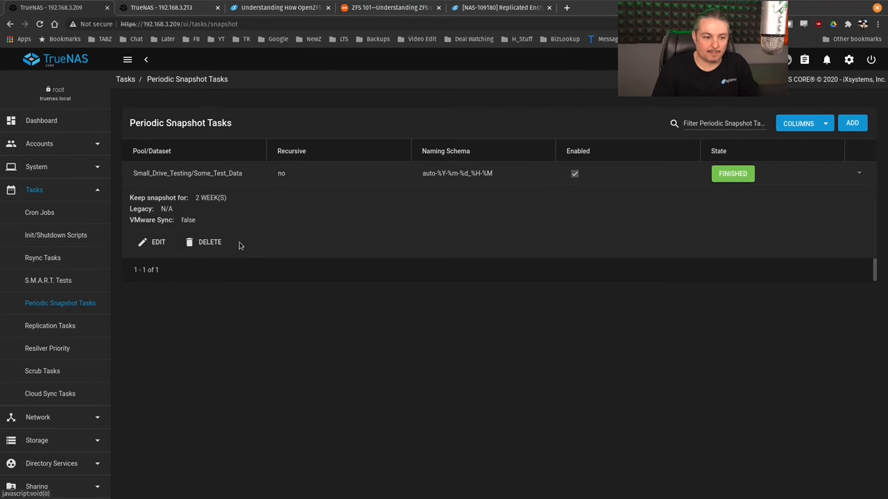
# - Delete the periodic snapshot task for Some_Test_Data, leaving the list empty
pyautogui.click(210, 241)
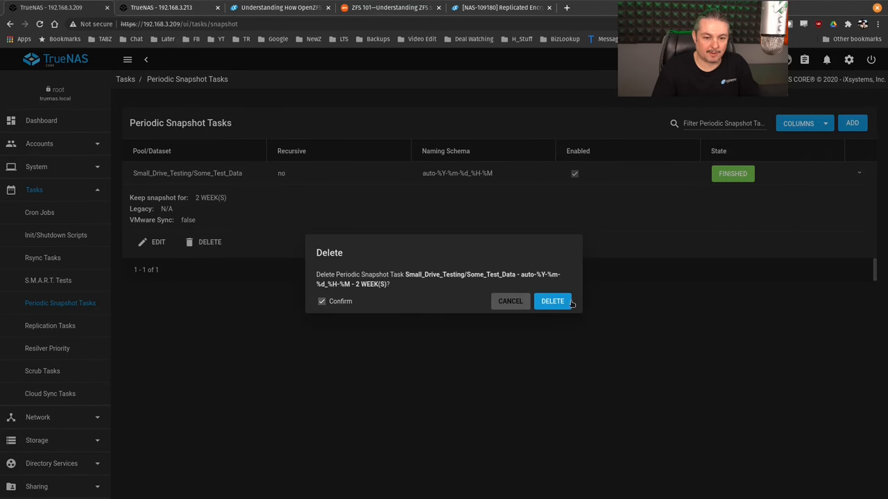
pyautogui.click(552, 301)
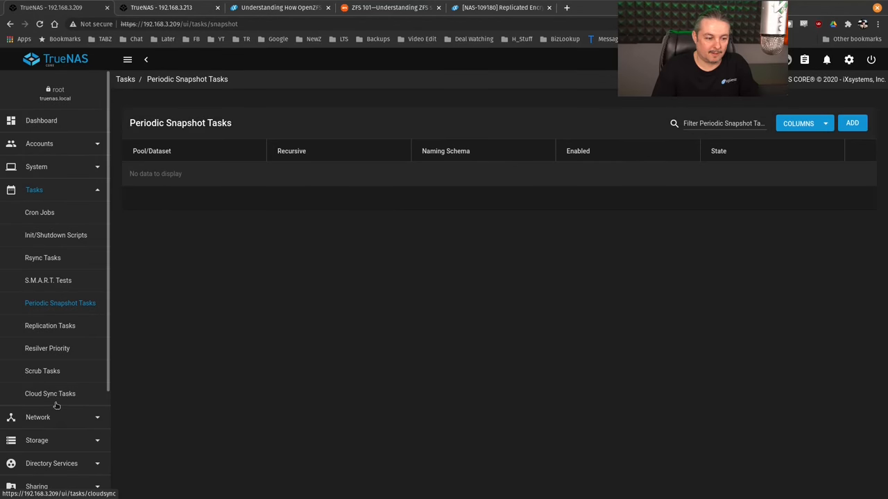
pyautogui.scroll(-3)
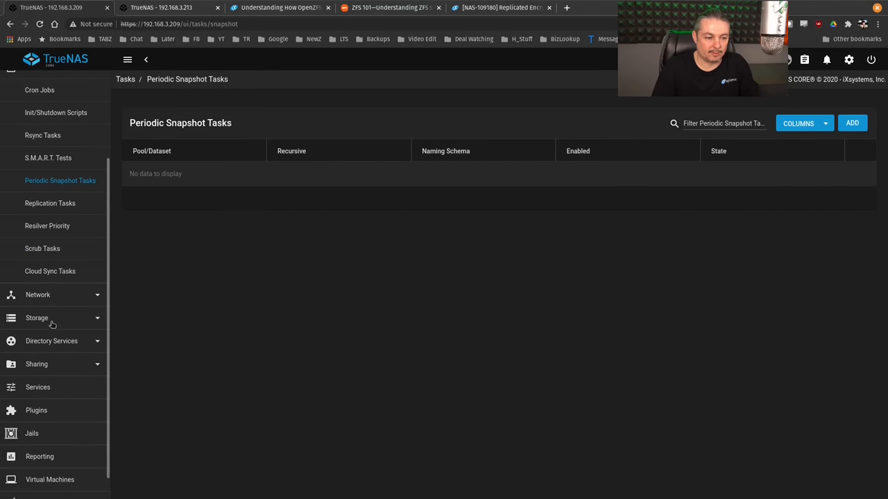
# - Export/disconnect the Small_Drive_Testing pool with Destroy data ticked and the pool name confirmed
pyautogui.click(36, 318)
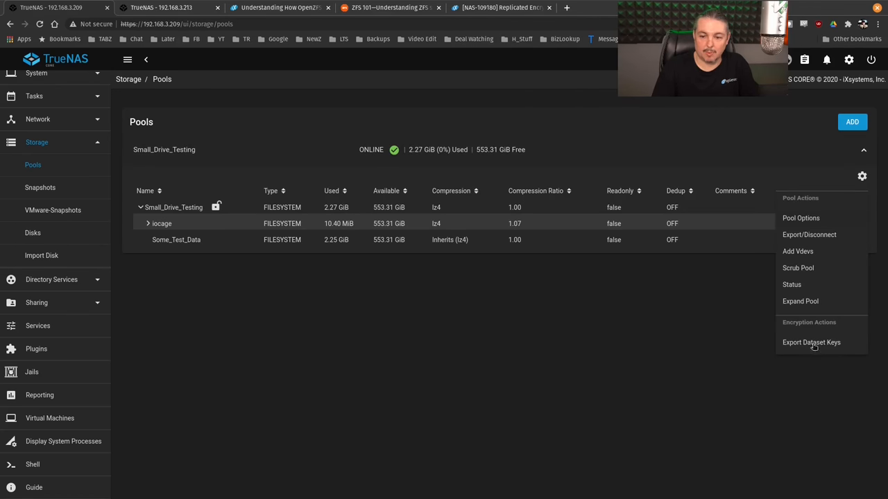
pyautogui.moveTo(807, 297)
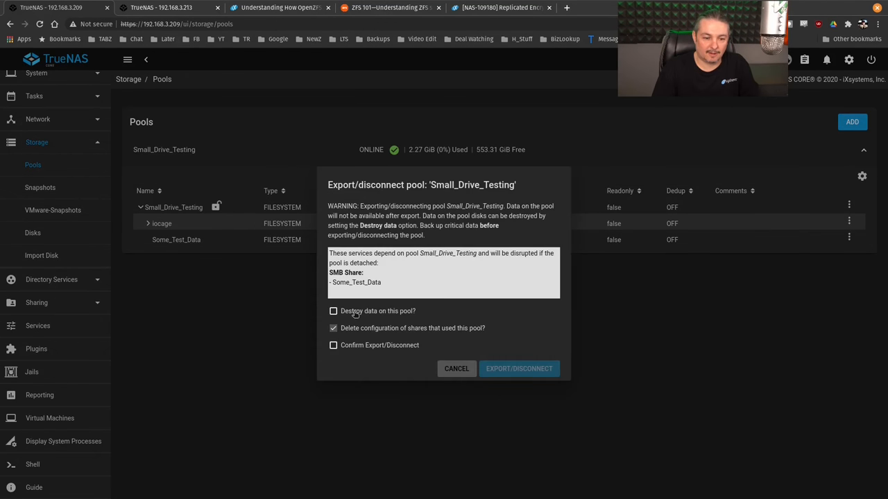
pyautogui.click(332, 311)
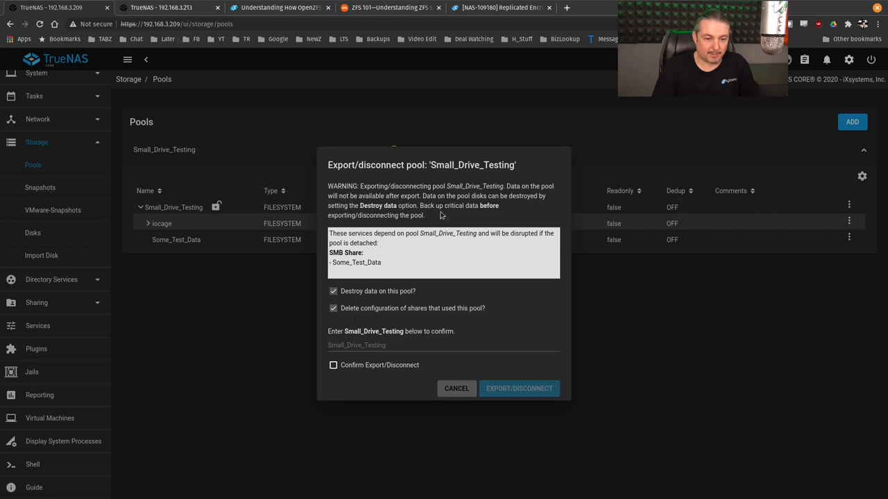
pyautogui.doubleClick(471, 165)
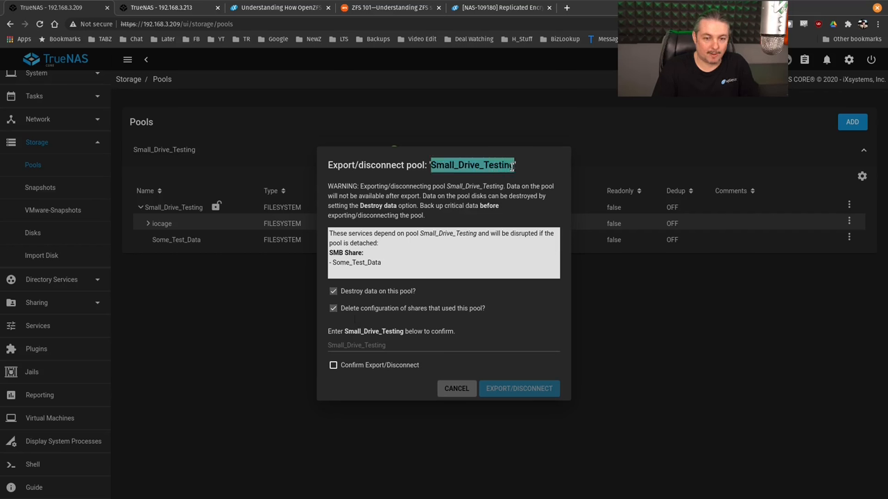
pyautogui.click(333, 364)
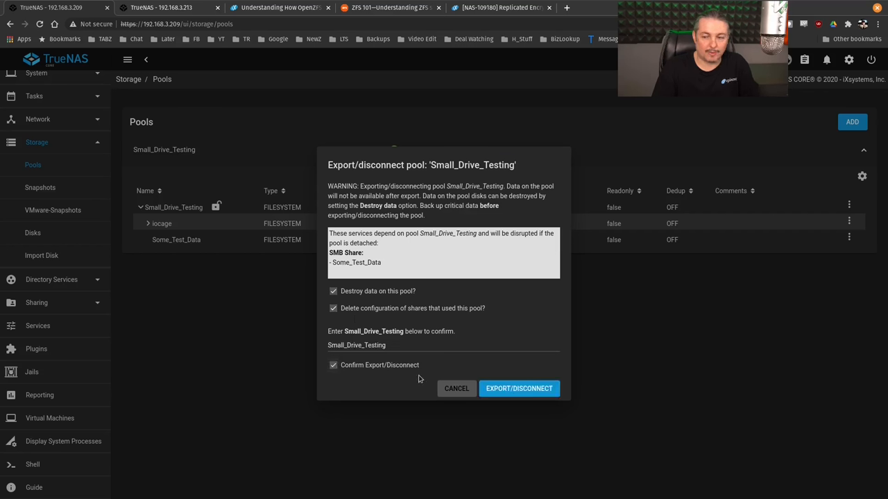
pyautogui.moveTo(518, 388)
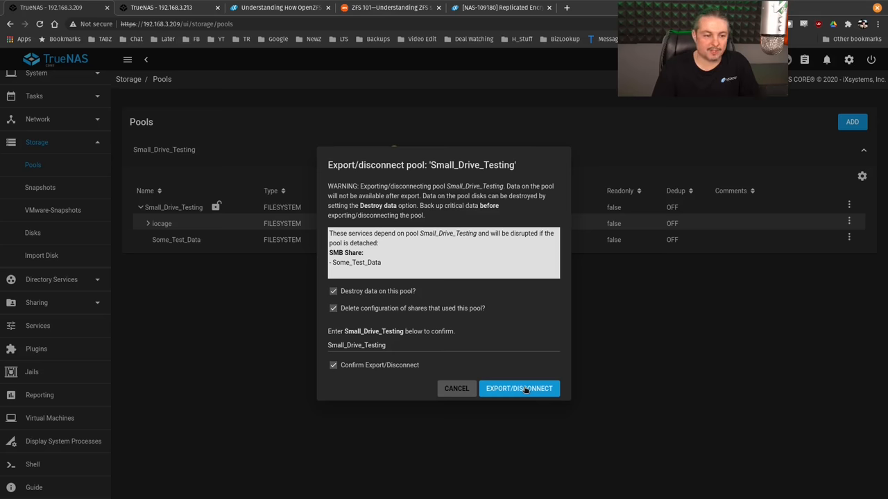
pyautogui.click(518, 388)
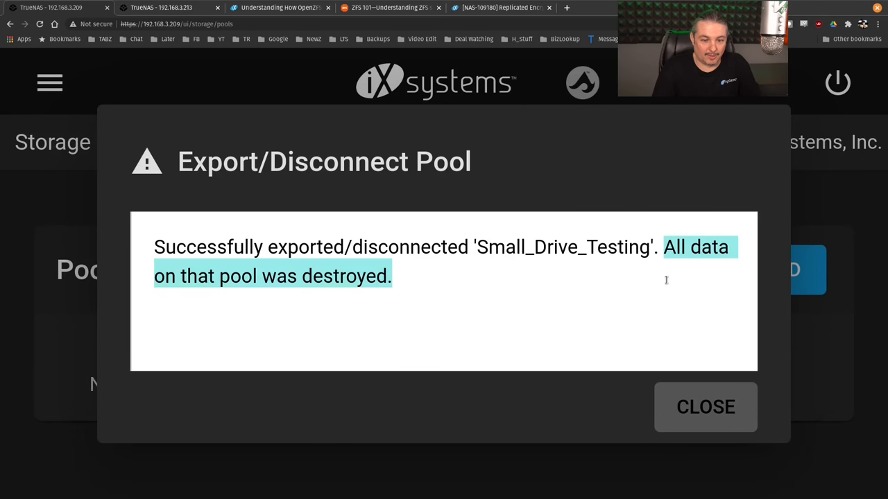
pyautogui.moveTo(433, 299)
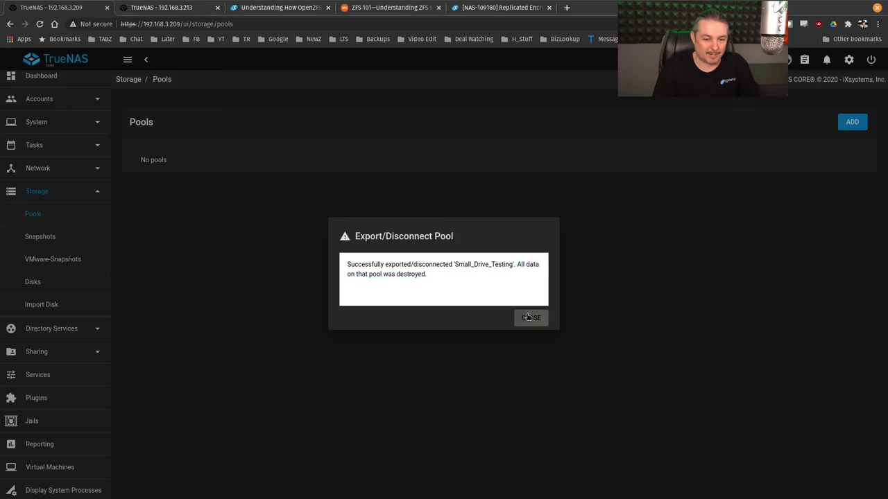
# - Begin an encrypted pool named NewPool using all four available disks
pyautogui.click(530, 318)
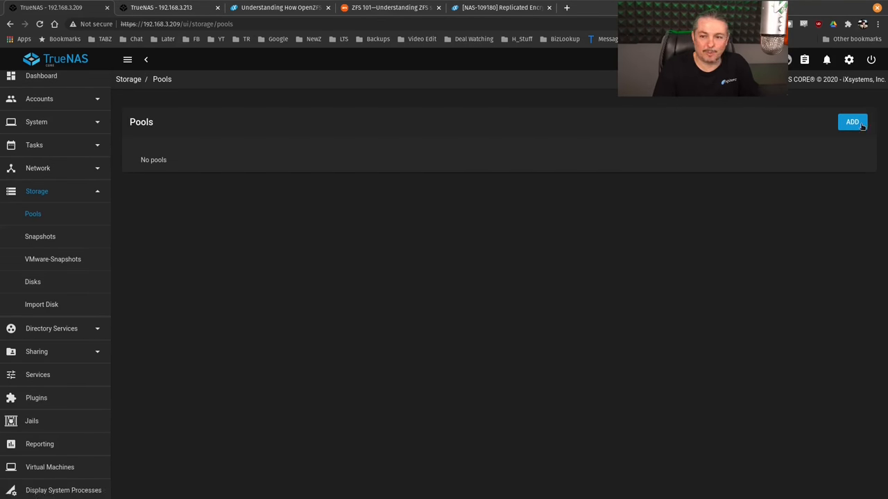
pyautogui.click(851, 122)
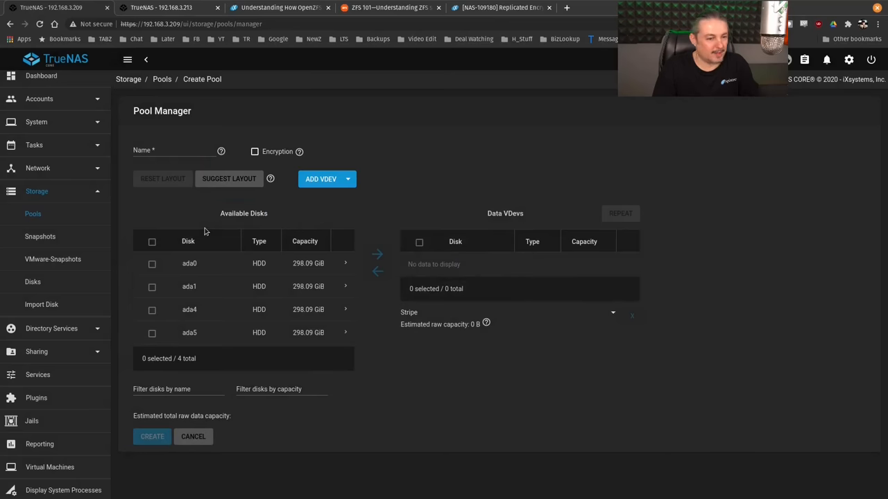
pyautogui.moveTo(529, 294)
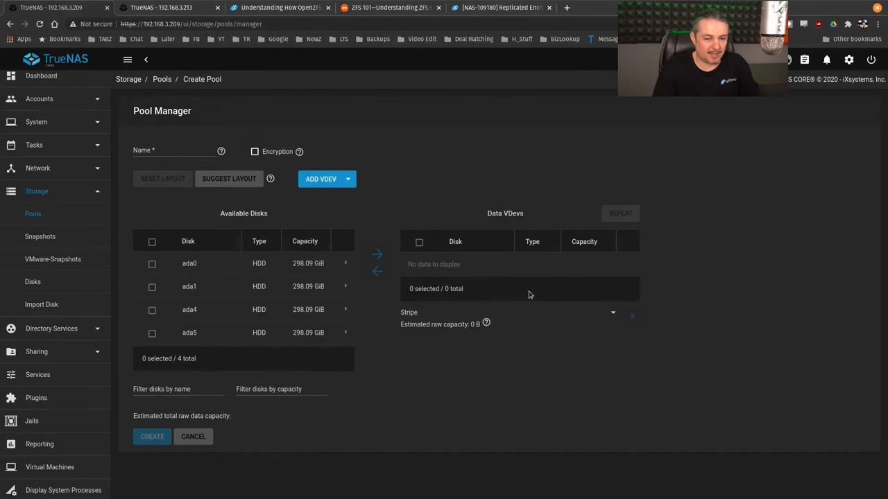
pyautogui.click(256, 151)
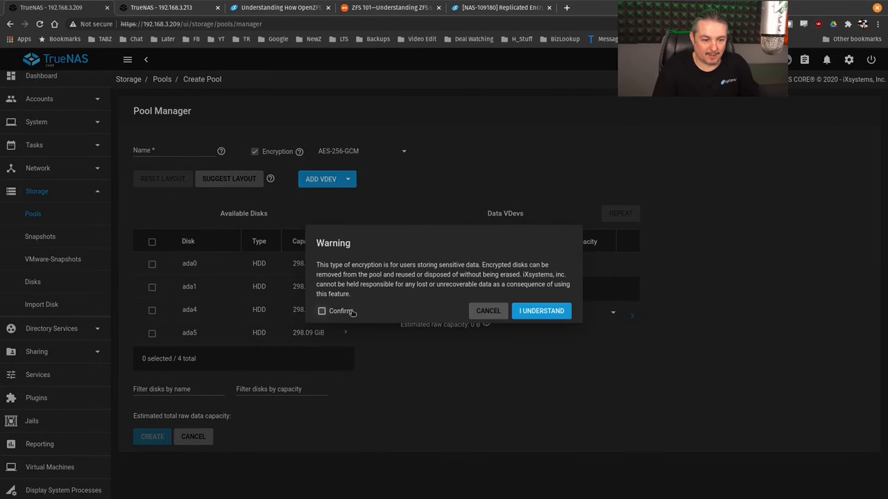
pyautogui.click(541, 311)
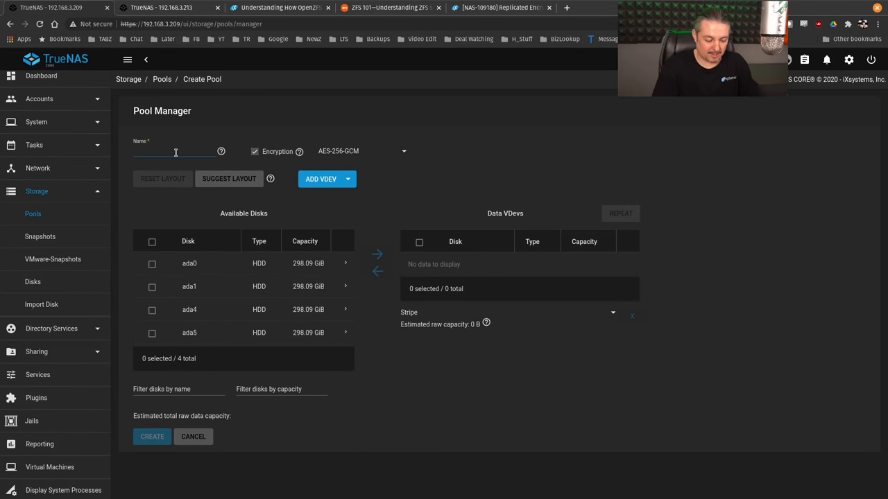
pyautogui.write('NewPool')
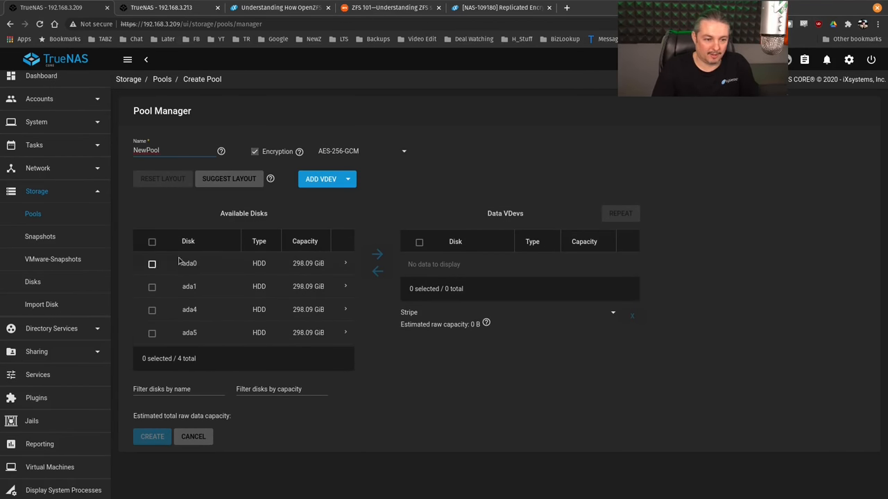
pyautogui.click(229, 177)
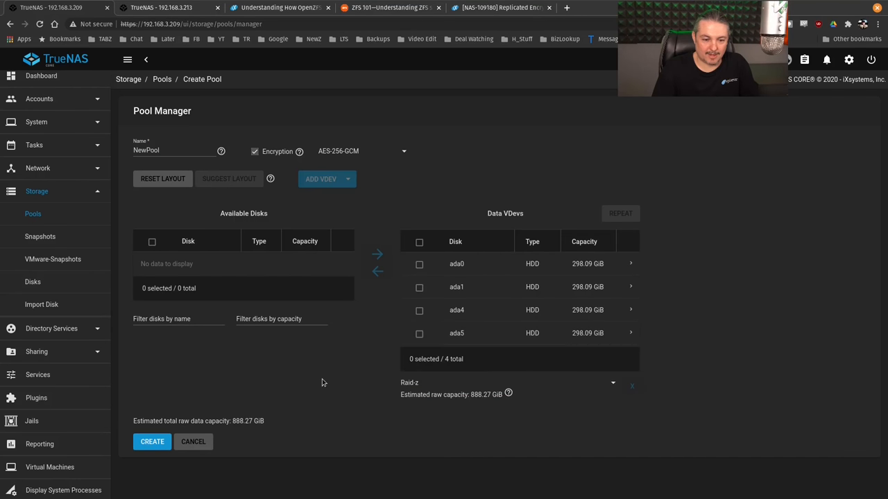
# - Create NewPool, acknowledging the disk erase and the encryption key warning
pyautogui.click(153, 442)
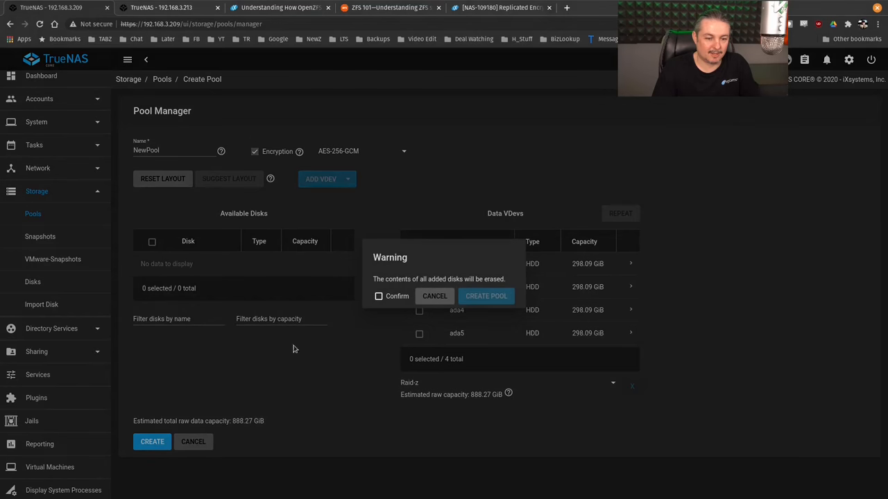
pyautogui.click(378, 297)
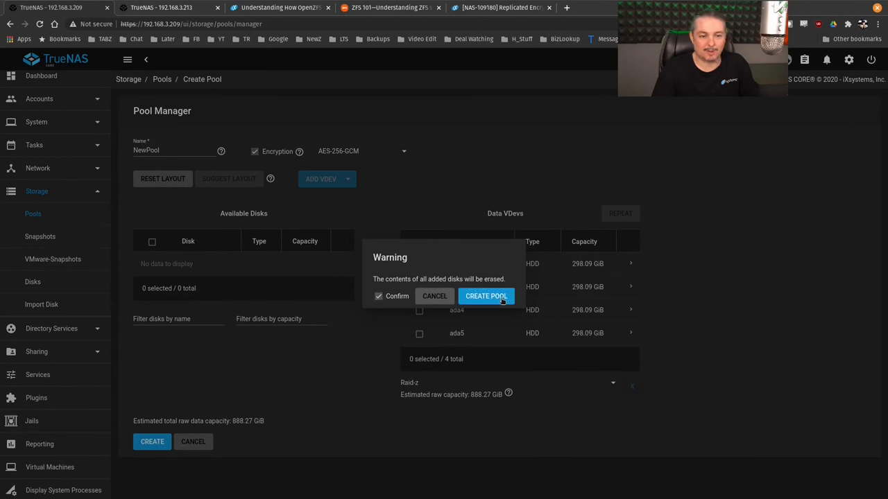
pyautogui.click(486, 297)
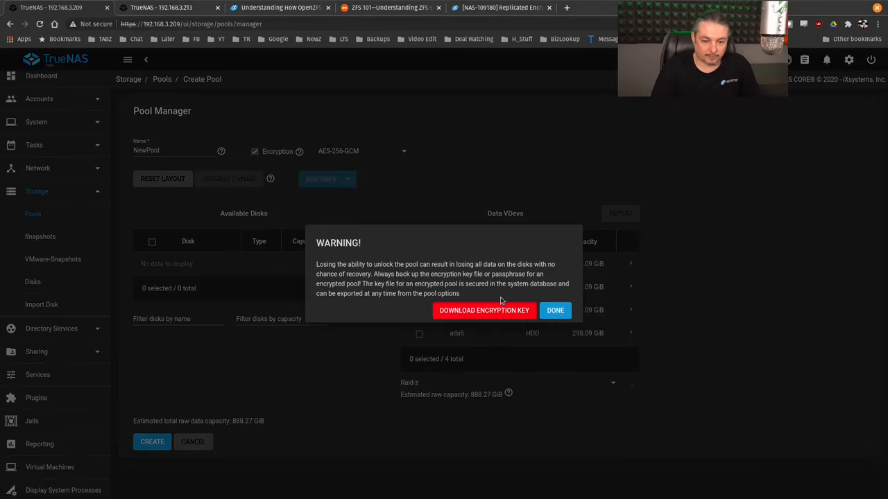
pyautogui.click(555, 311)
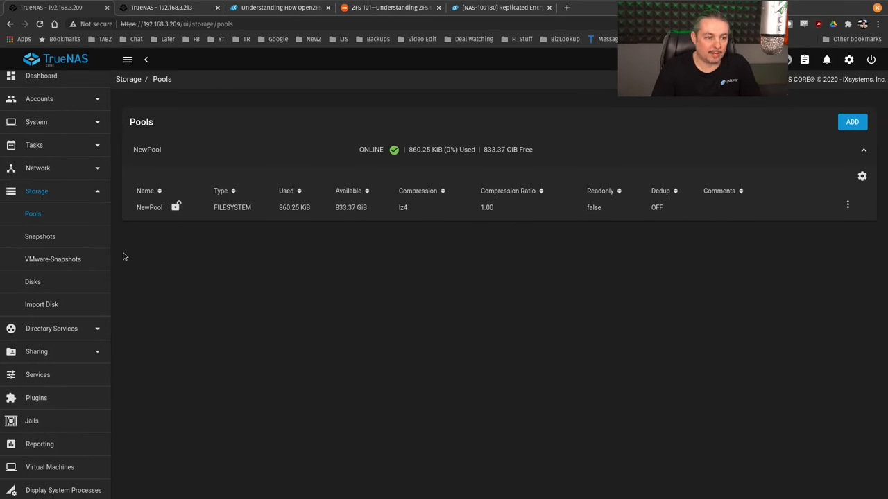
# - Add a replication task sourcing blefuscu/Demo_Two from the TrueNAS_Mini system
pyautogui.click(33, 146)
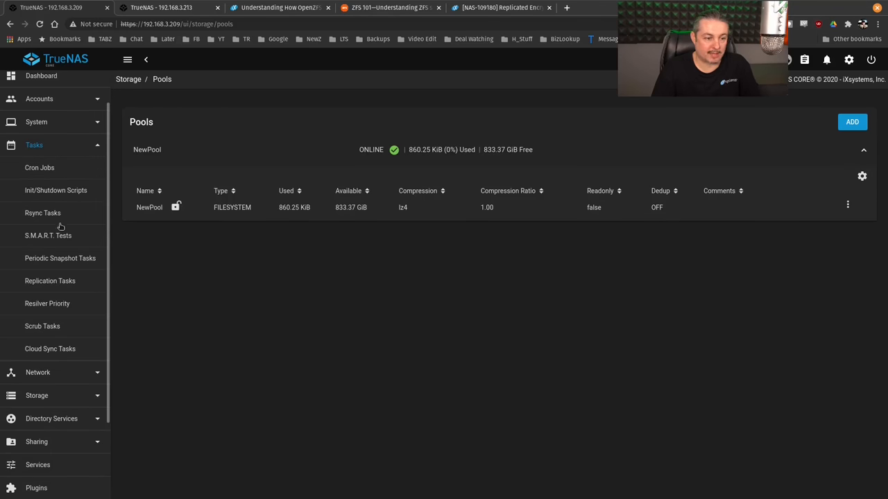
pyautogui.click(50, 280)
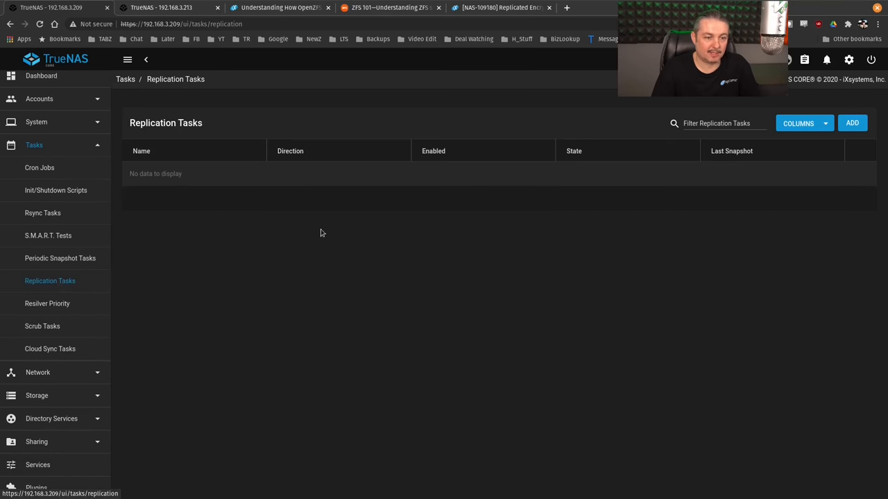
pyautogui.click(851, 122)
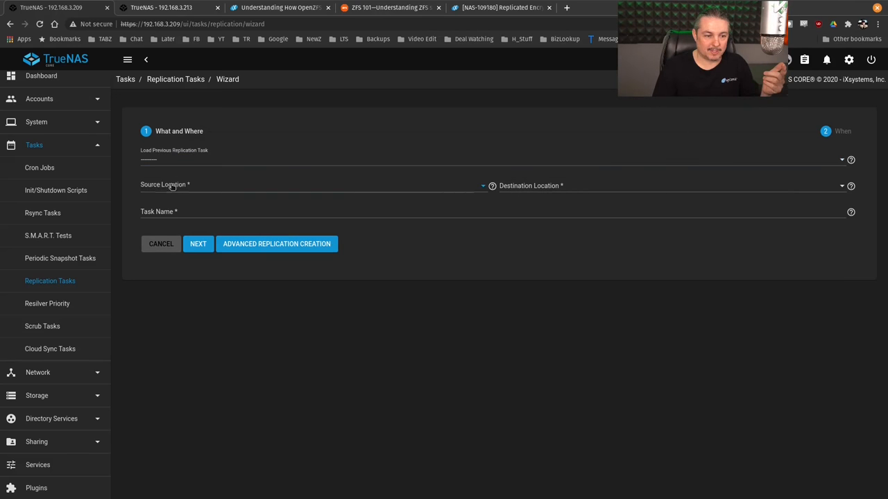
pyautogui.click(308, 186)
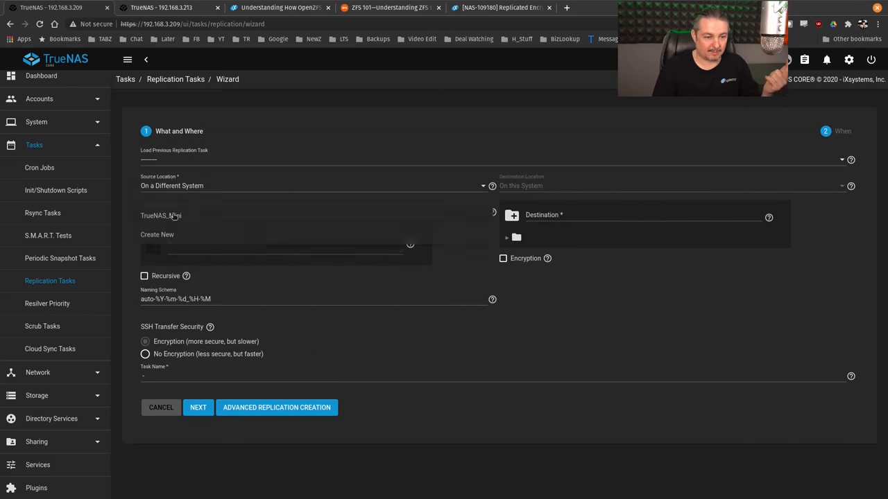
pyautogui.click(312, 211)
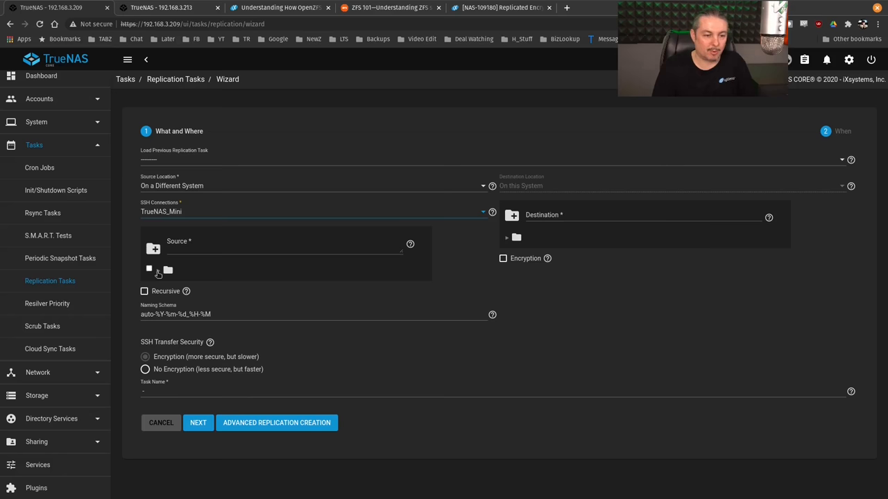
pyautogui.click(158, 269)
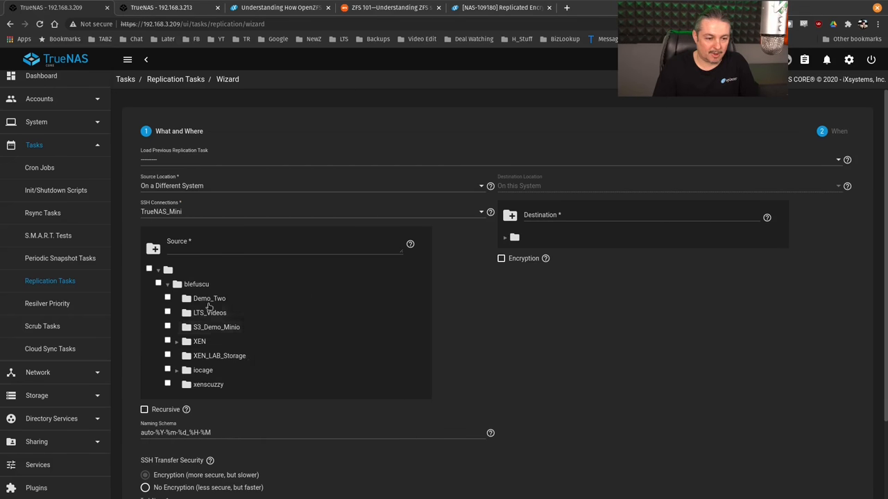
pyautogui.click(167, 297)
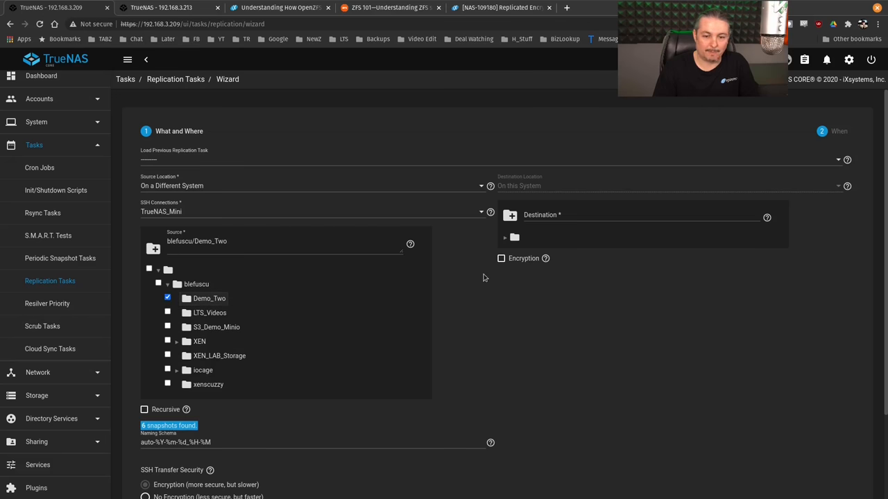
# - Set the destination to NewPool/Restored_Data and continue to scheduling
pyautogui.click(505, 237)
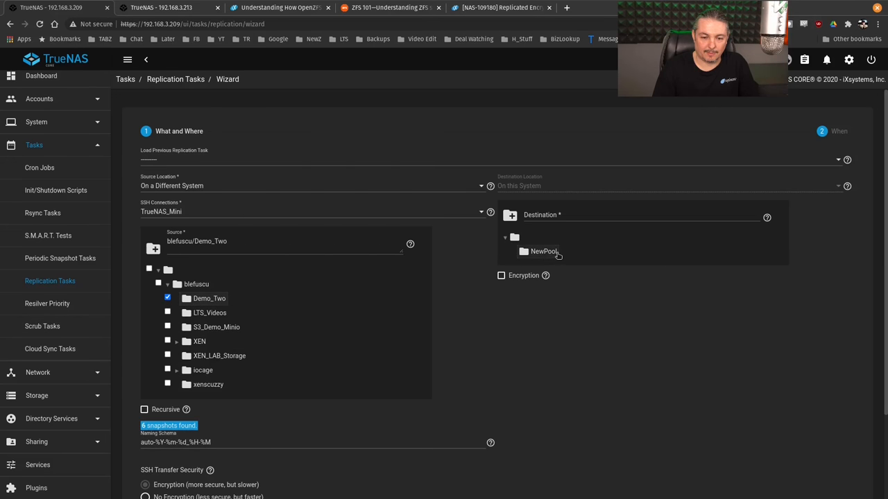
pyautogui.click(544, 251)
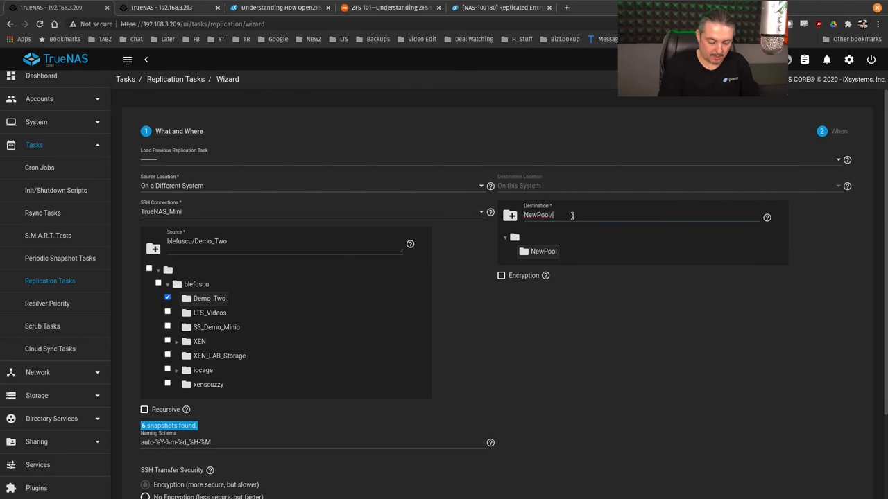
pyautogui.write('Rest')
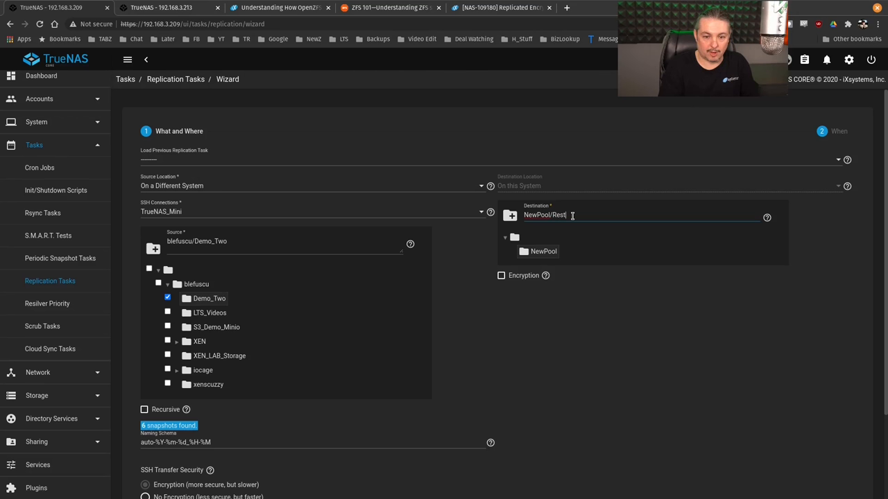
pyautogui.write('ored')
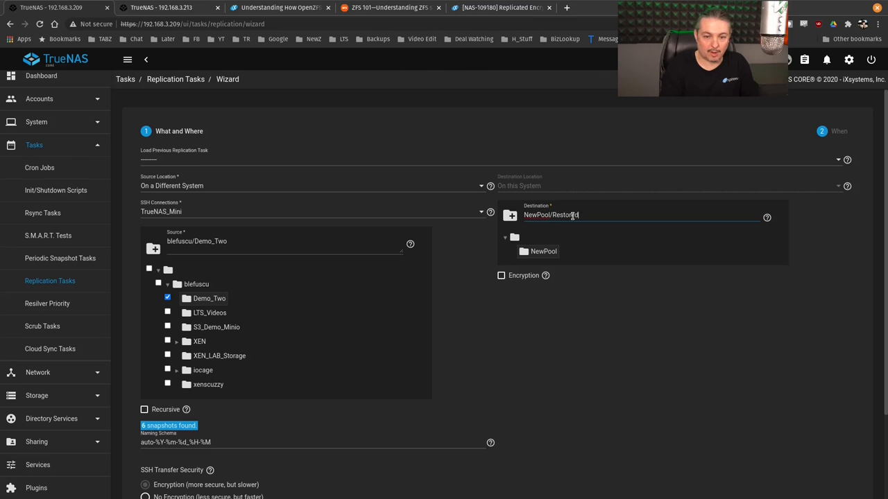
pyautogui.write('_Data_Fr')
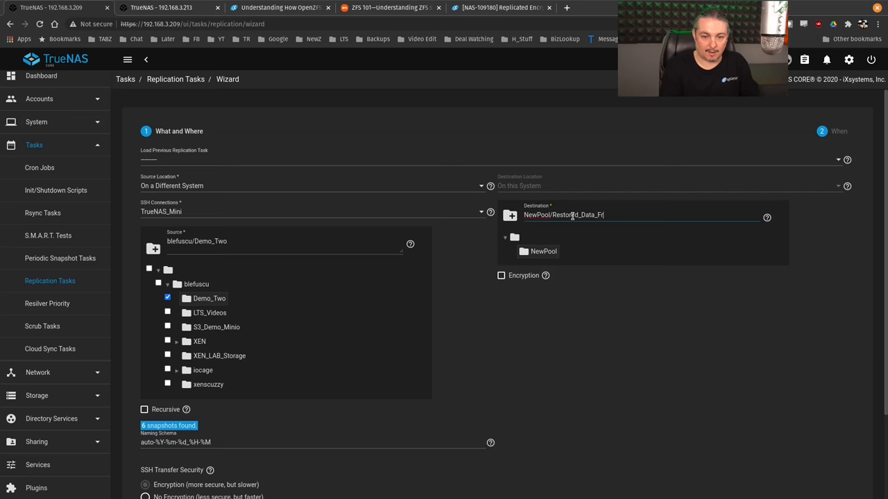
pyautogui.write('om')
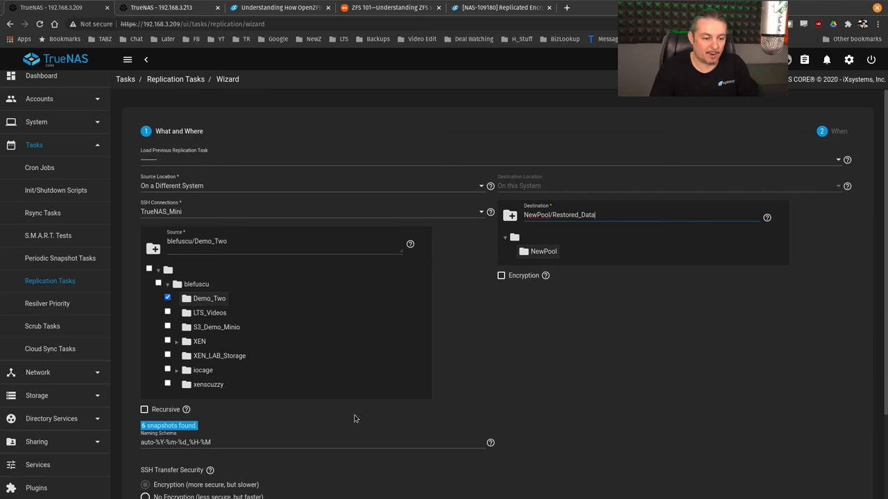
pyautogui.scroll(-3)
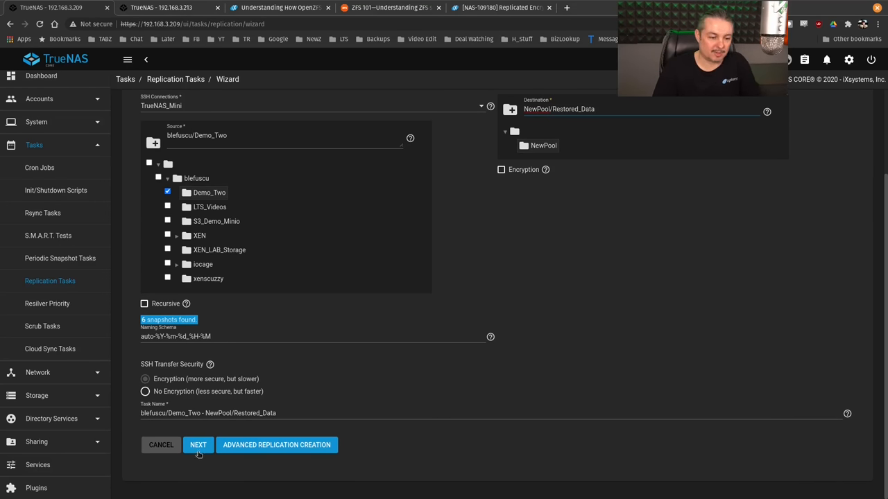
pyautogui.click(197, 444)
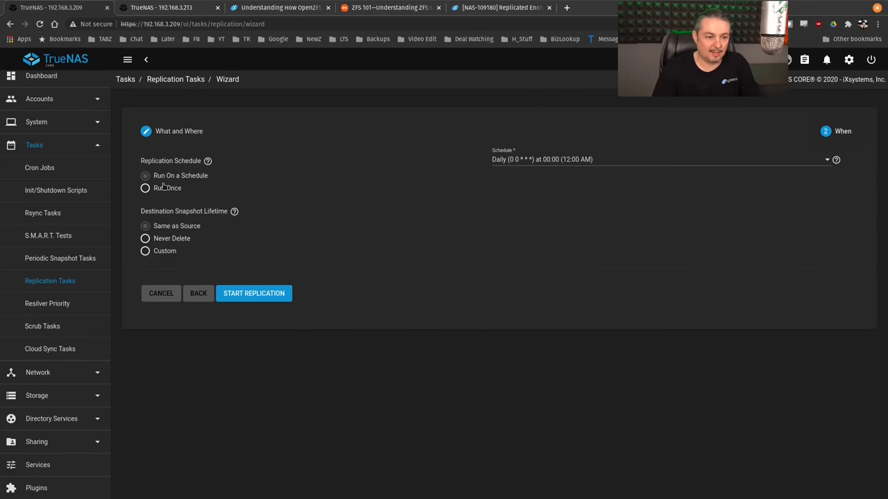
# - Run the replication once with the destination writable and start it
pyautogui.click(145, 189)
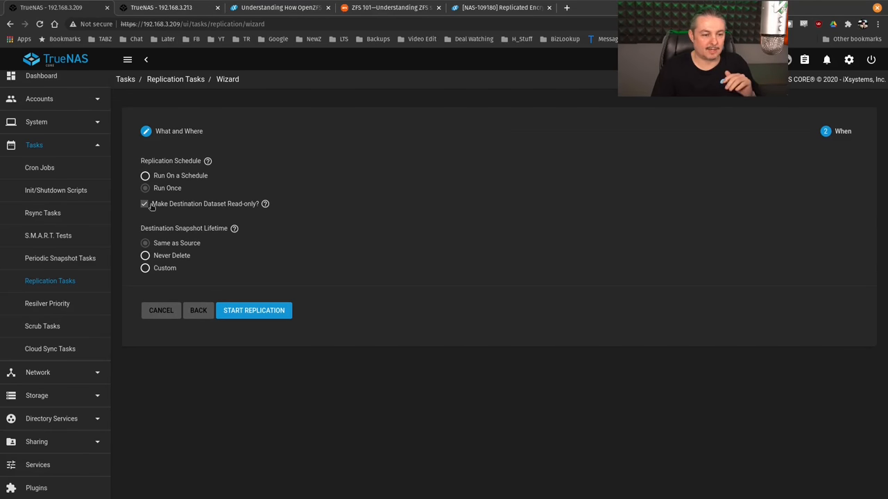
pyautogui.click(145, 202)
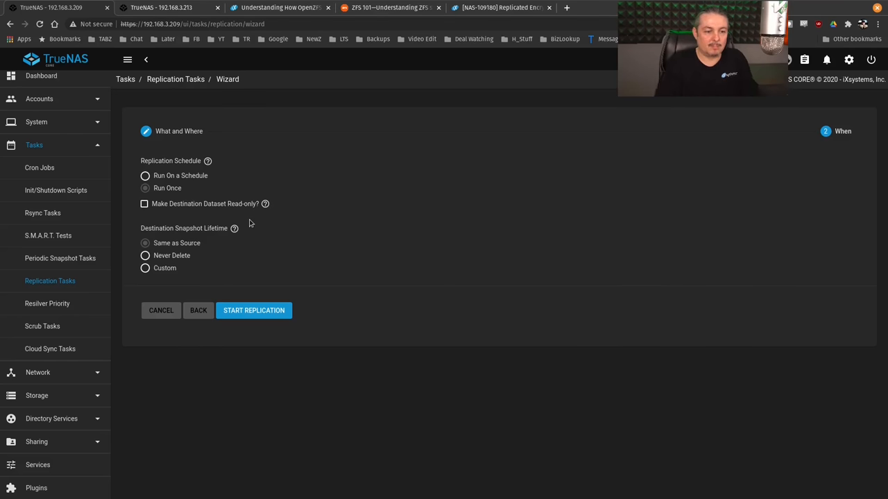
pyautogui.click(253, 311)
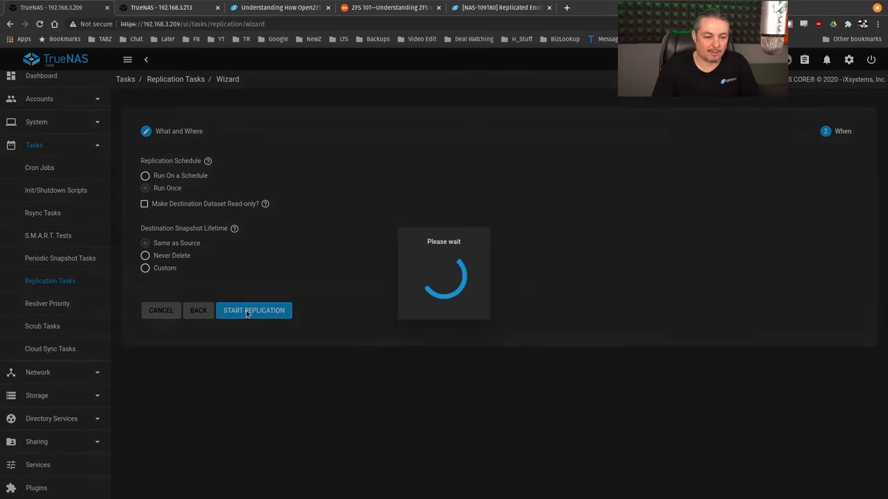
# - Check NewPool's pools and snapshots lists for the replicated Restored_Data and its six snapshots
pyautogui.click(254, 311)
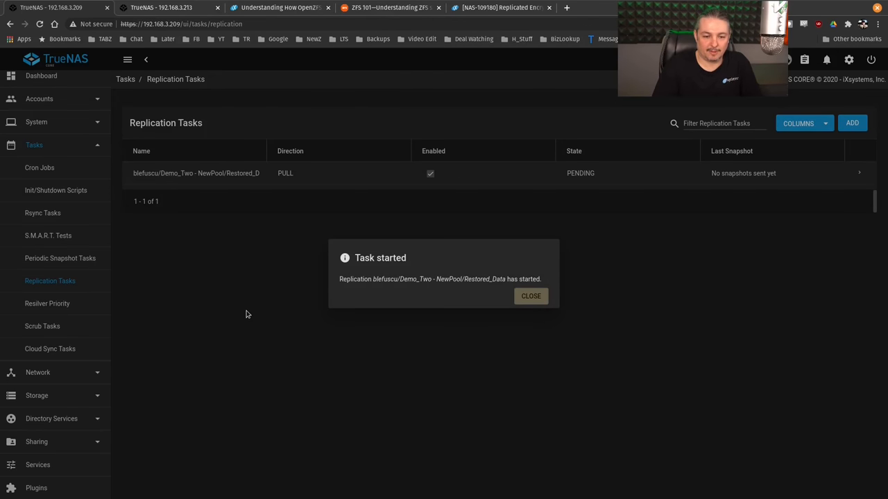
pyautogui.click(530, 296)
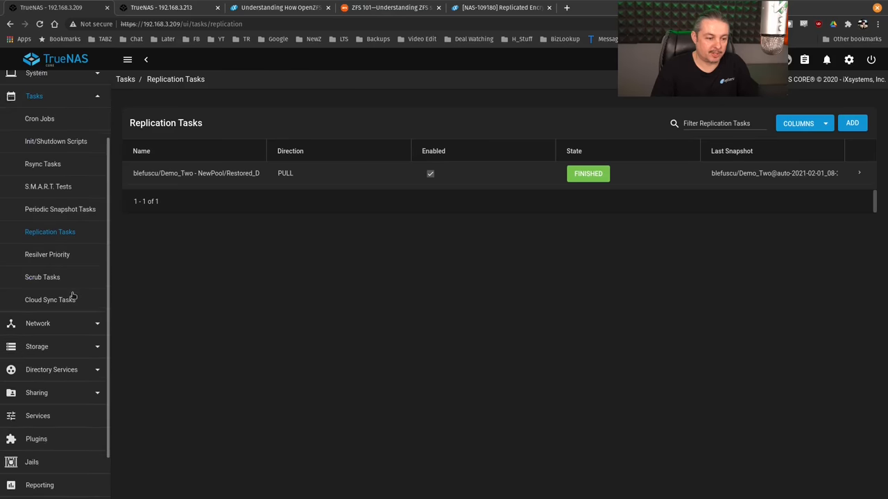
pyautogui.click(36, 347)
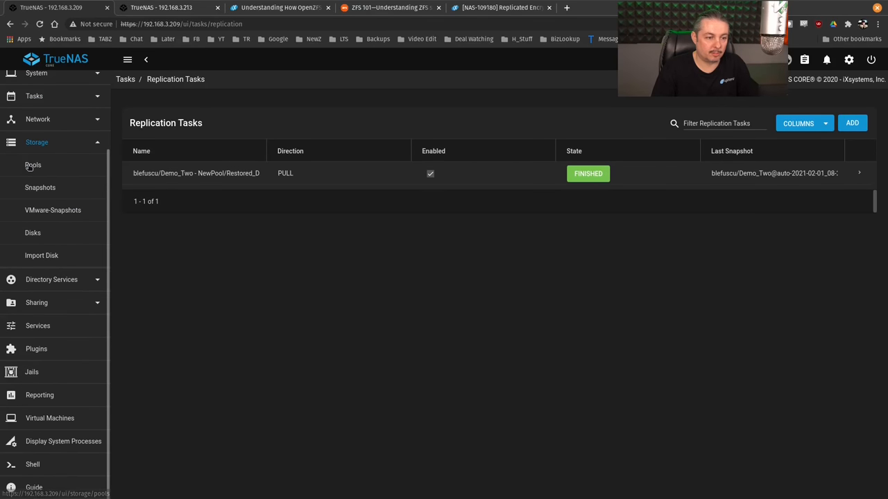
pyautogui.click(34, 165)
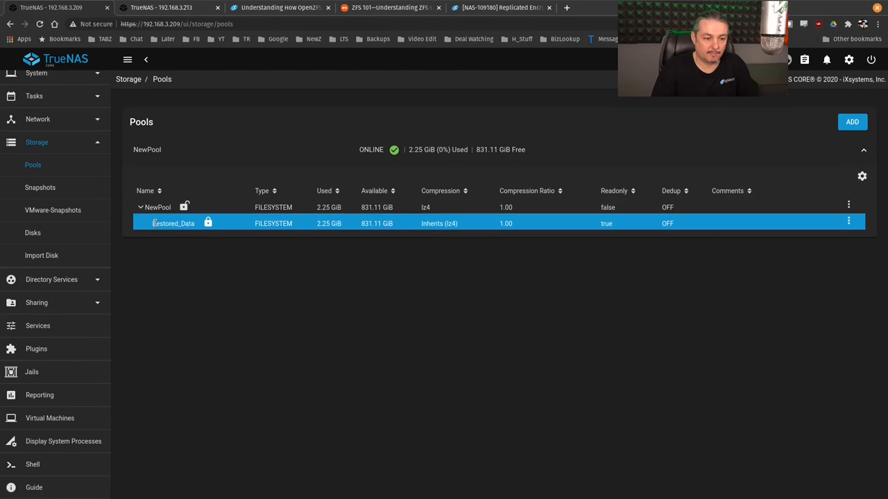
pyautogui.click(39, 187)
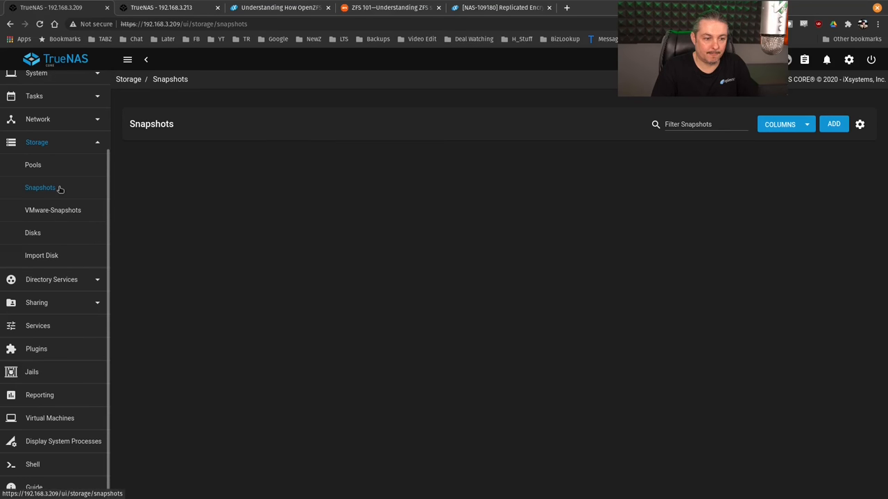
pyautogui.click(39, 188)
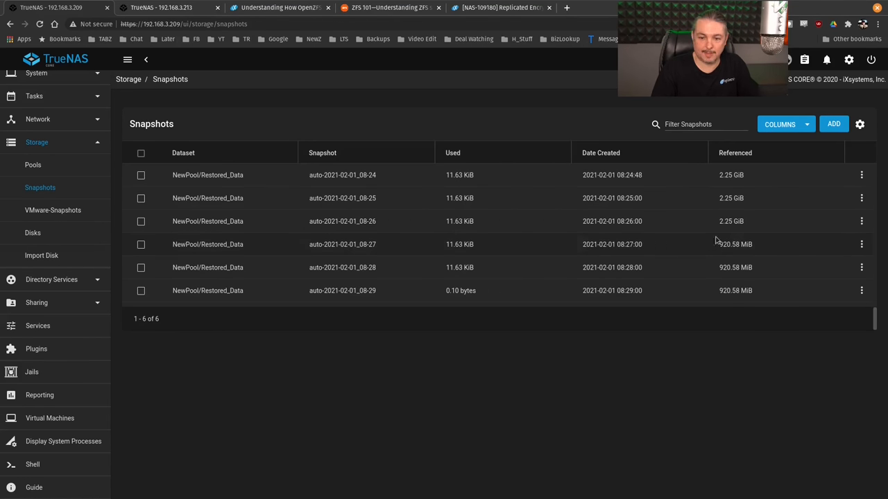
pyautogui.moveTo(661, 254)
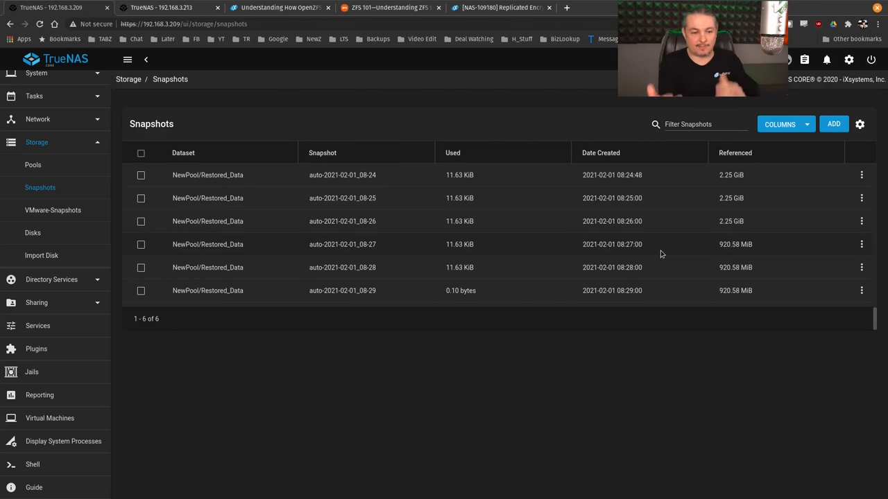
pyautogui.moveTo(622, 236)
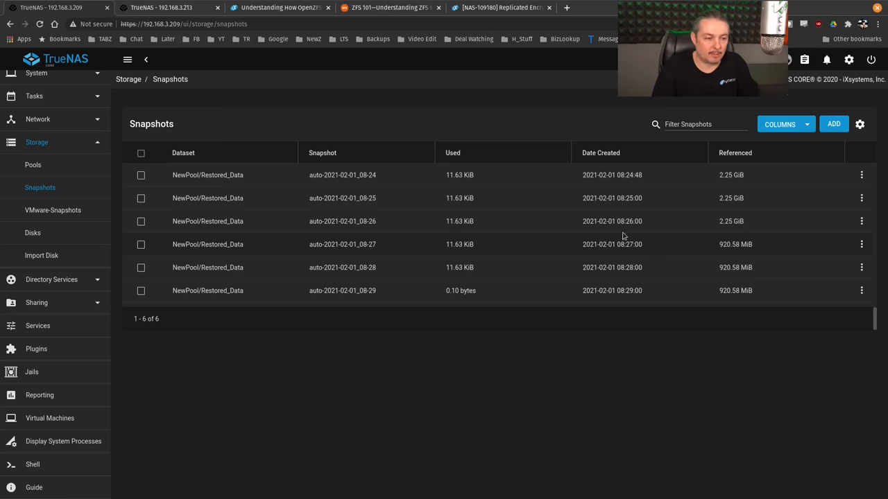
pyautogui.click(33, 164)
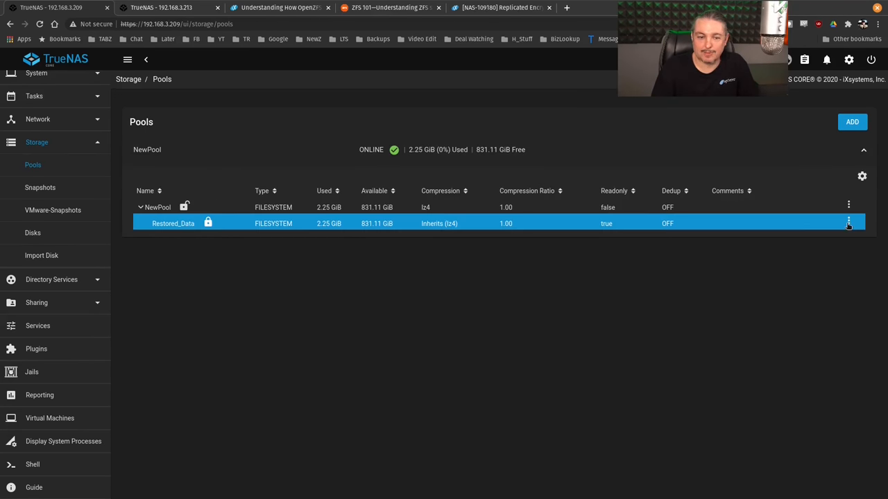
# - Unlock Restored_Data by pasting the backed-up dataset key instead of a key file
pyautogui.click(849, 221)
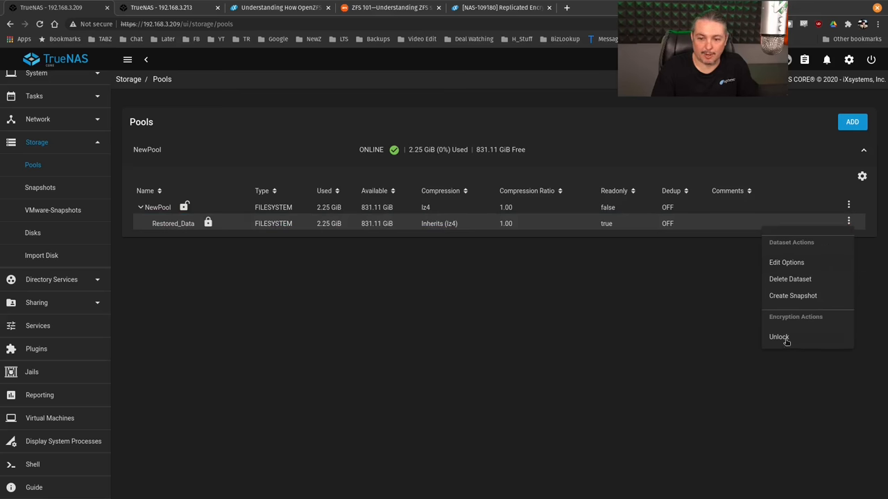
pyautogui.click(778, 337)
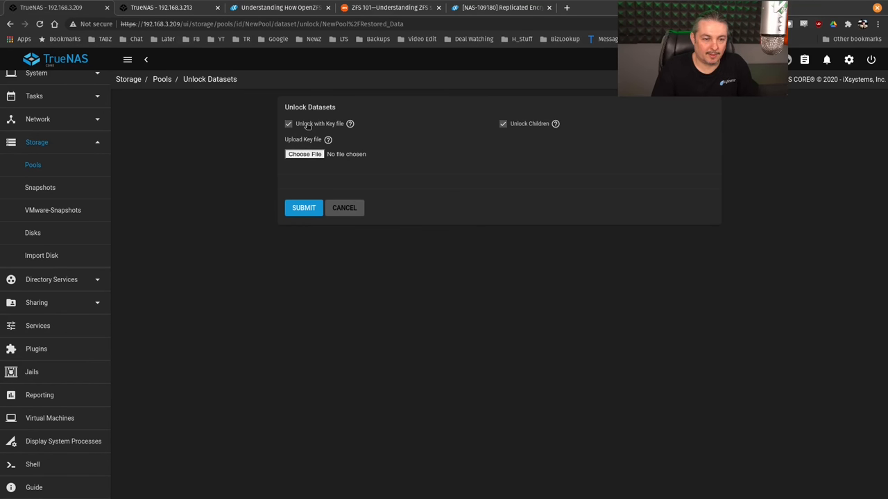
pyautogui.click(288, 123)
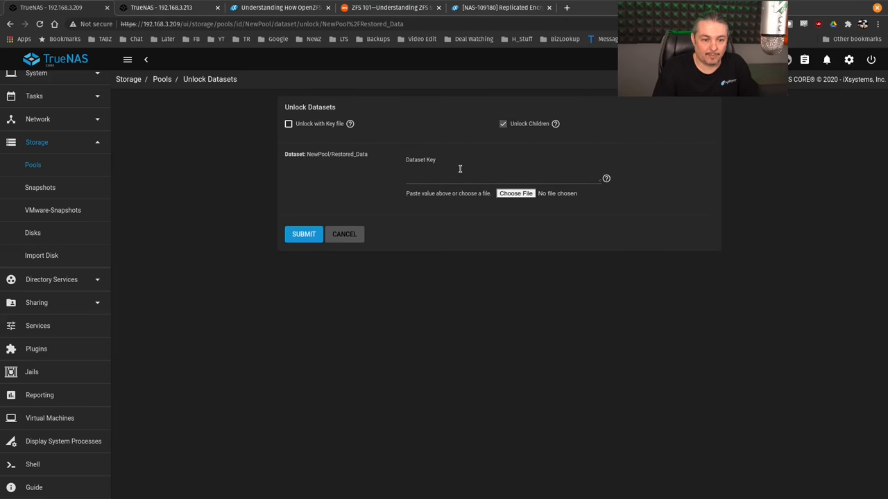
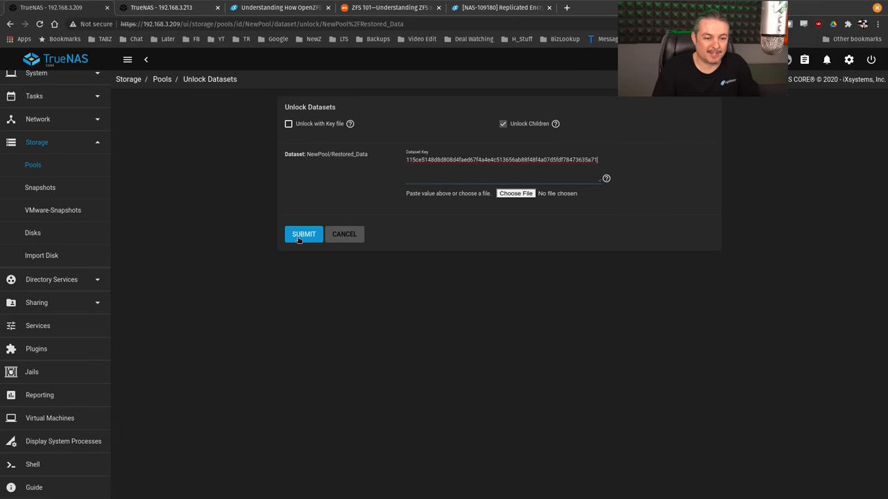
# - Submit the key, confirm the unlock and return to the pools list
pyautogui.click(302, 233)
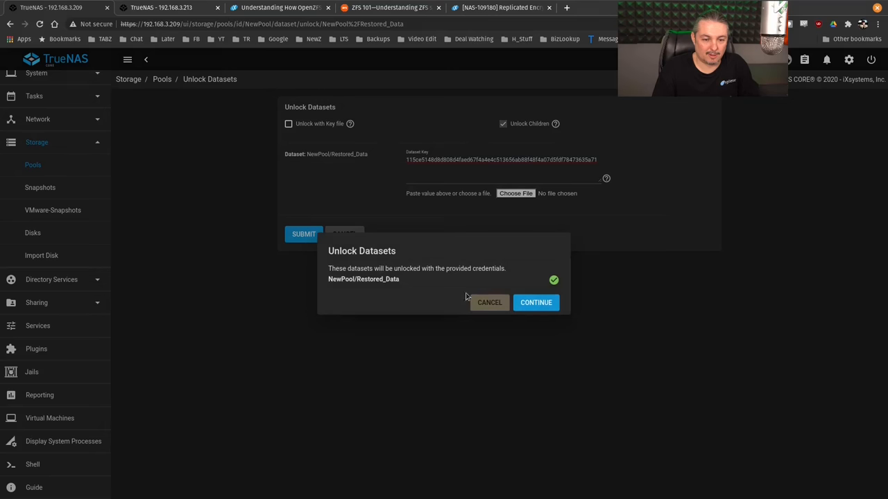
pyautogui.click(535, 302)
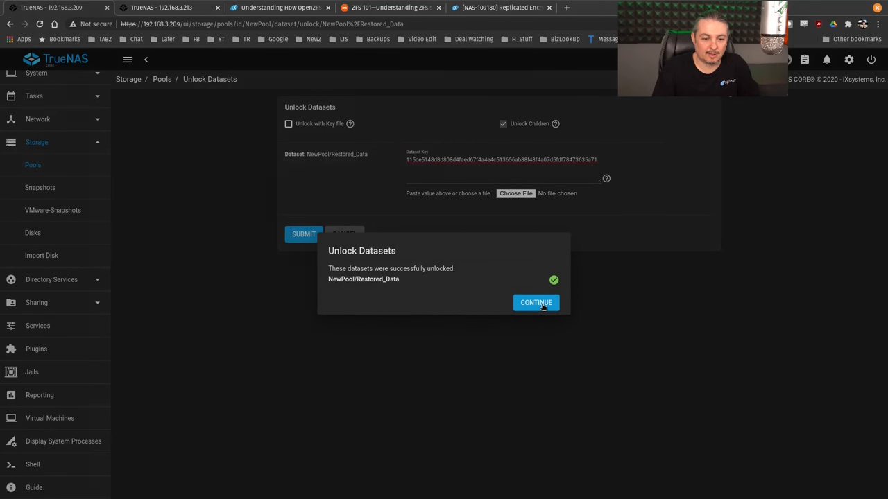
pyautogui.click(535, 302)
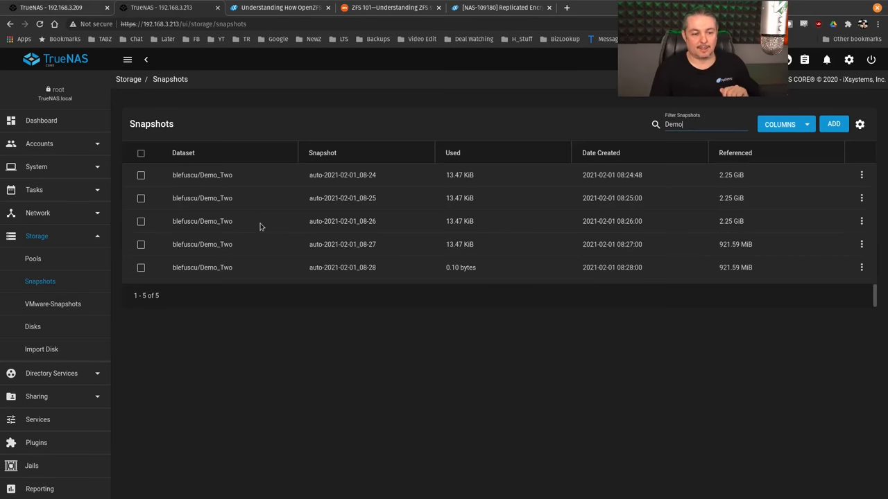
pyautogui.click(33, 259)
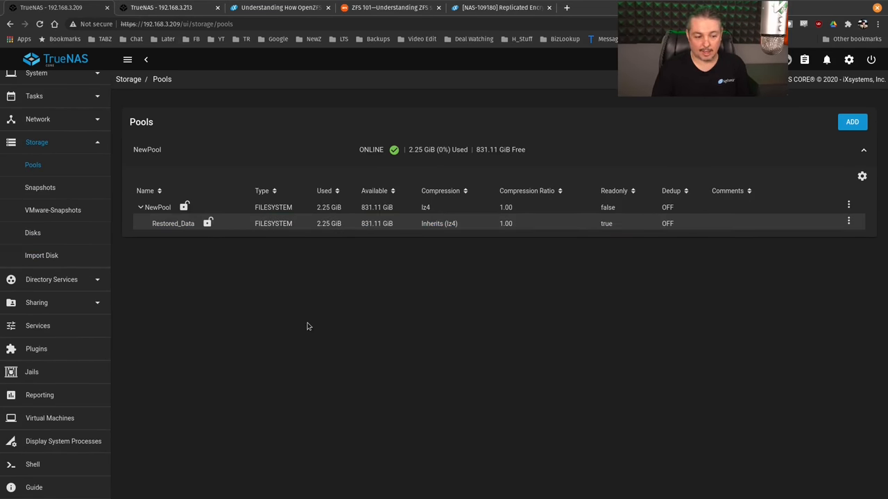
pyautogui.click(33, 463)
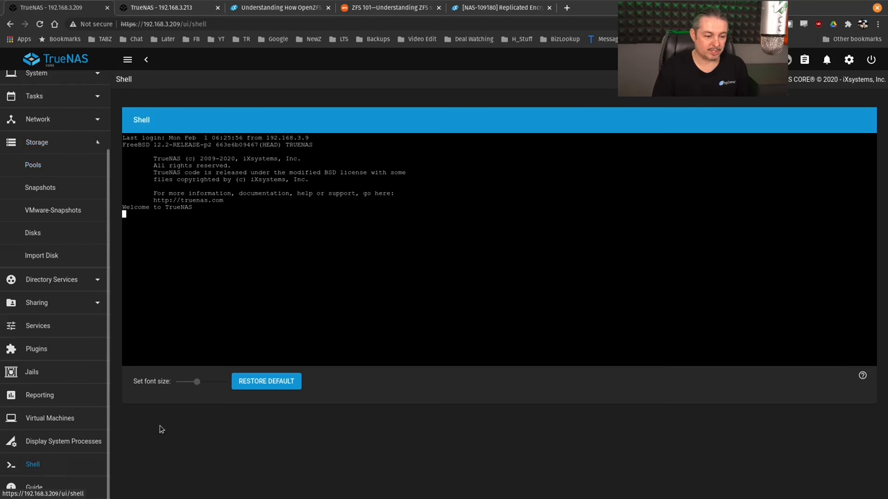
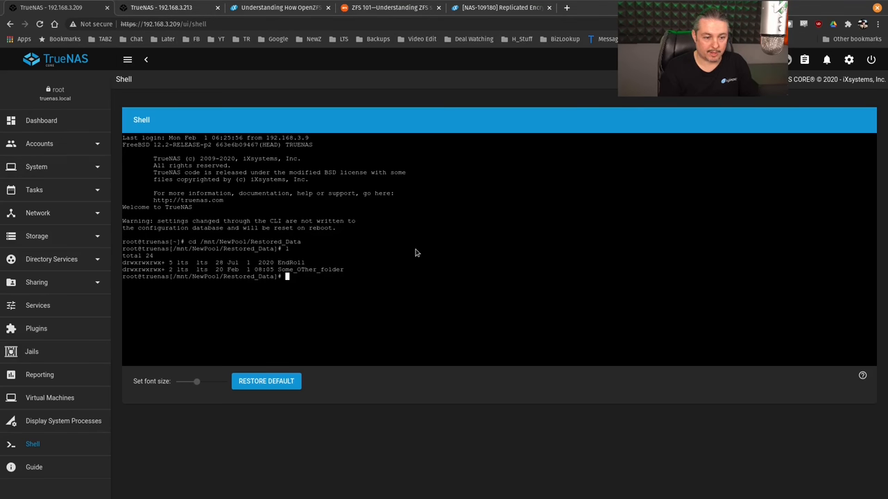
pyautogui.moveTo(312, 272)
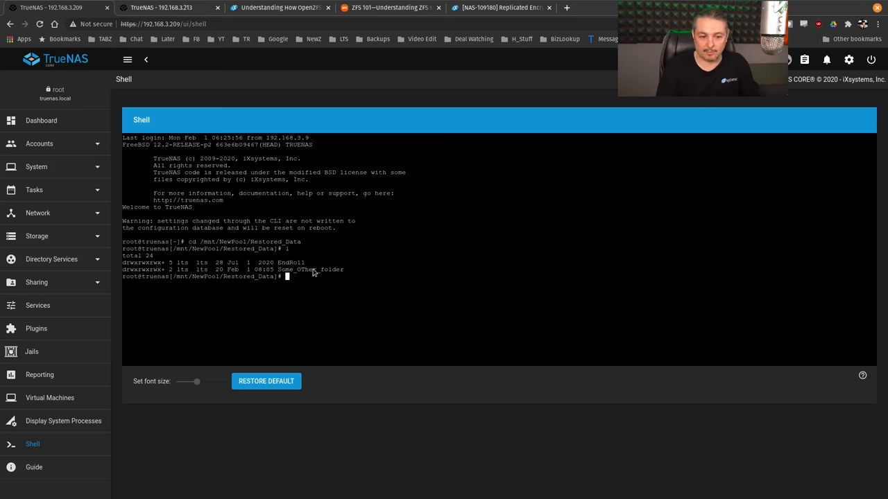
pyautogui.moveTo(369, 294)
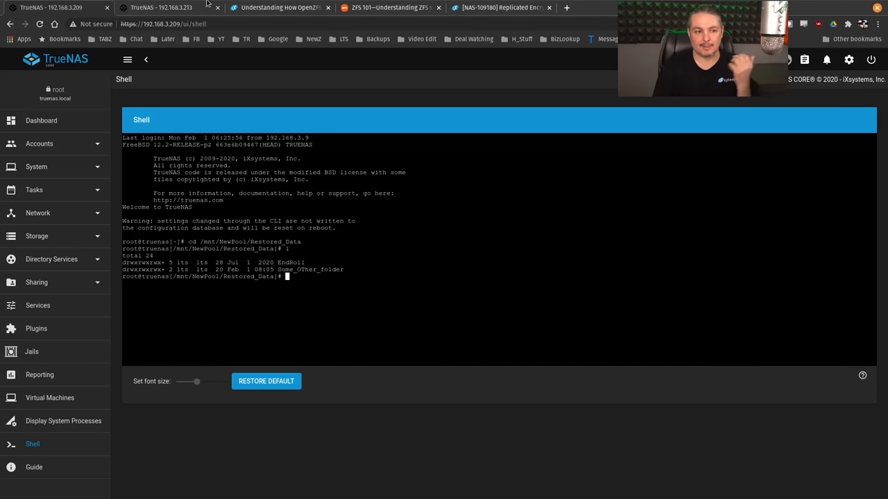
pyautogui.click(36, 236)
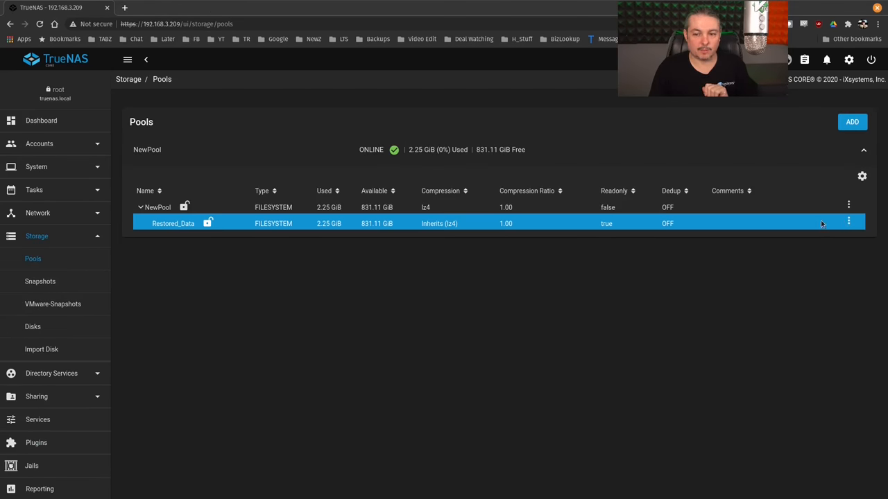
pyautogui.click(848, 221)
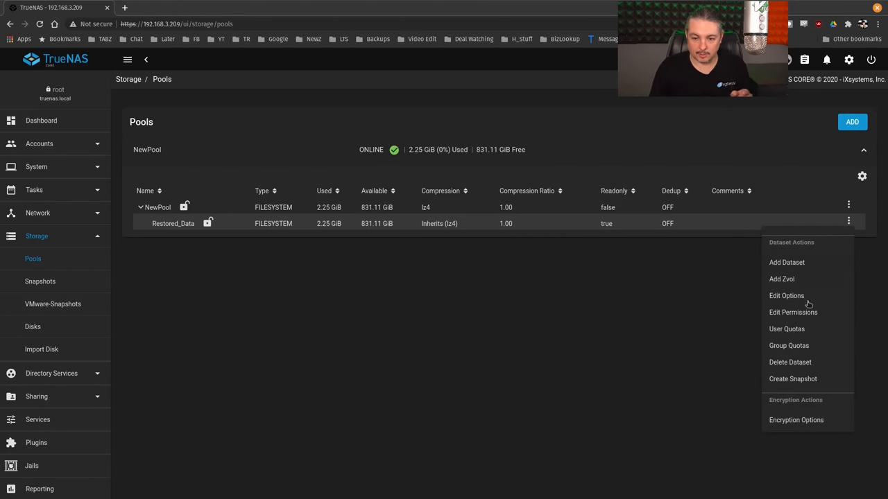
pyautogui.moveTo(796, 423)
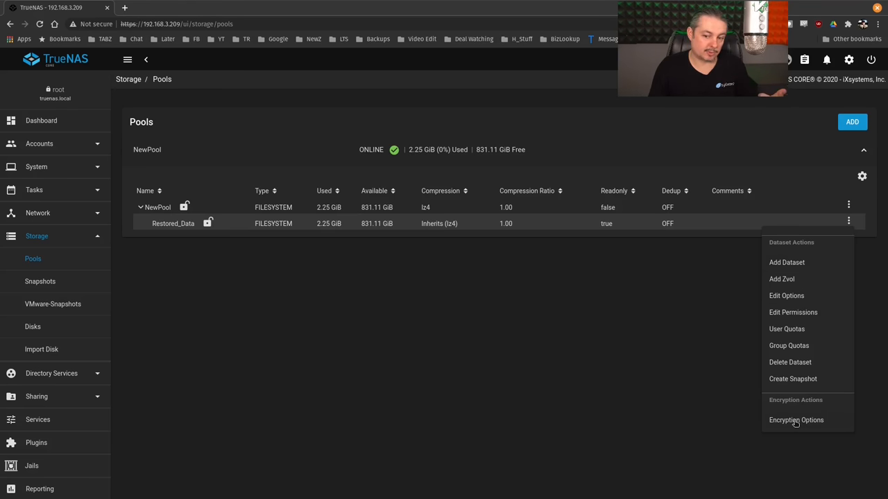
pyautogui.click(796, 419)
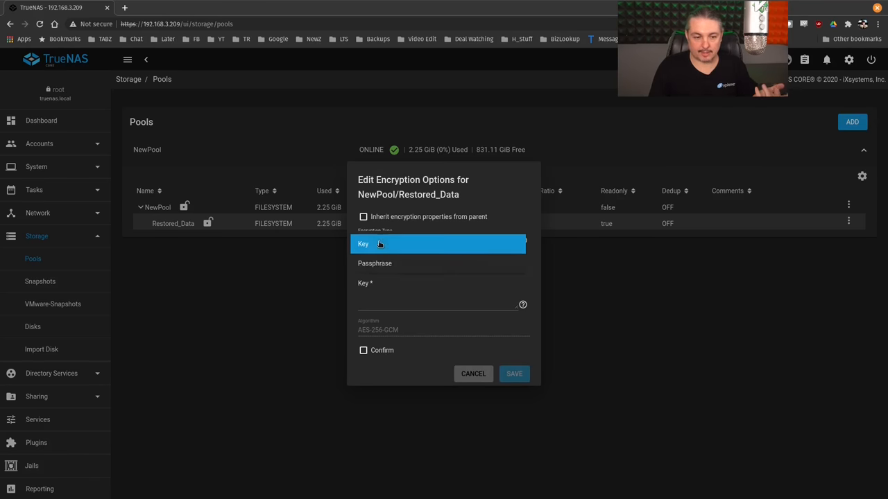
pyautogui.click(374, 264)
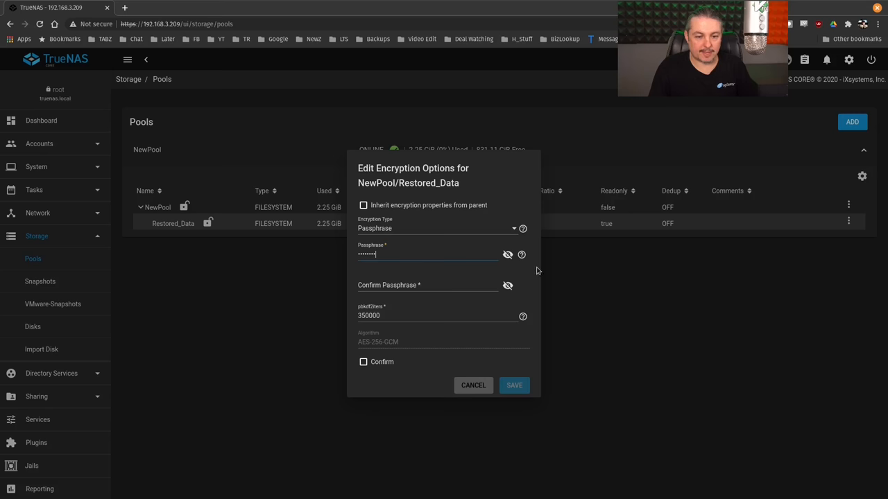
pyautogui.click(508, 255)
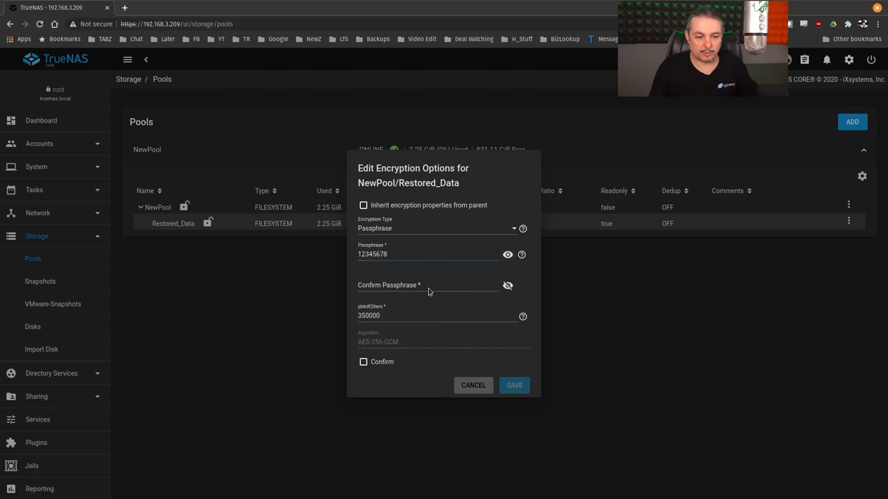
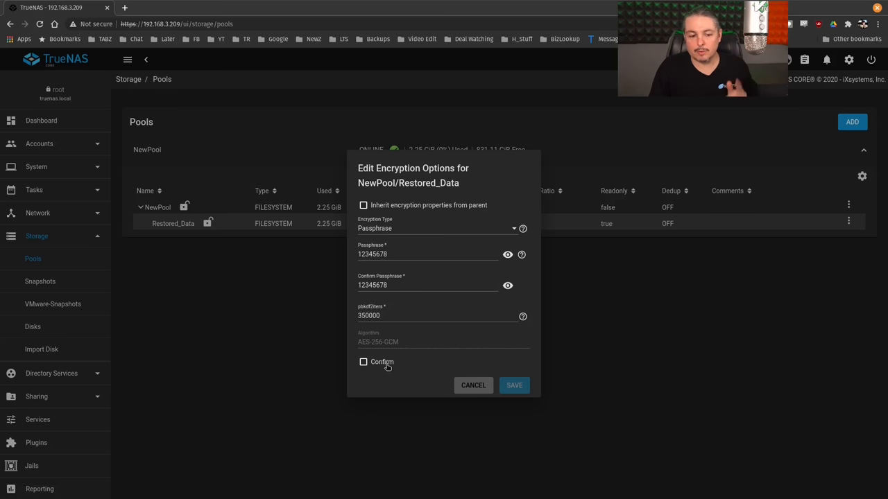
# - Confirm and save the new encryption options, dismissing the success message
pyautogui.click(514, 385)
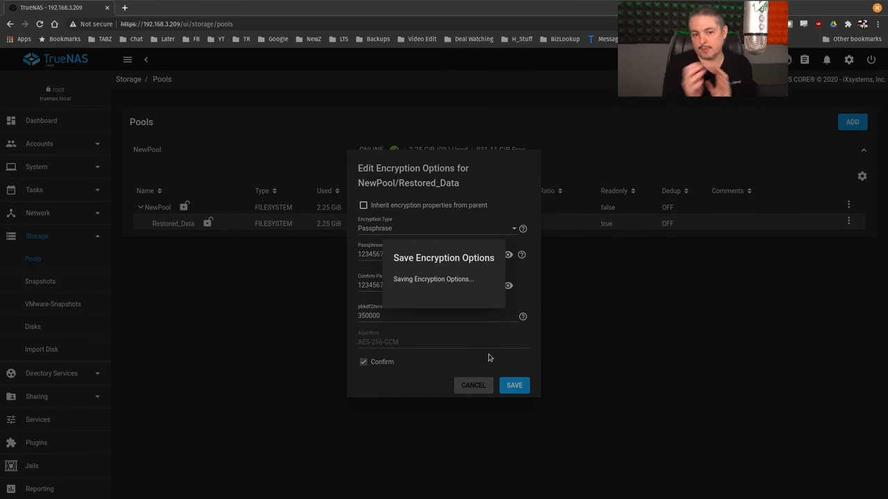
pyautogui.click(513, 385)
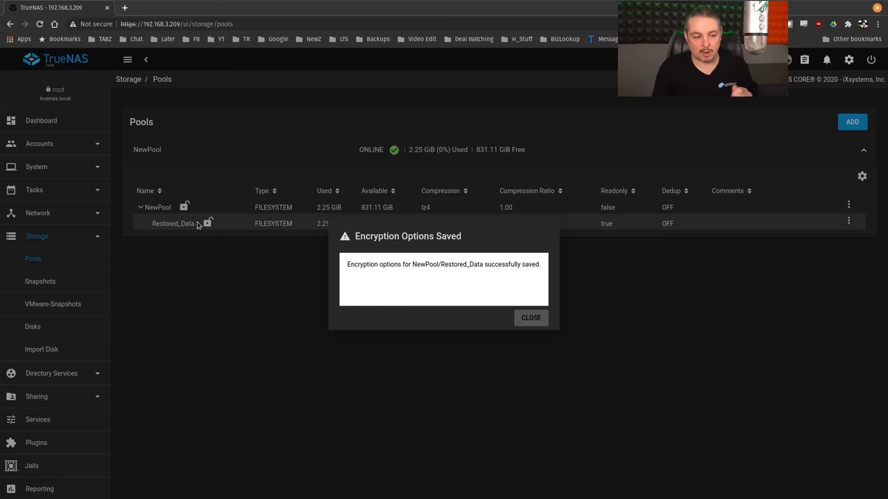
pyautogui.click(530, 318)
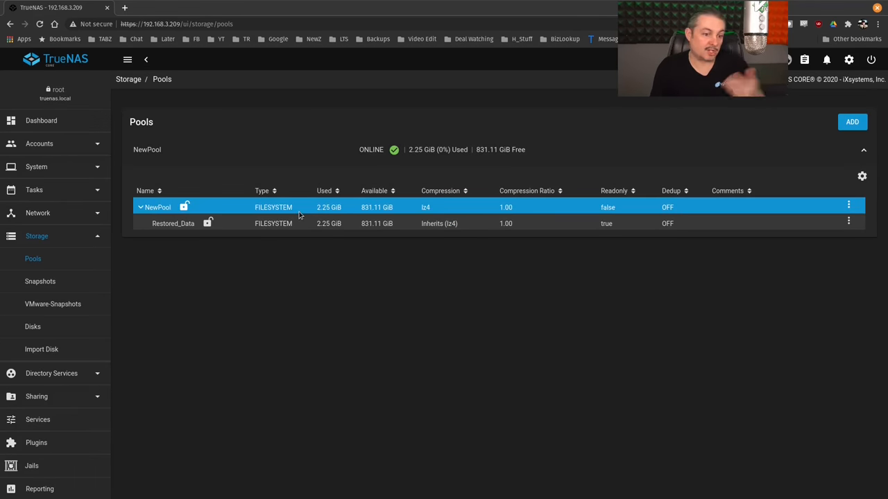
pyautogui.click(308, 244)
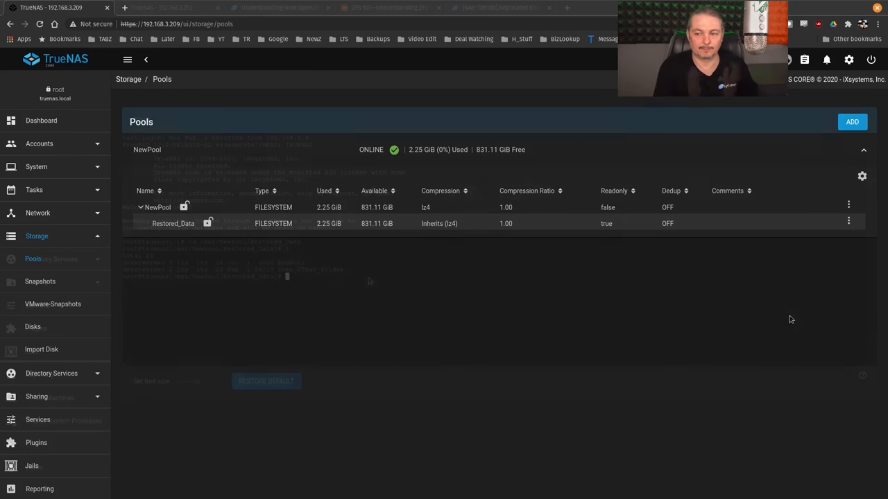
pyautogui.click(33, 444)
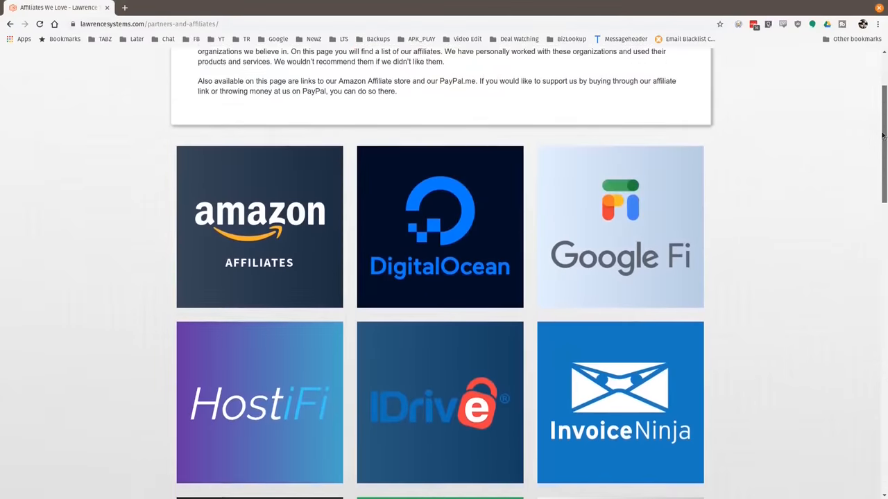
pyautogui.scroll(-3)
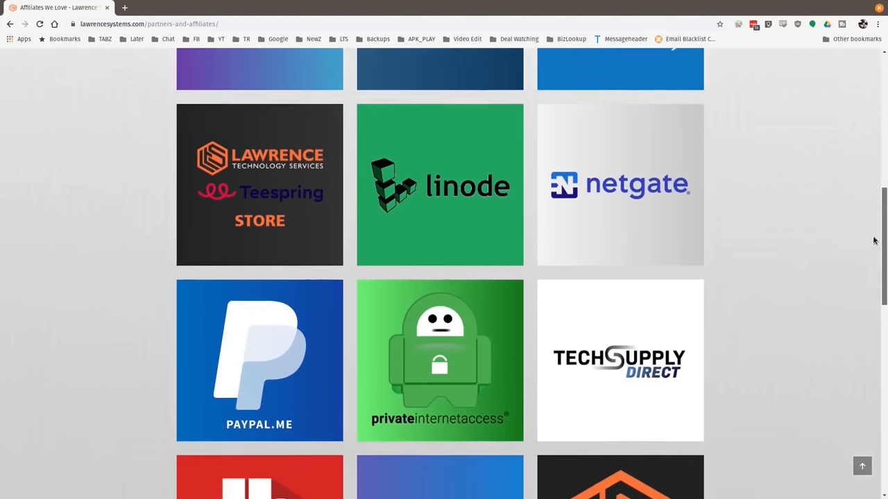
pyautogui.scroll(-3)
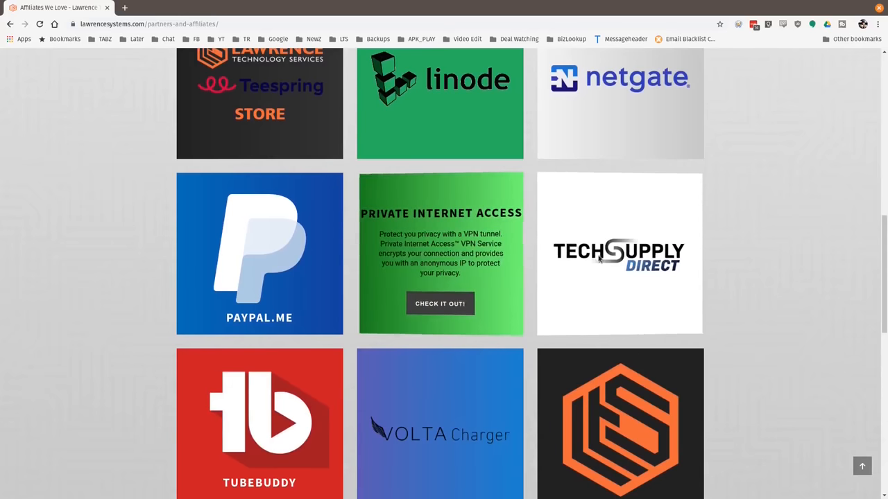